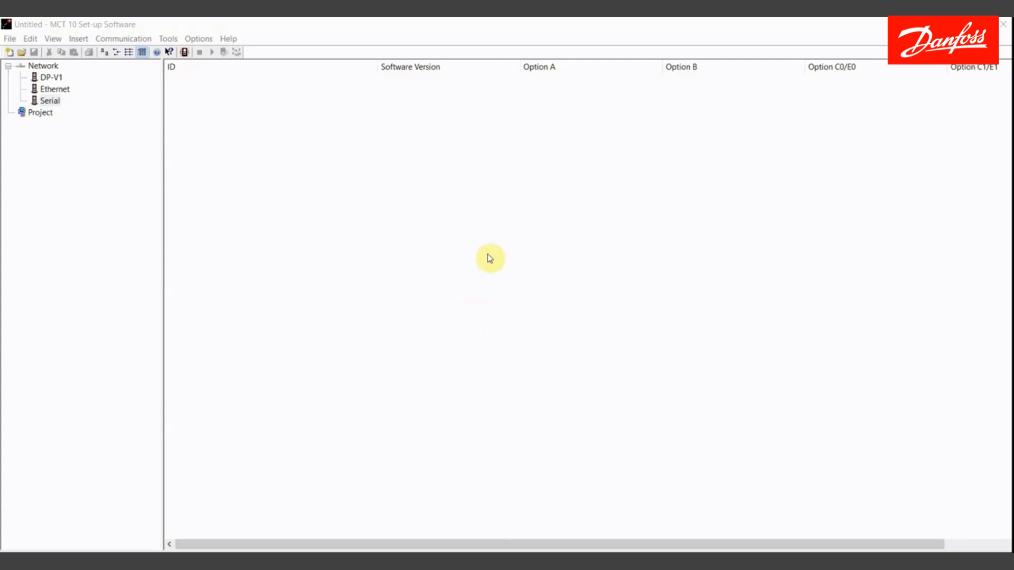
pyautogui.moveTo(511, 228)
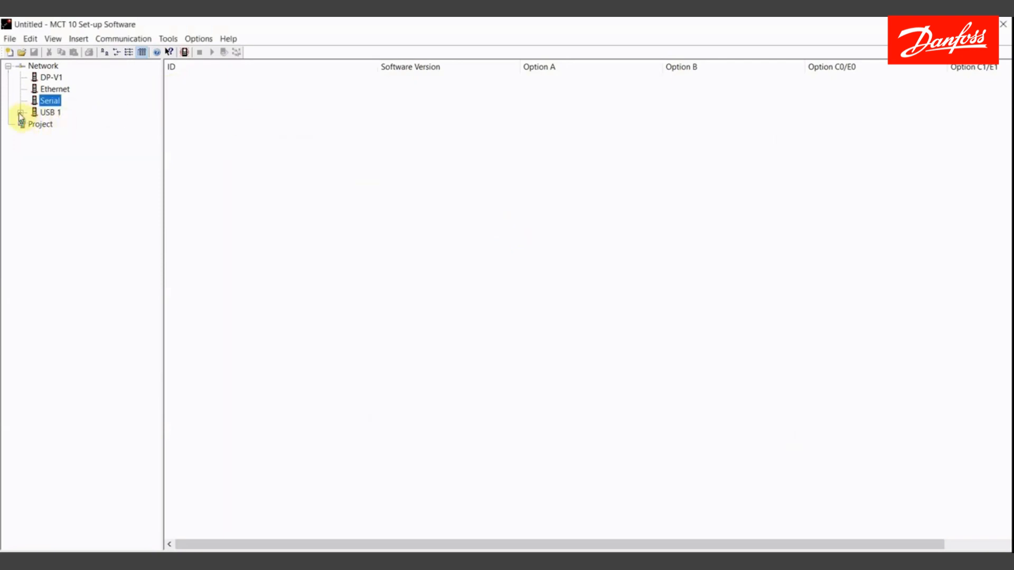
# Step: Expand USB 1 and select the 1: FC-102 0.75kW drive to show its information
pyautogui.click(20, 112)
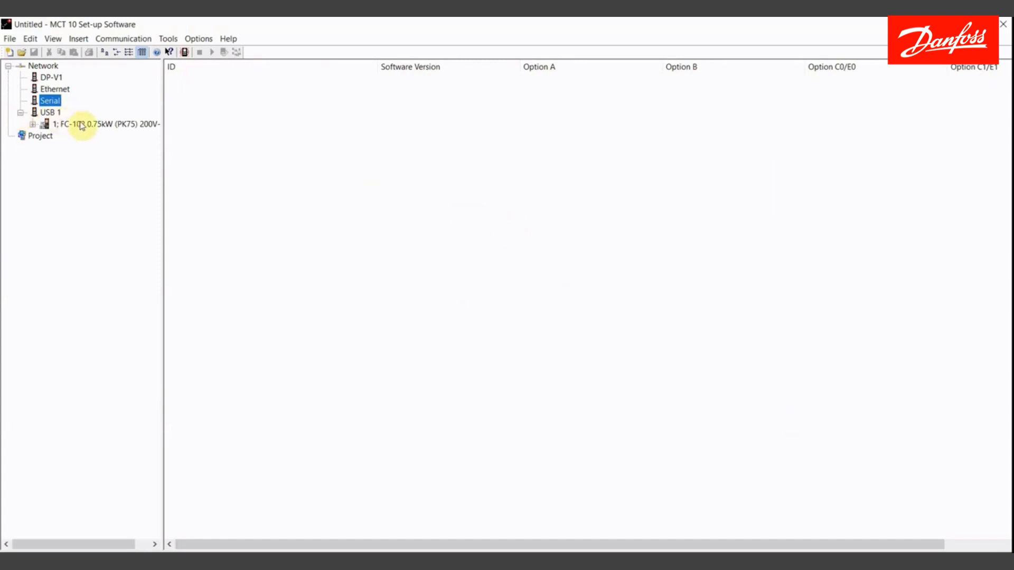
pyautogui.click(81, 125)
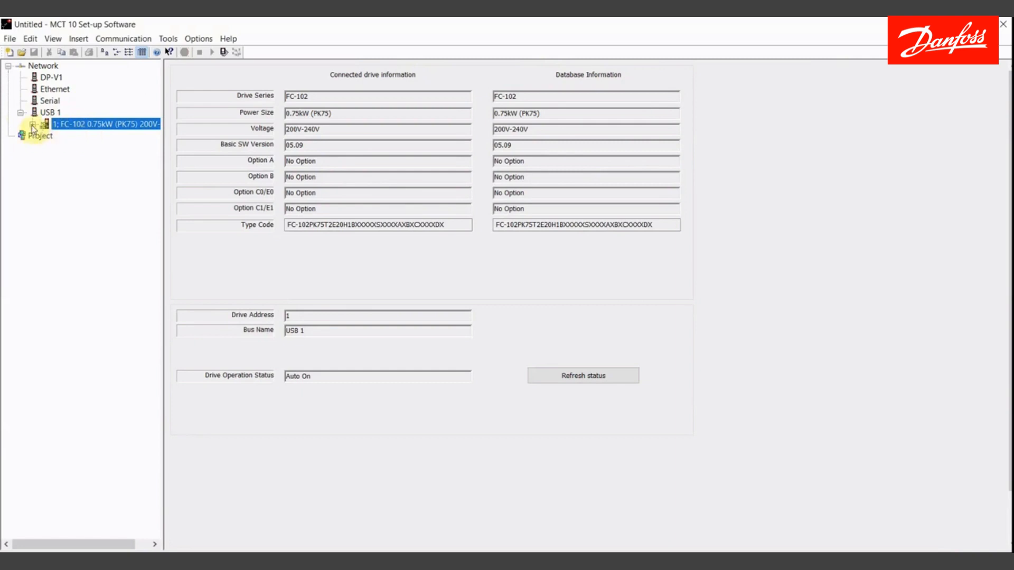
# Step: Expand the FC-102 drive node and its Clock Functions group, listing Date and Time and Working days
pyautogui.click(31, 126)
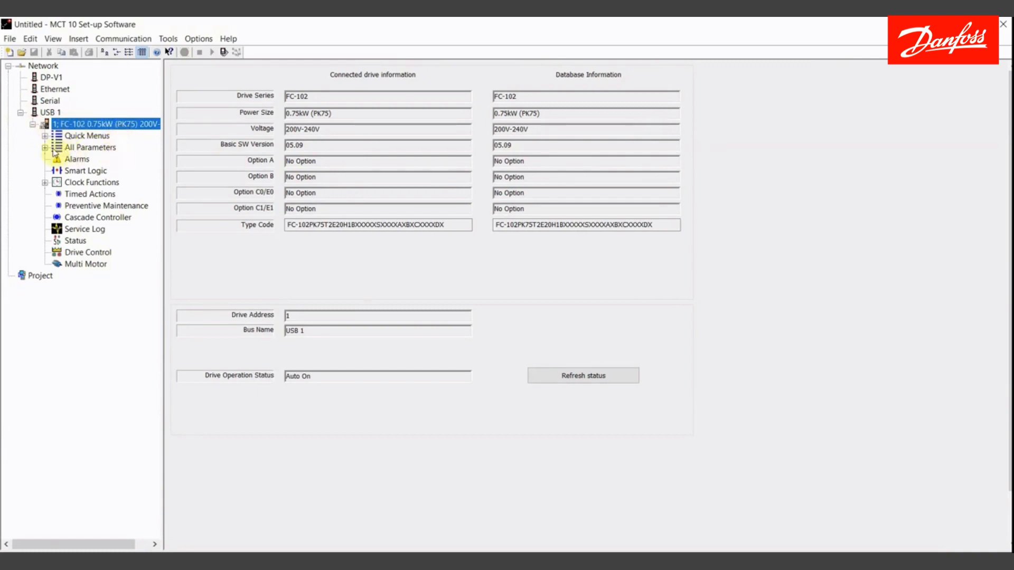
pyautogui.click(47, 147)
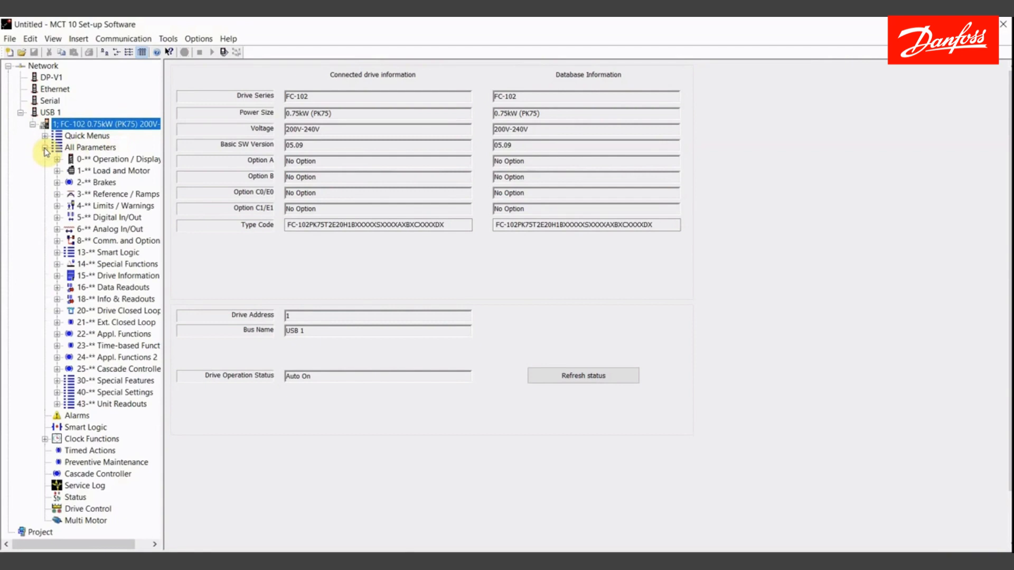
pyautogui.click(47, 150)
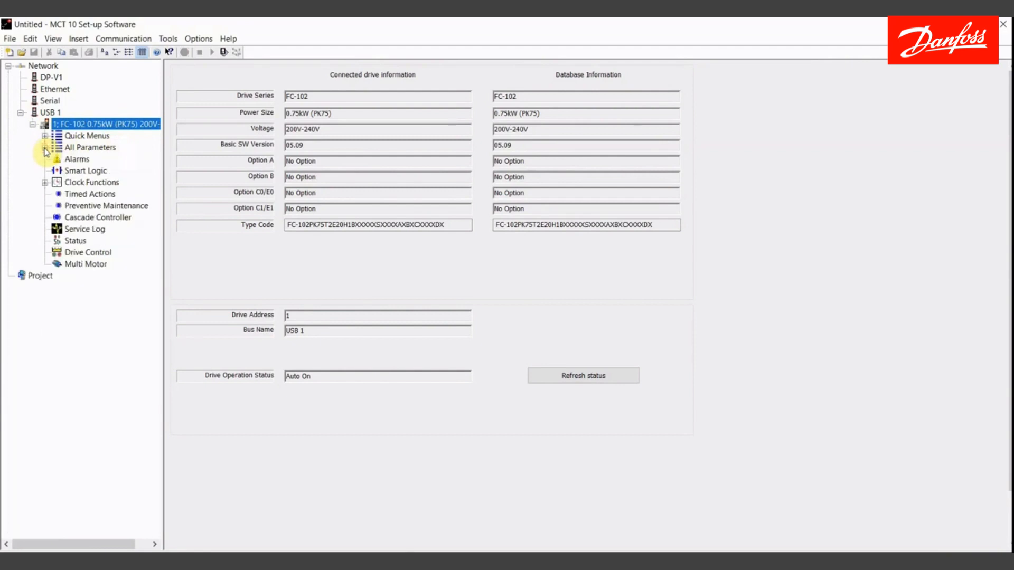
pyautogui.moveTo(150, 270)
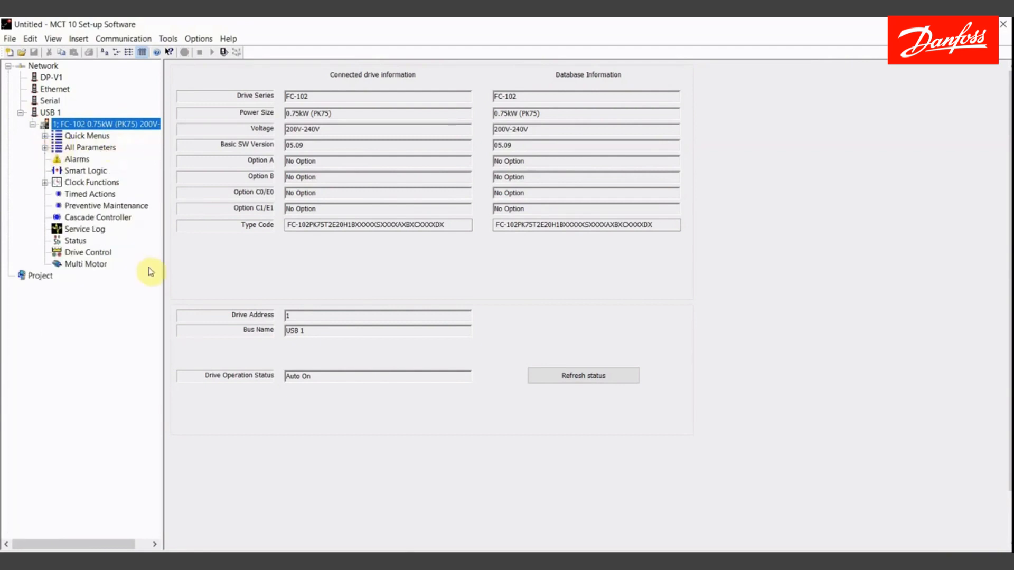
pyautogui.moveTo(144, 306)
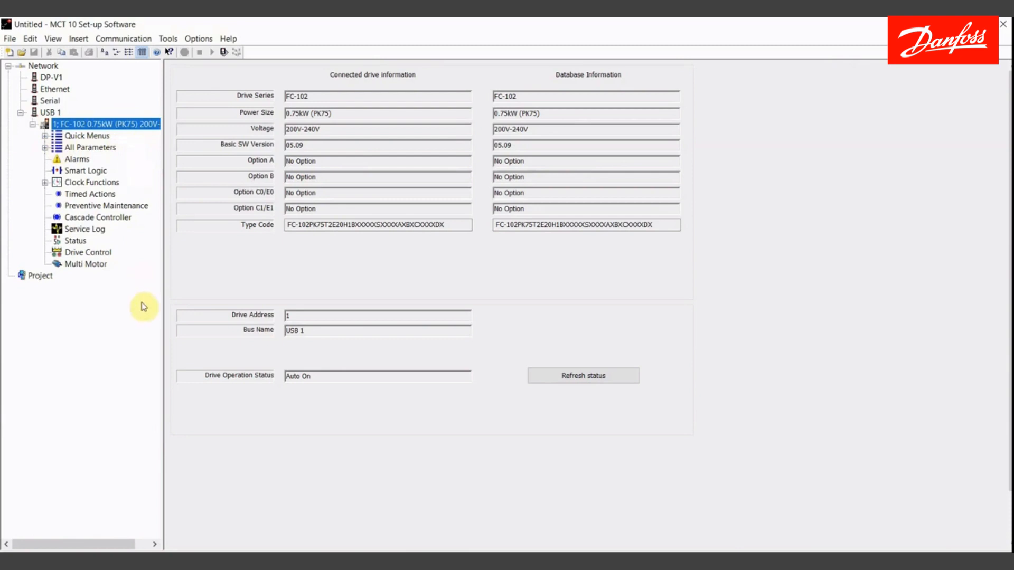
pyautogui.moveTo(118, 207)
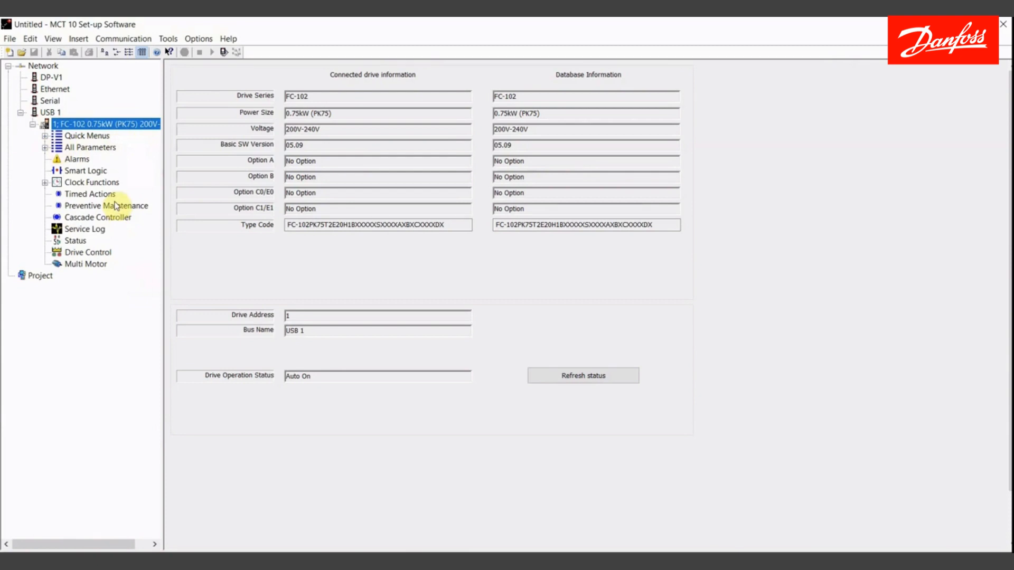
pyautogui.moveTo(76, 184)
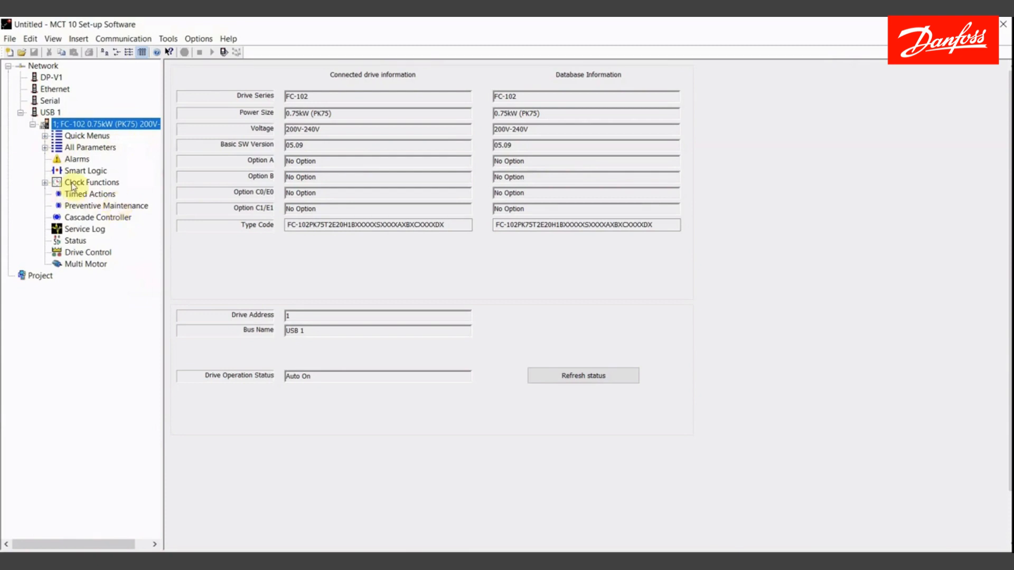
pyautogui.click(46, 183)
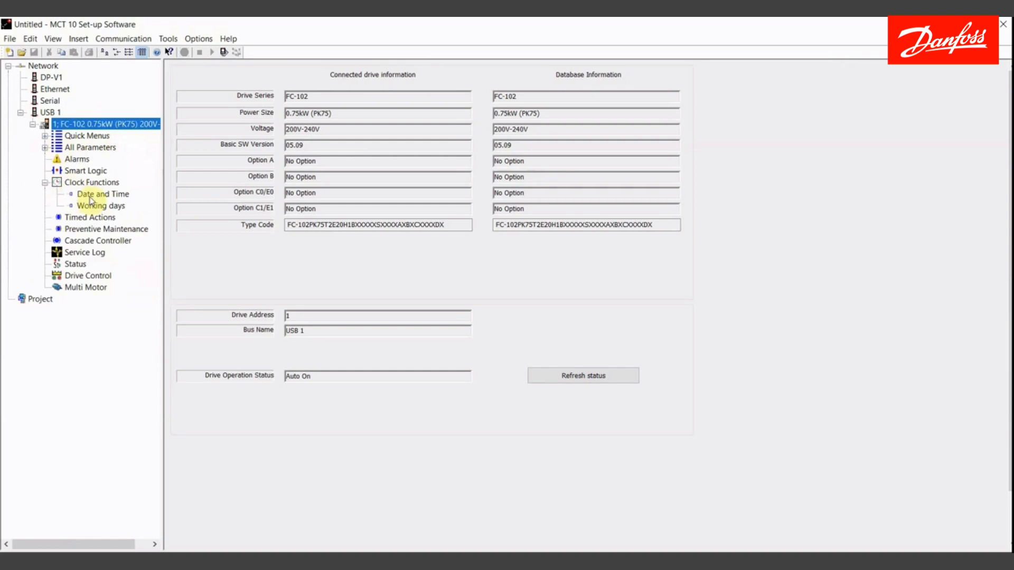
# Step: In Date and Time, enable Change with Use Date and Time from PC and apply it
pyautogui.click(104, 194)
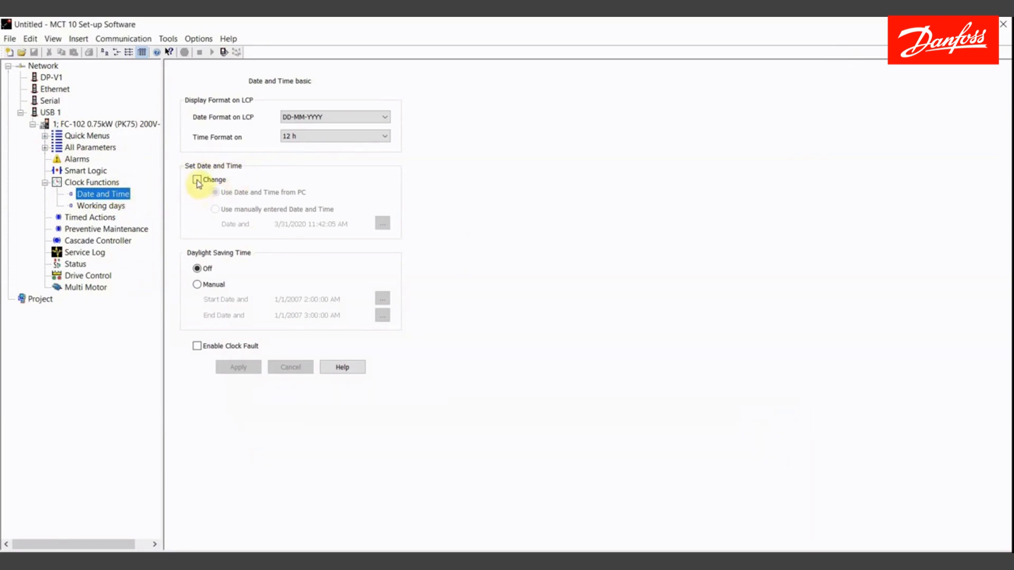
pyautogui.click(197, 180)
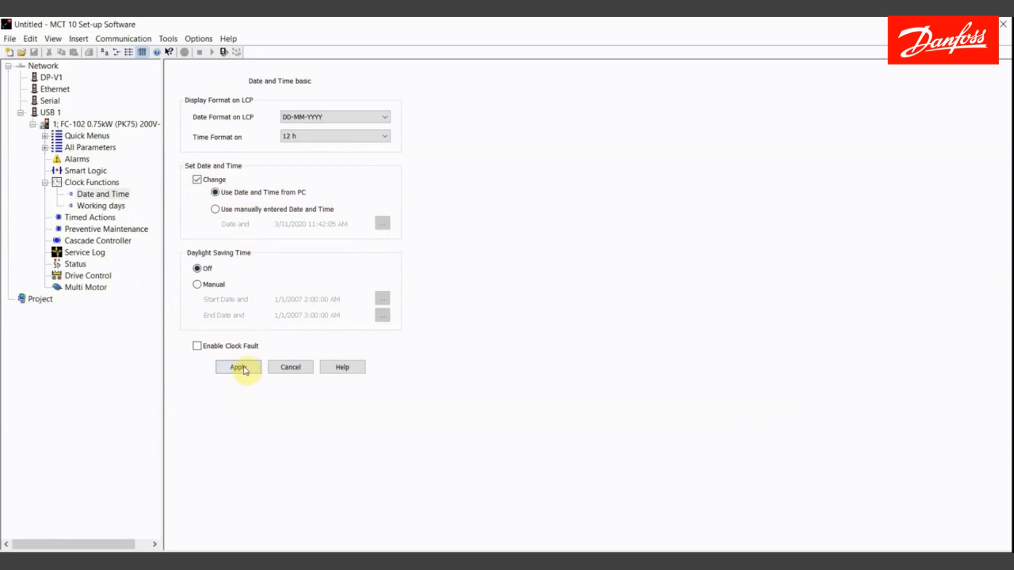
pyautogui.click(238, 367)
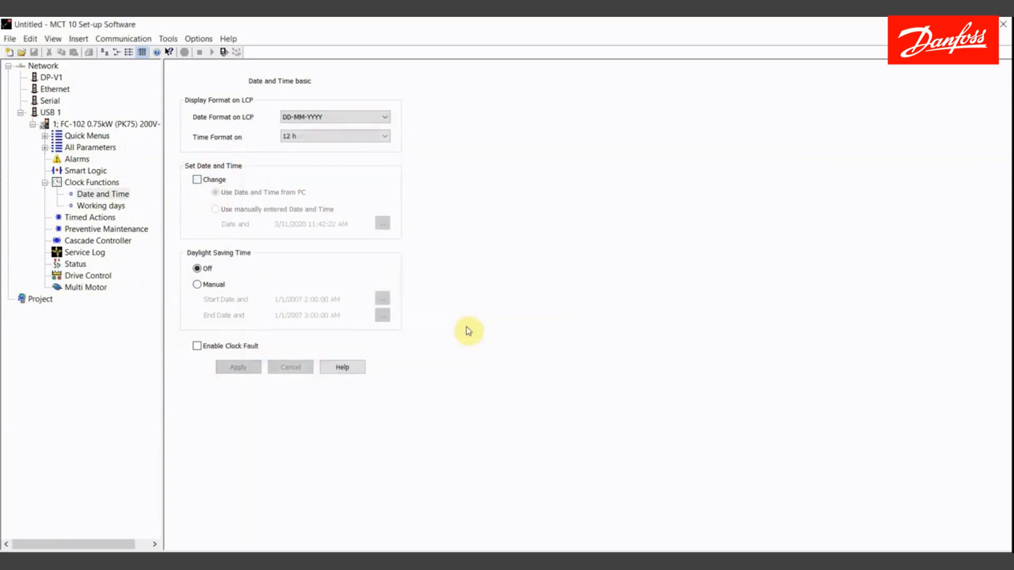
pyautogui.moveTo(549, 273)
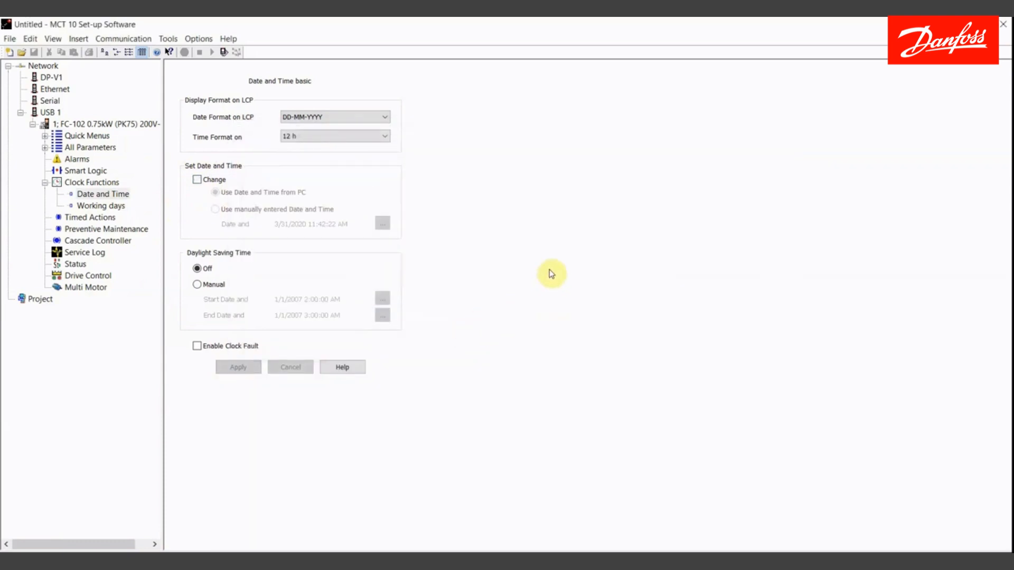
pyautogui.moveTo(664, 417)
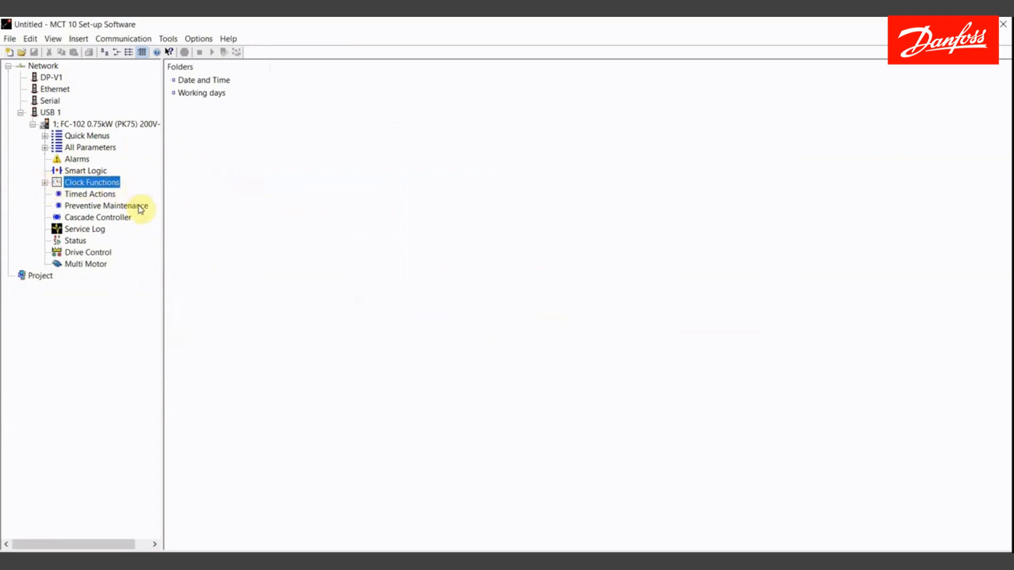
pyautogui.moveTo(114, 211)
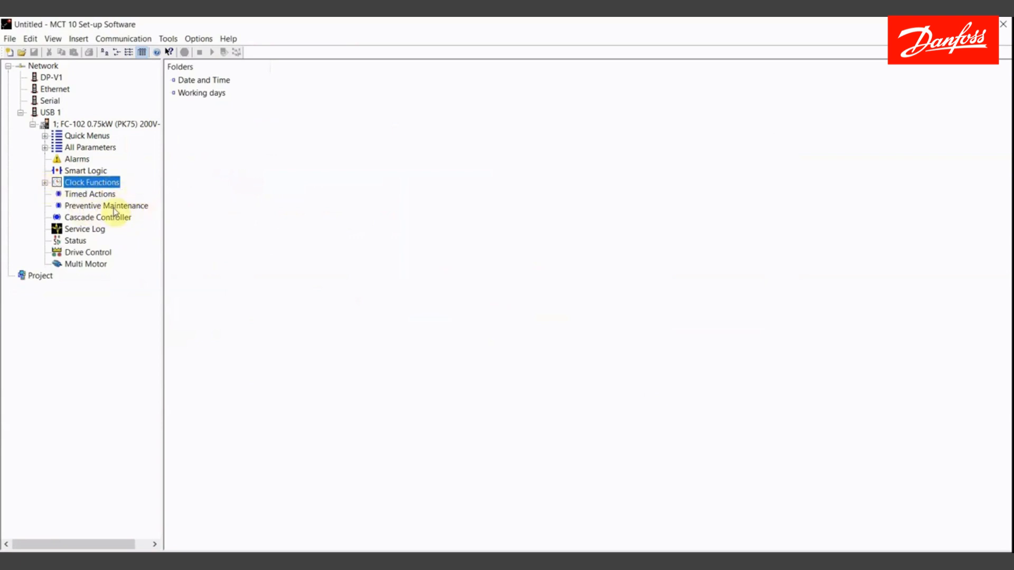
# Step: Select Preventive Maintenance in the drive tree to show the empty 20-row table
pyautogui.click(106, 204)
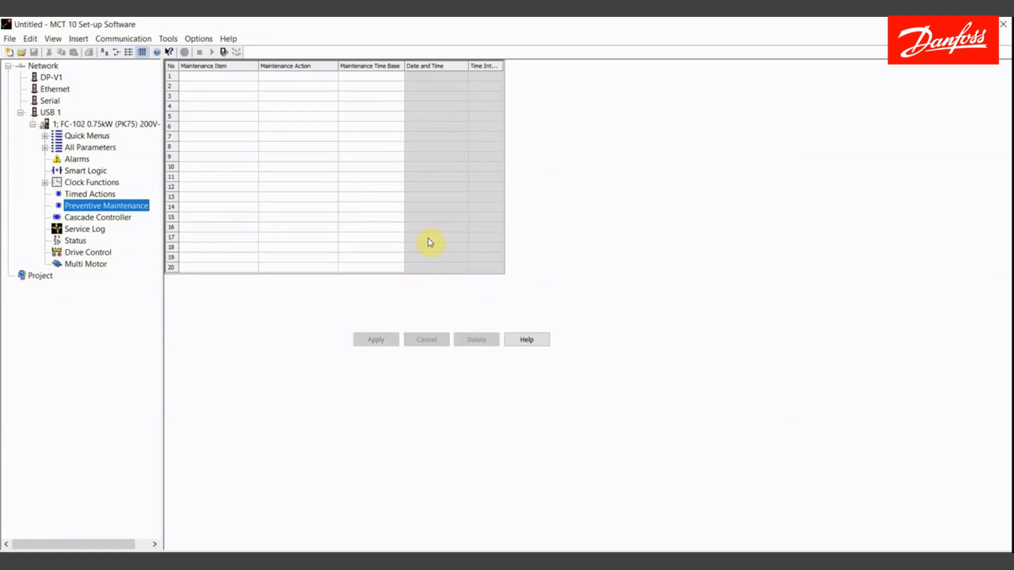
pyautogui.moveTo(265, 352)
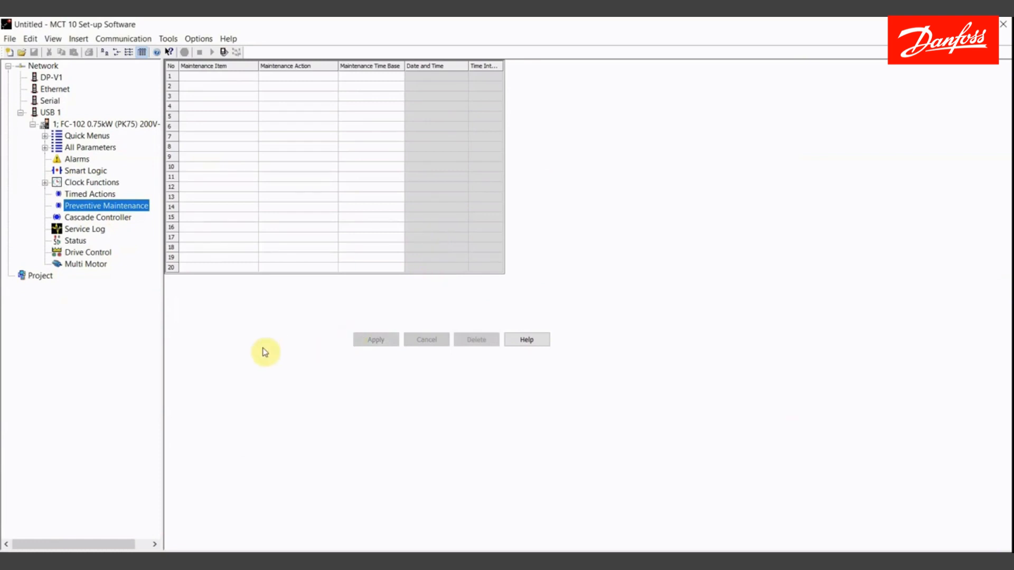
pyautogui.moveTo(357, 175)
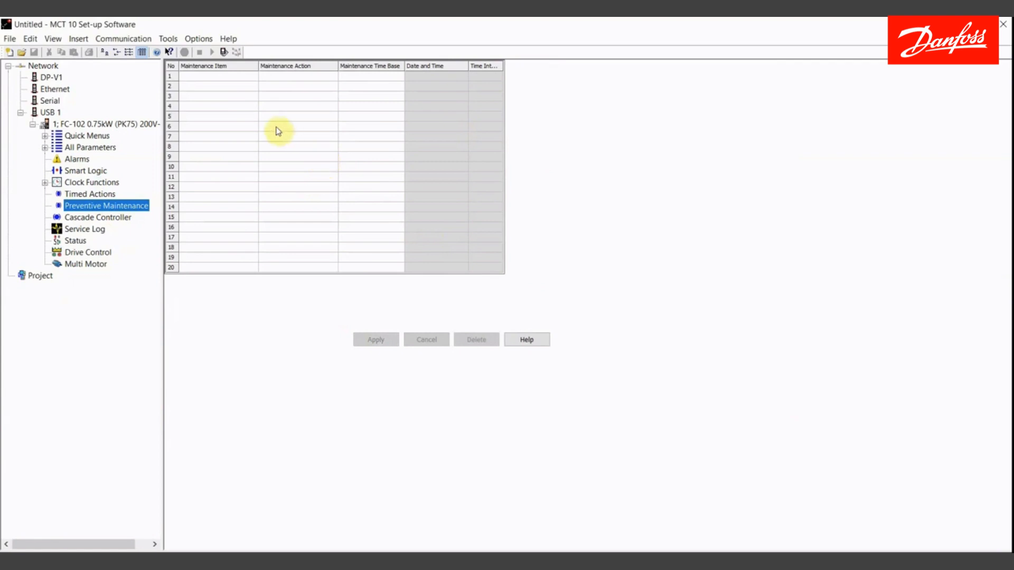
pyautogui.moveTo(209, 78)
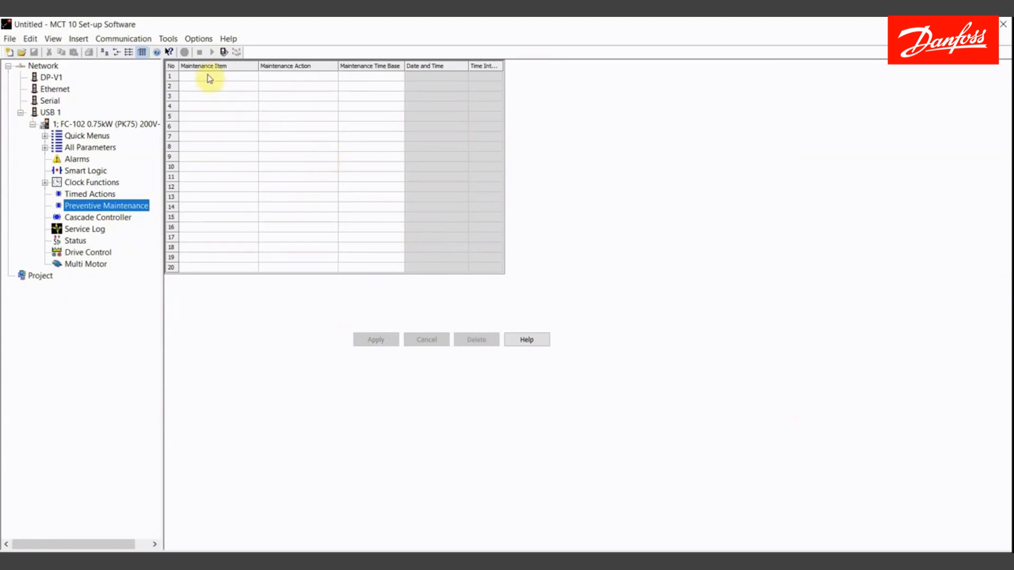
pyautogui.moveTo(221, 201)
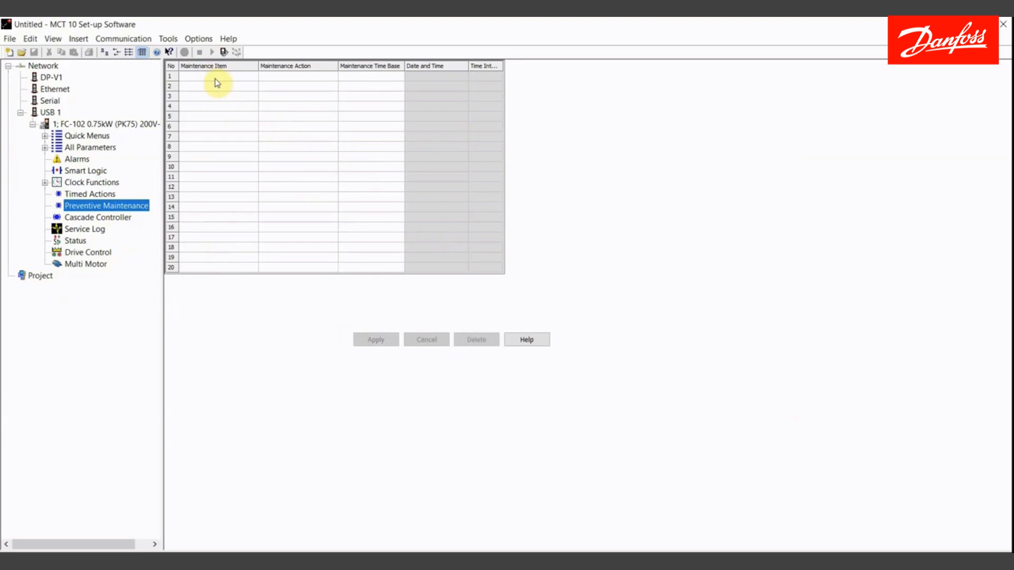
pyautogui.moveTo(361, 83)
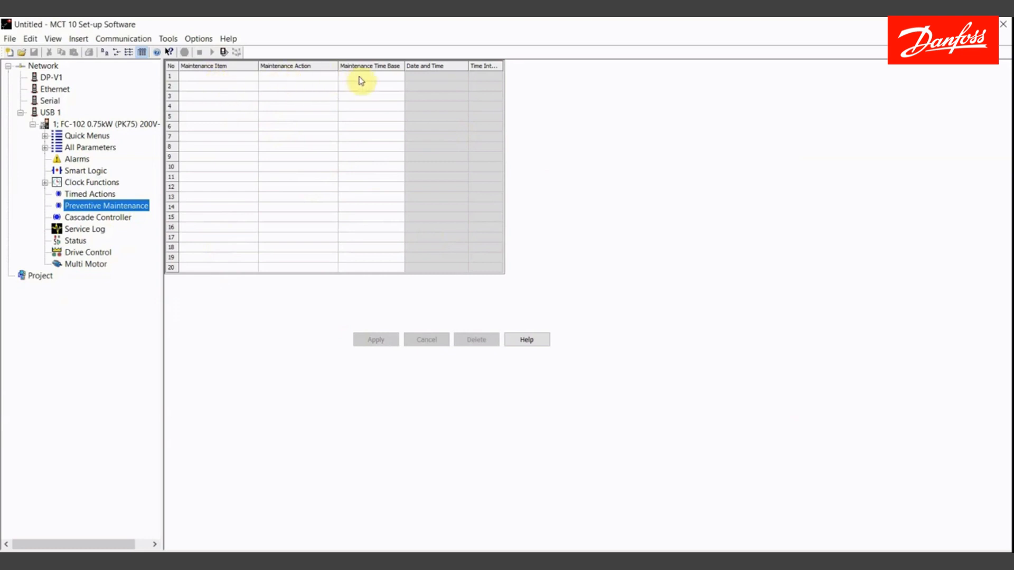
pyautogui.moveTo(367, 79)
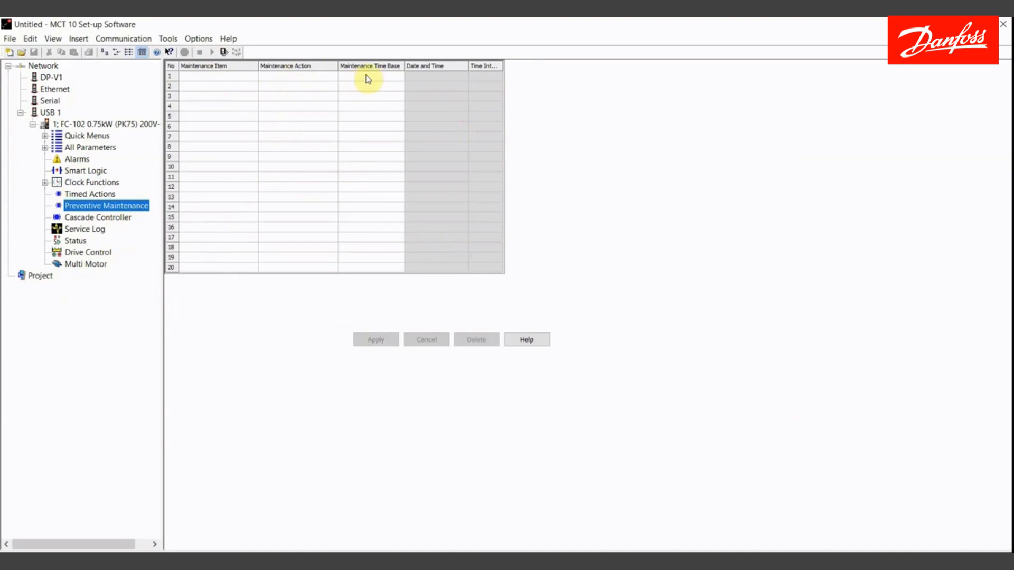
pyautogui.moveTo(240, 79)
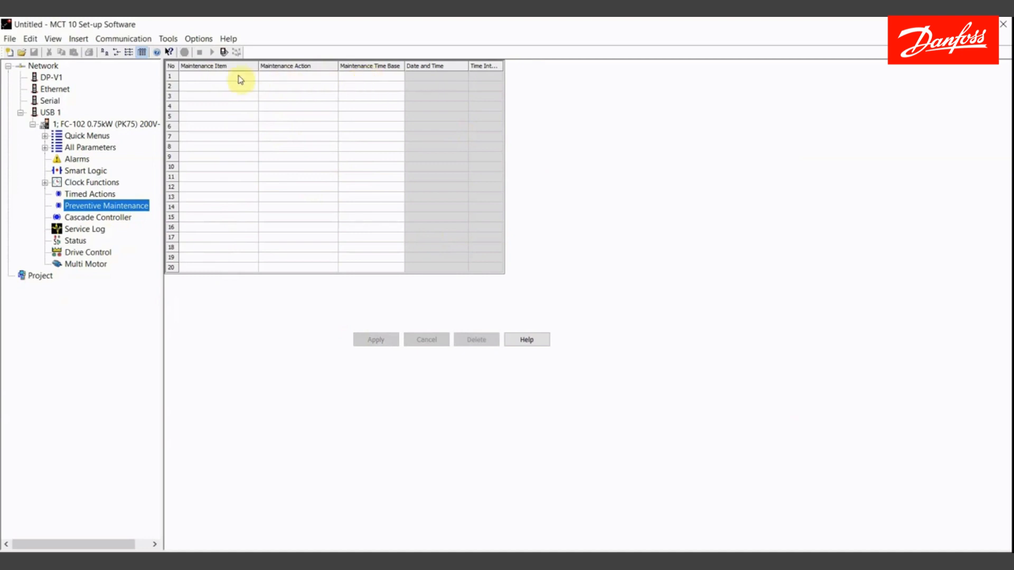
pyautogui.moveTo(228, 82)
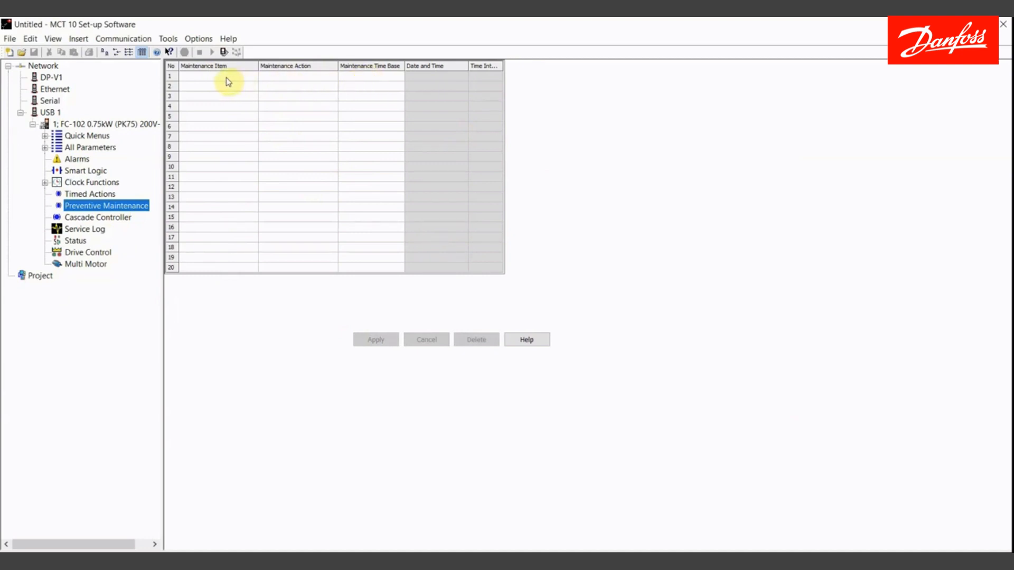
pyautogui.moveTo(219, 80)
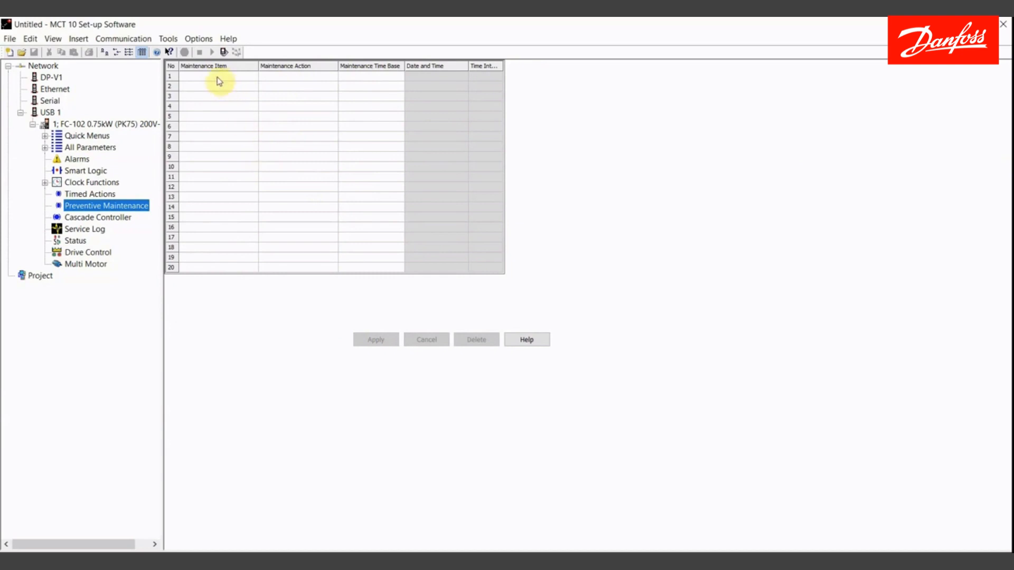
# Step: Set row 1's Maintenance Item to Fan belt via the Edit Parameter dialog
pyautogui.doubleClick(217, 76)
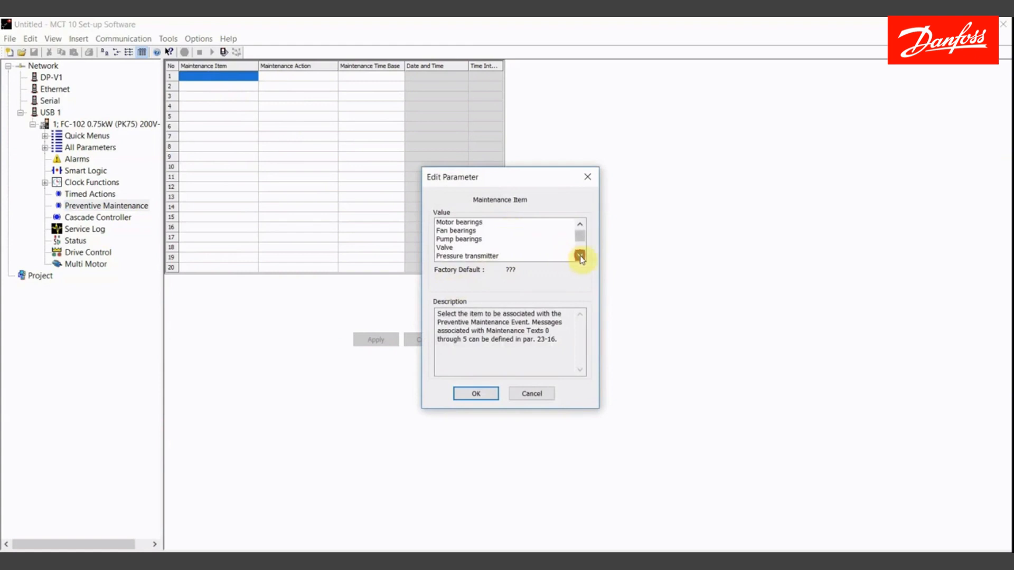
pyautogui.click(580, 256)
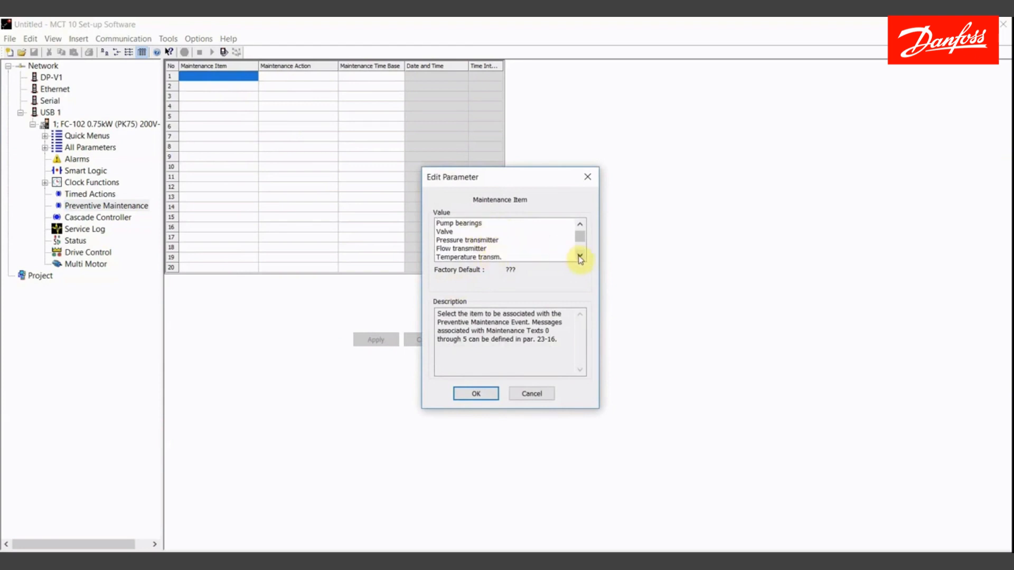
pyautogui.click(579, 256)
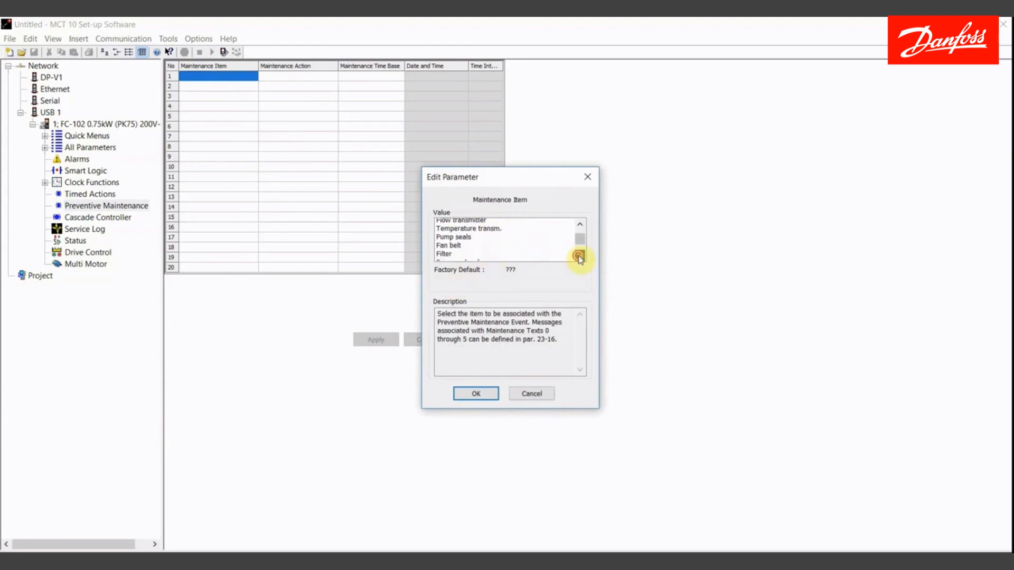
pyautogui.click(579, 256)
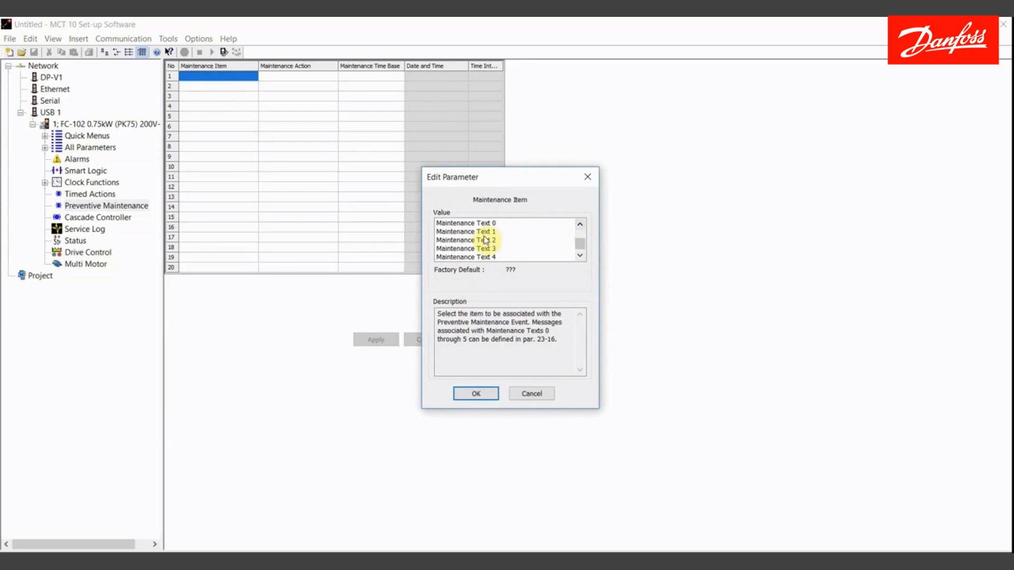
pyautogui.click(485, 223)
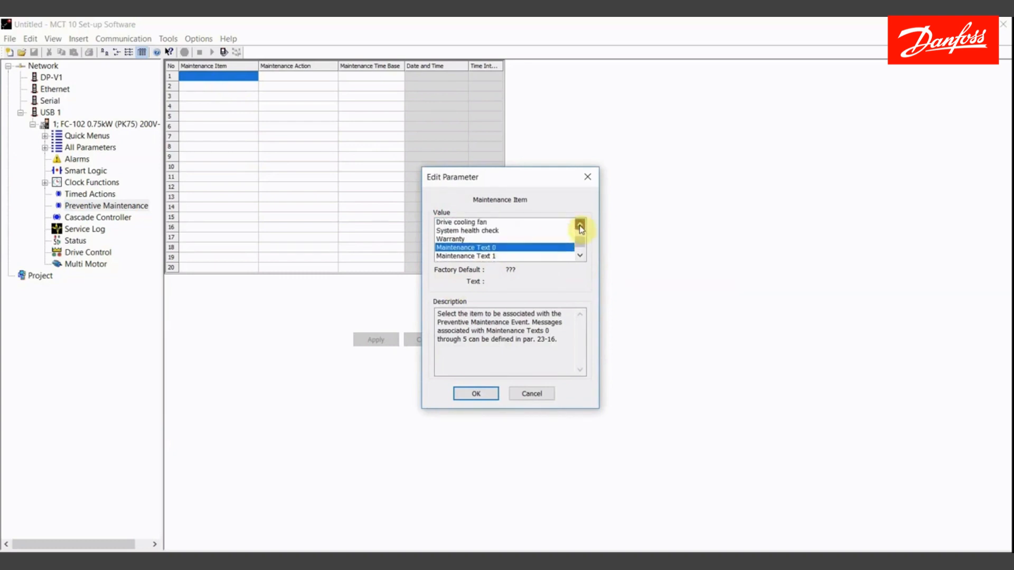
pyautogui.click(578, 227)
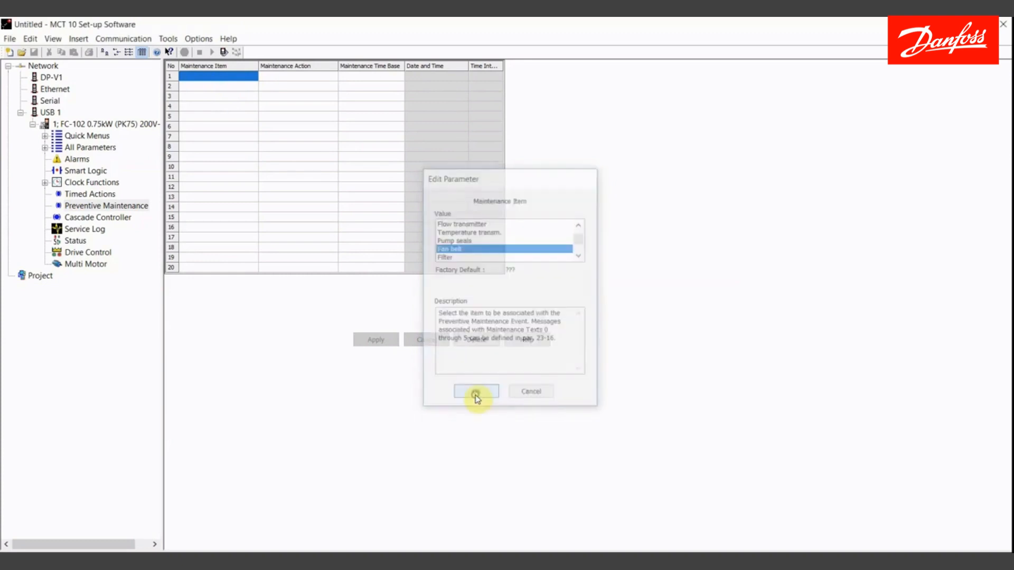
pyautogui.click(475, 390)
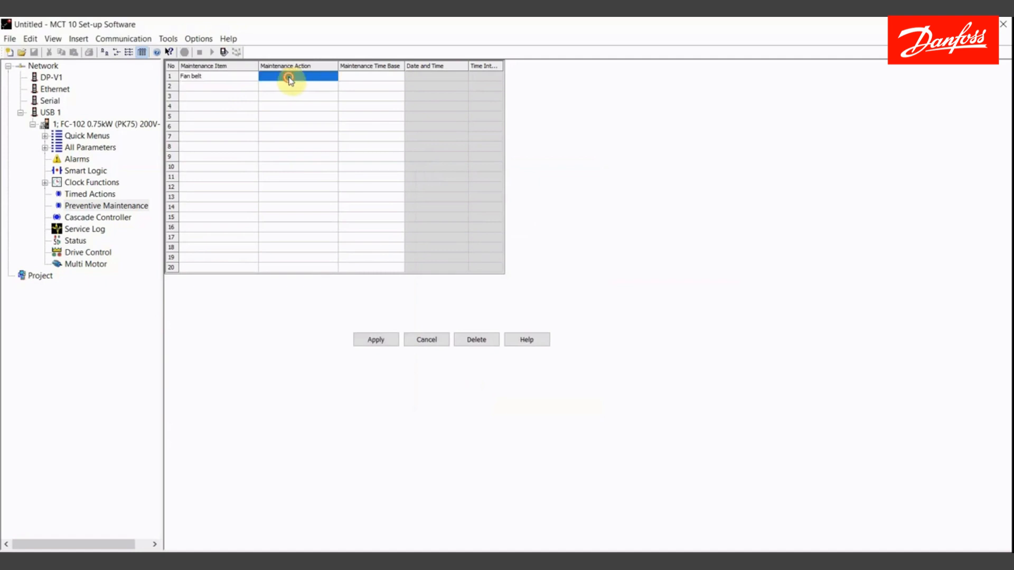
# Step: Set row 1's action to Replace and its time base to Running Hours
pyautogui.doubleClick(288, 76)
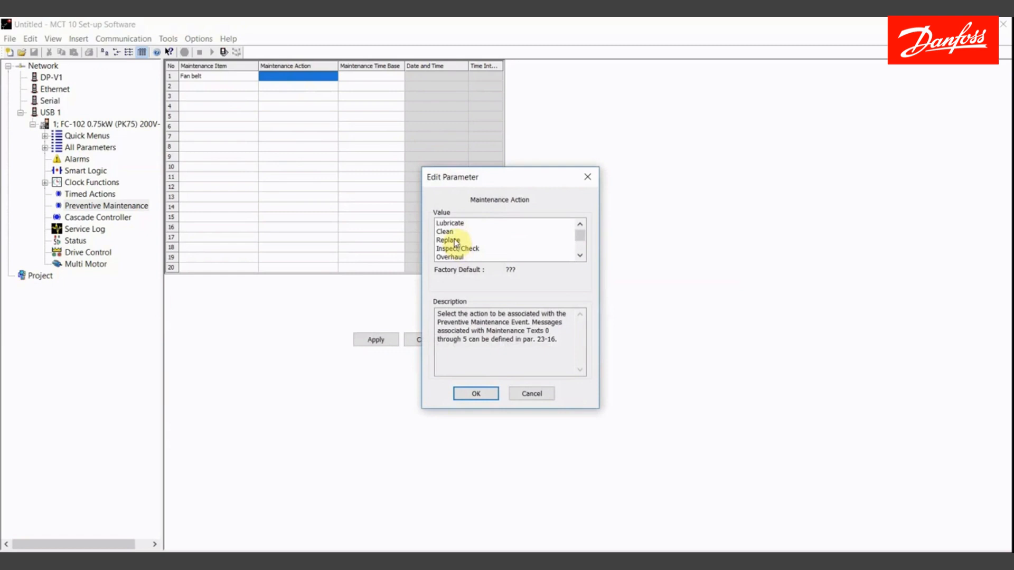
pyautogui.click(448, 240)
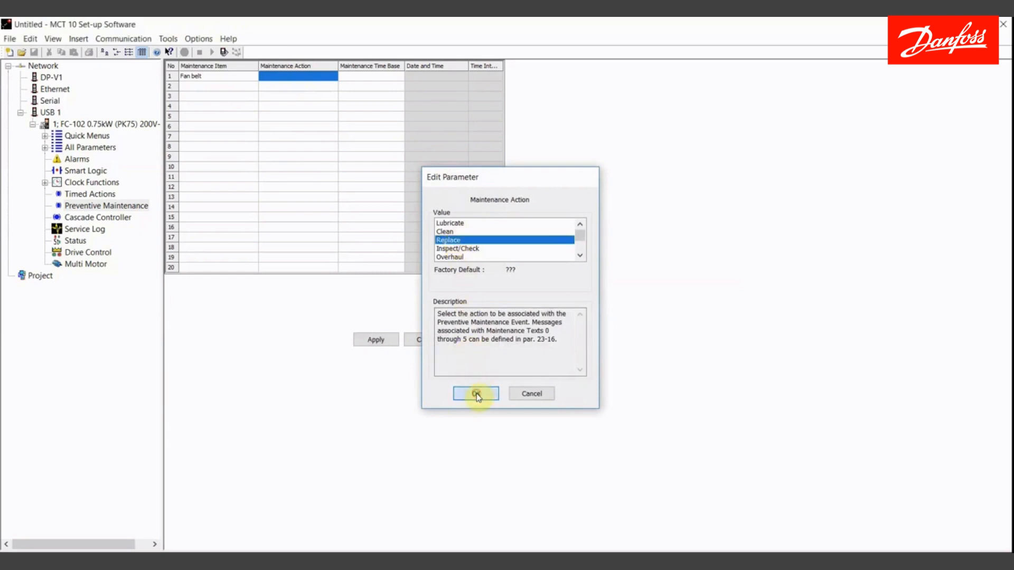
pyautogui.click(475, 393)
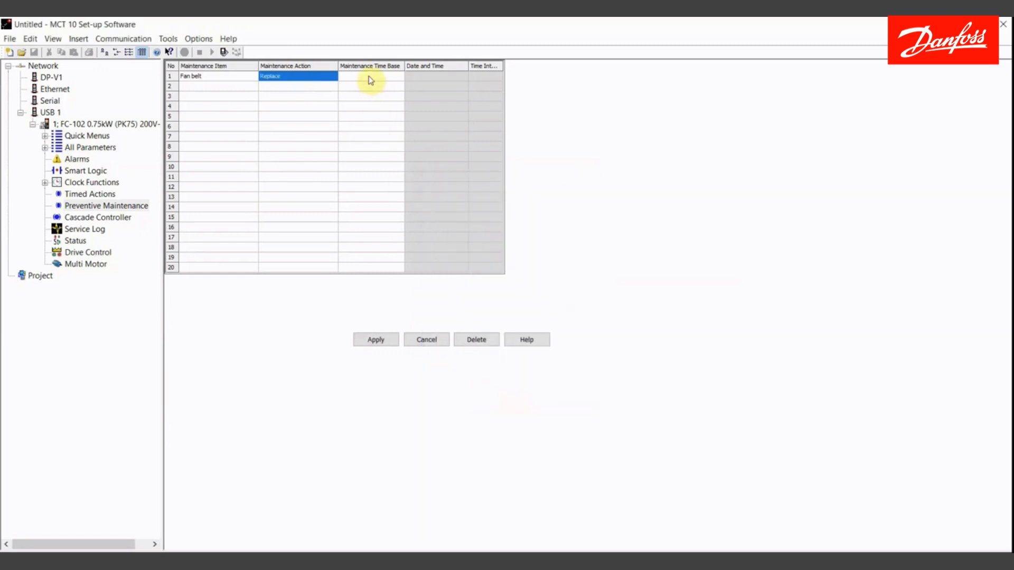
pyautogui.doubleClick(371, 76)
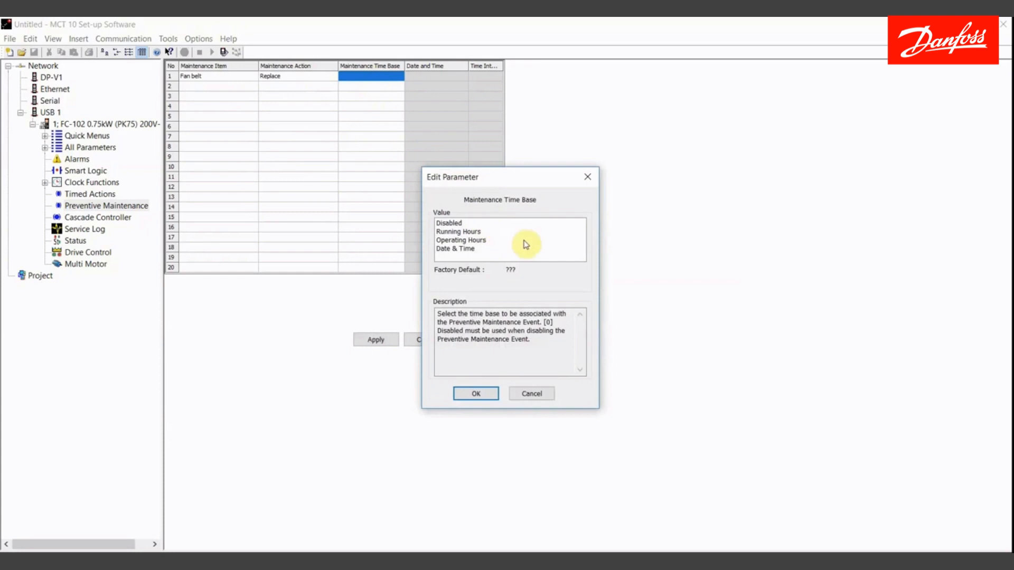
pyautogui.moveTo(497, 226)
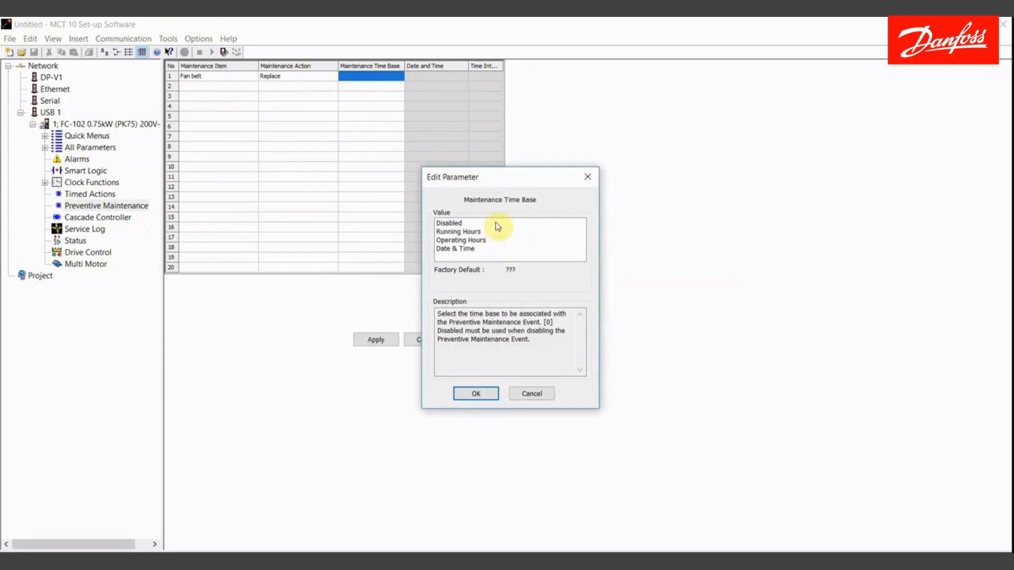
pyautogui.click(455, 248)
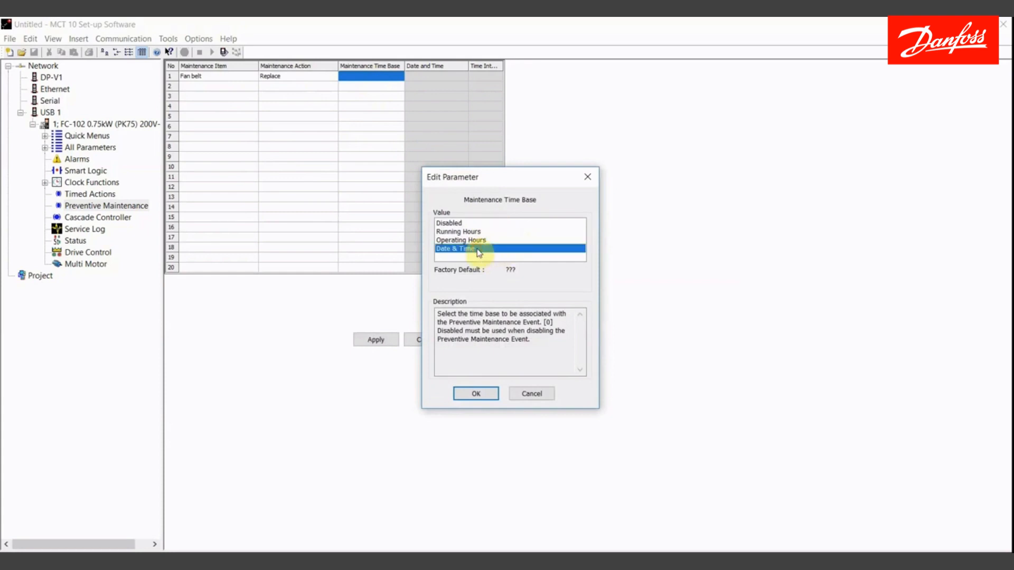
pyautogui.click(460, 241)
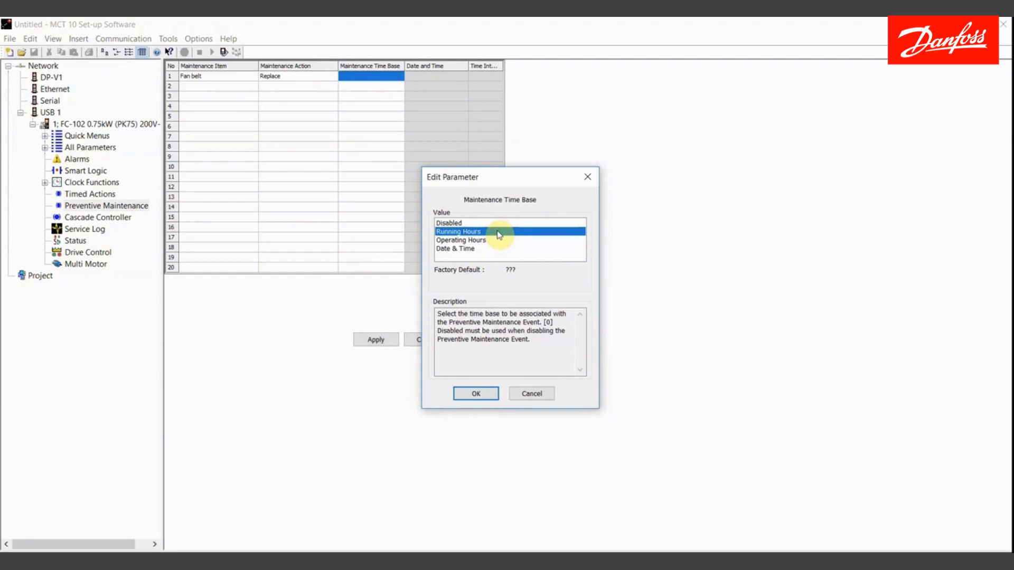
pyautogui.click(461, 241)
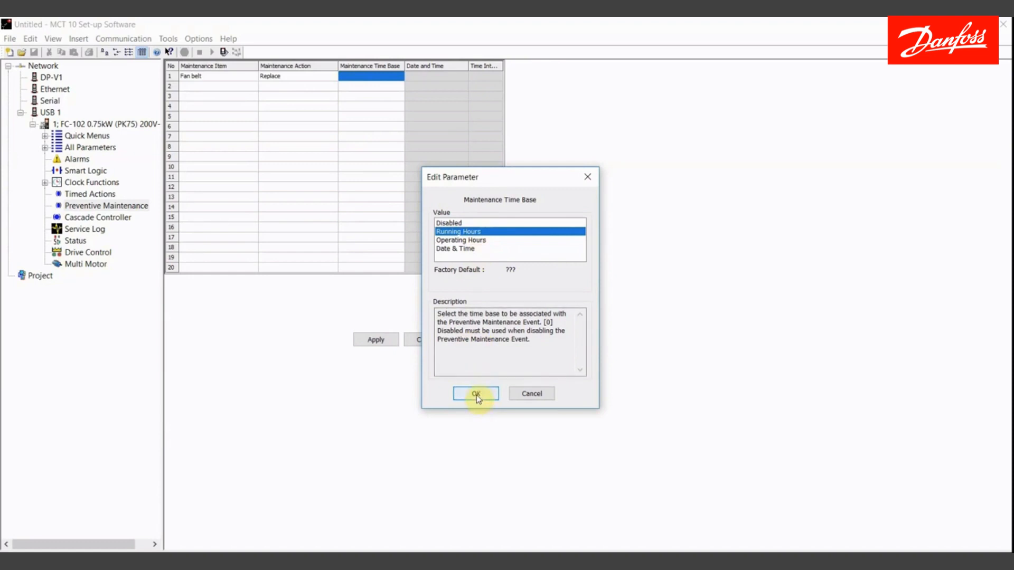
pyautogui.click(476, 393)
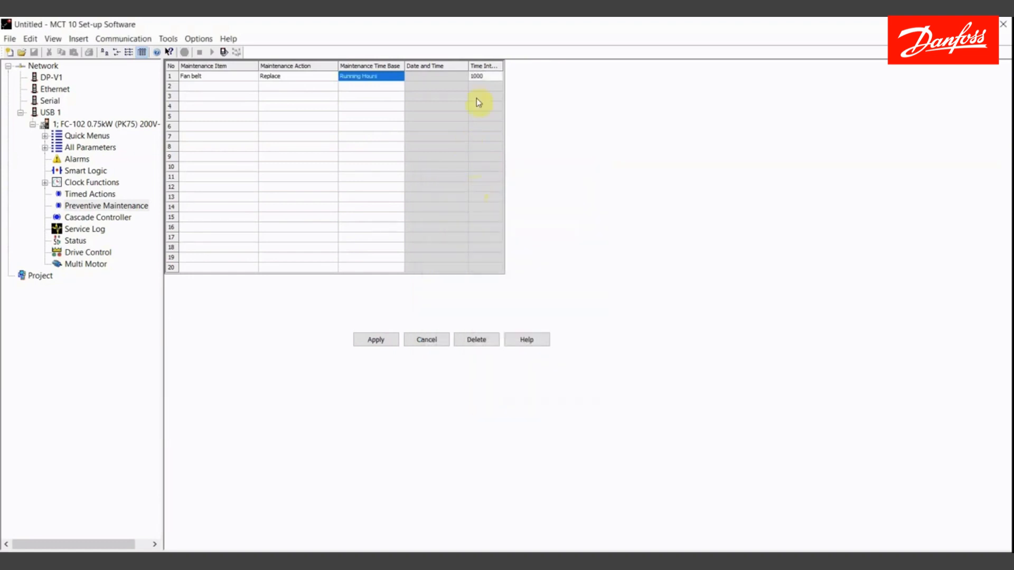
# Step: Set row 1's time interval to 1000 and apply the fan belt schedule to the drive
pyautogui.click(483, 76)
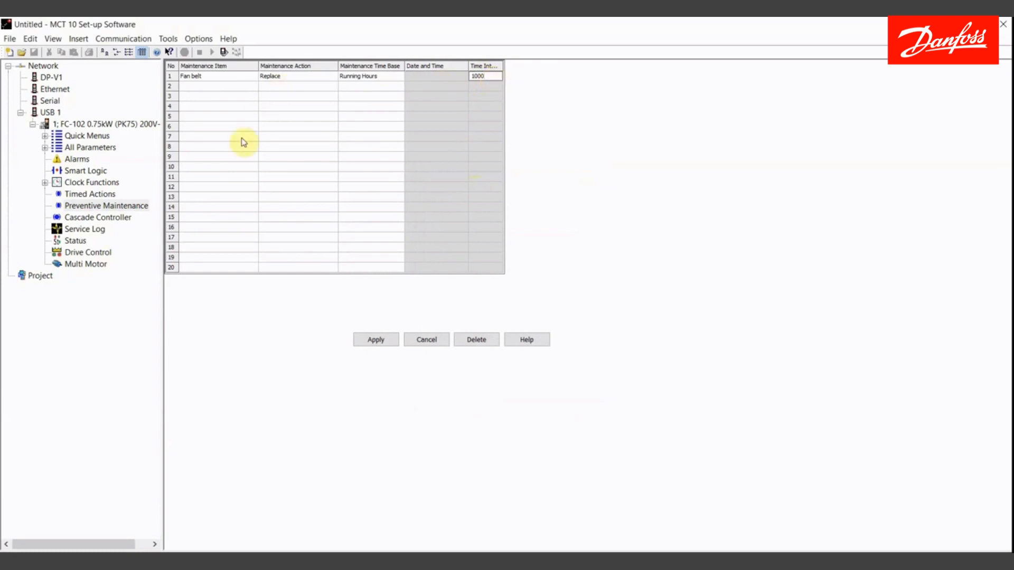
pyautogui.click(375, 339)
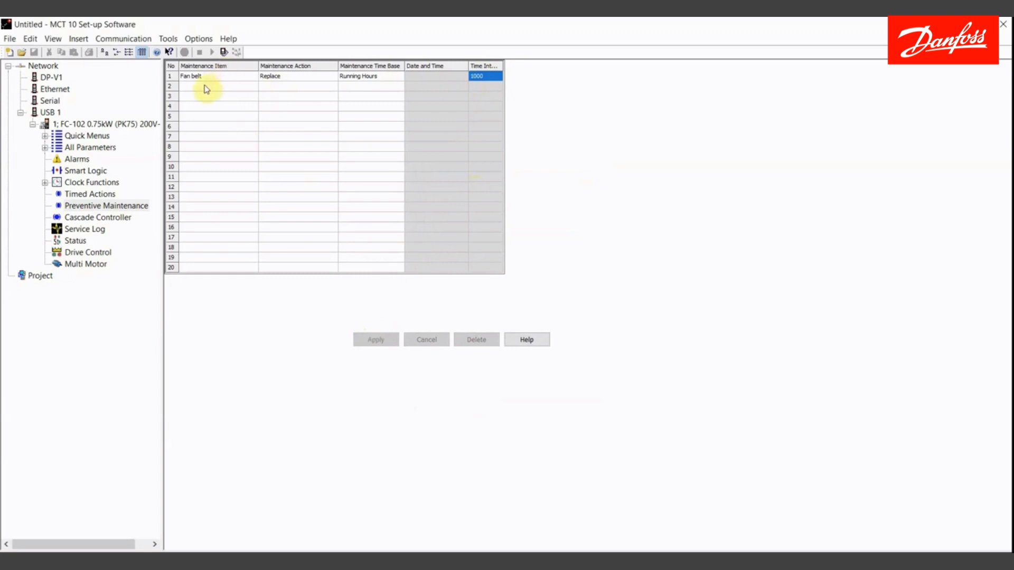
# Step: Set row 2's item to Motor bearings and its action to Inspect/Check
pyautogui.click(211, 85)
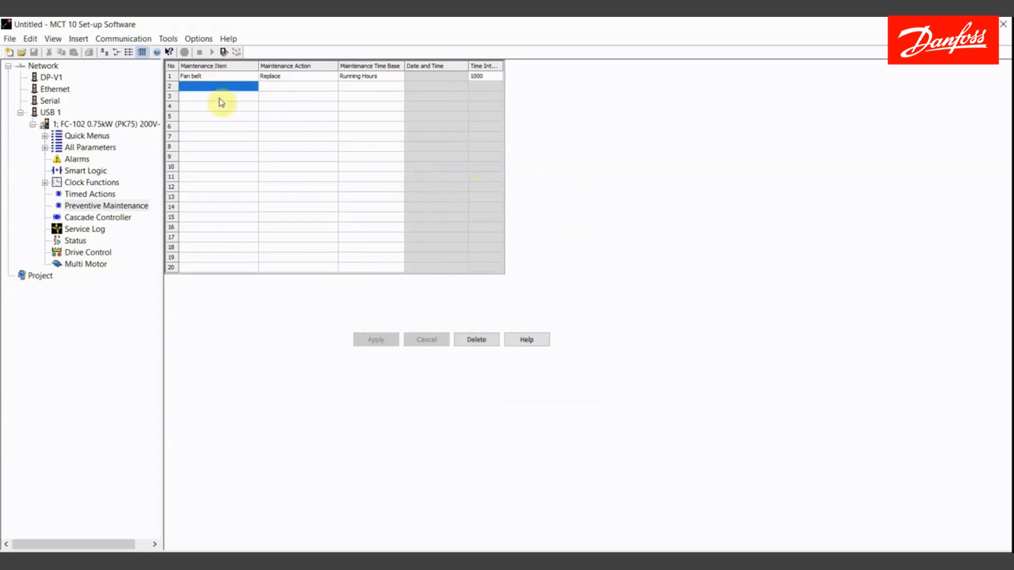
pyautogui.doubleClick(211, 87)
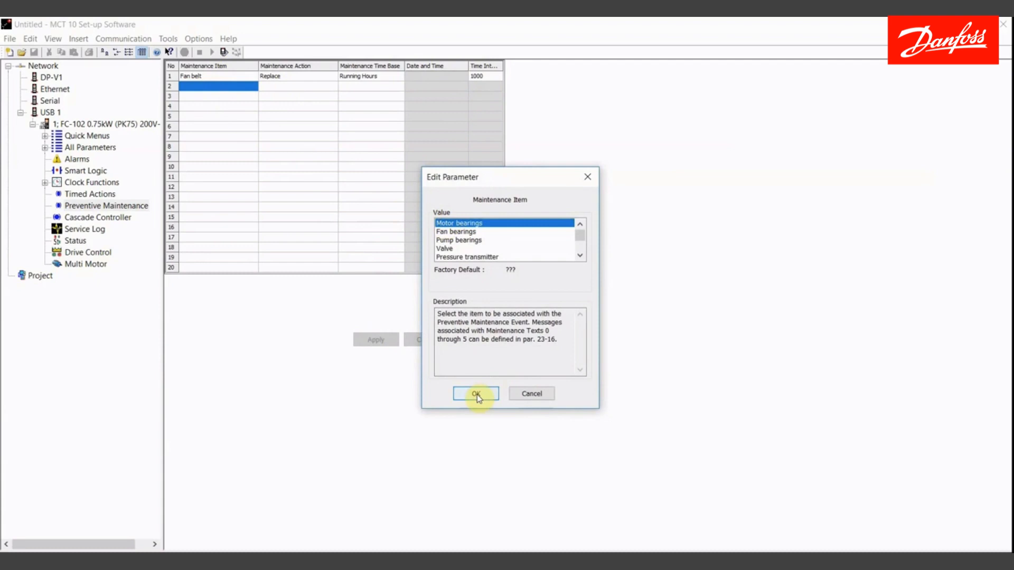
pyautogui.click(475, 393)
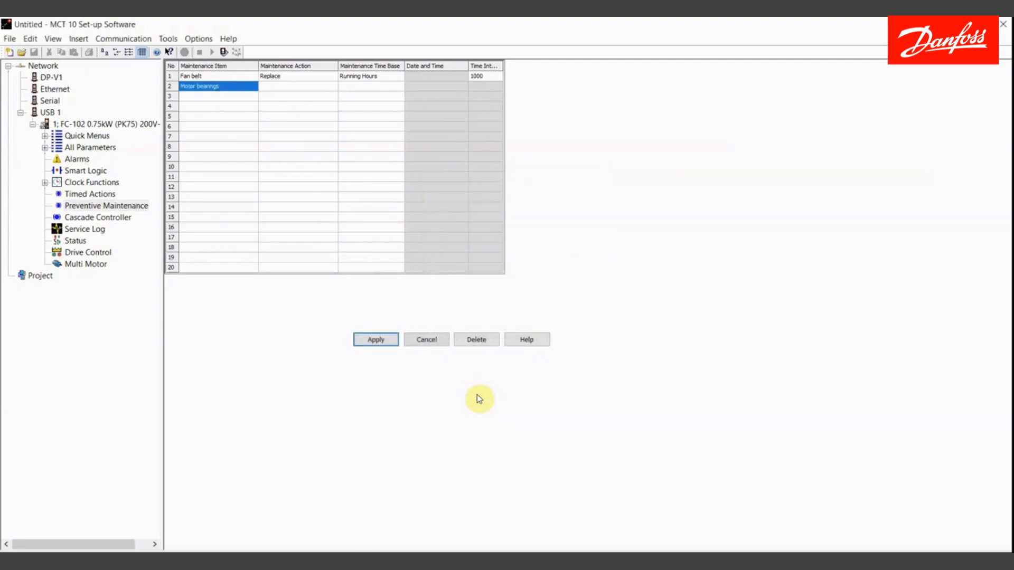
pyautogui.click(298, 86)
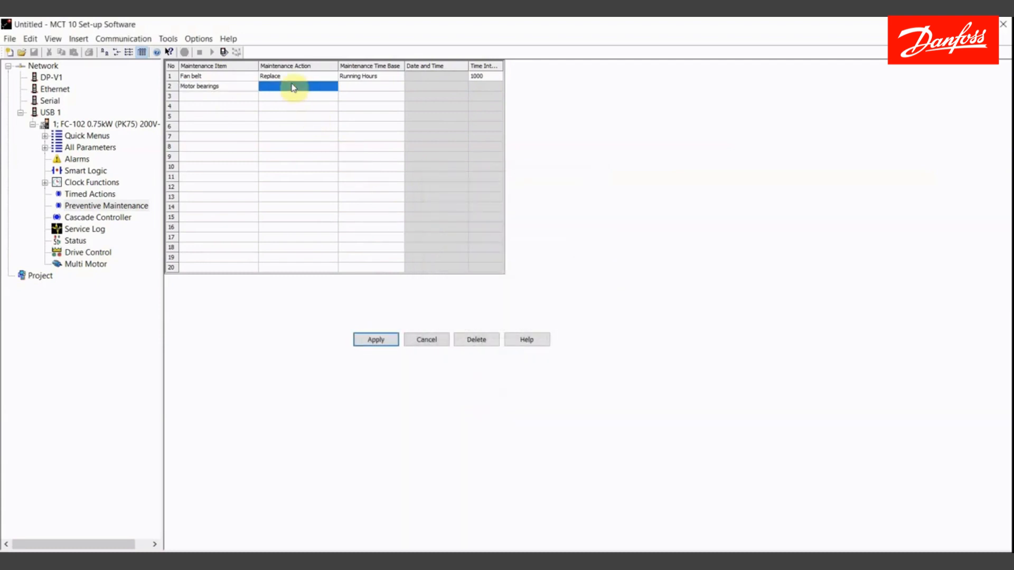
pyautogui.doubleClick(298, 86)
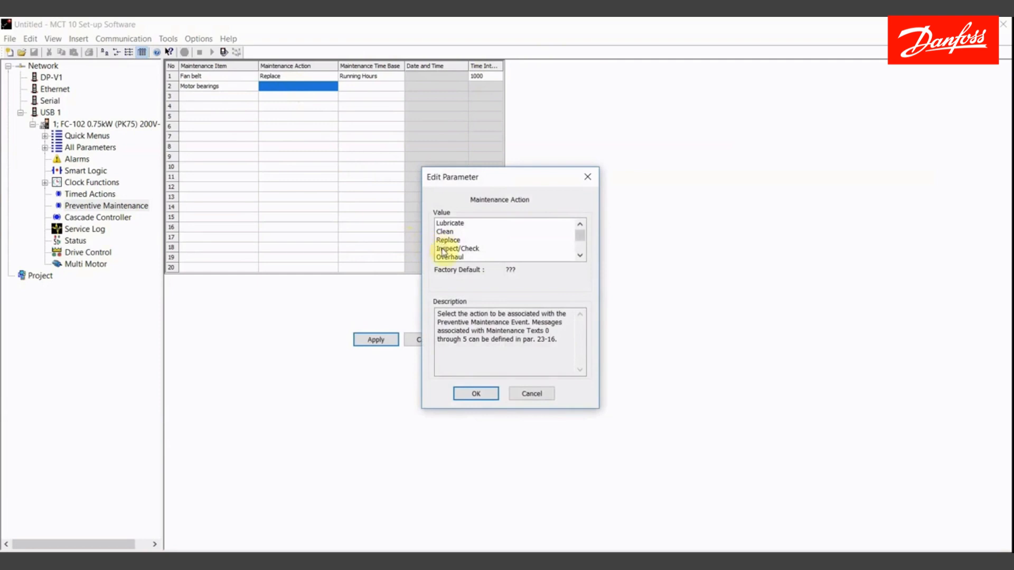
pyautogui.click(459, 248)
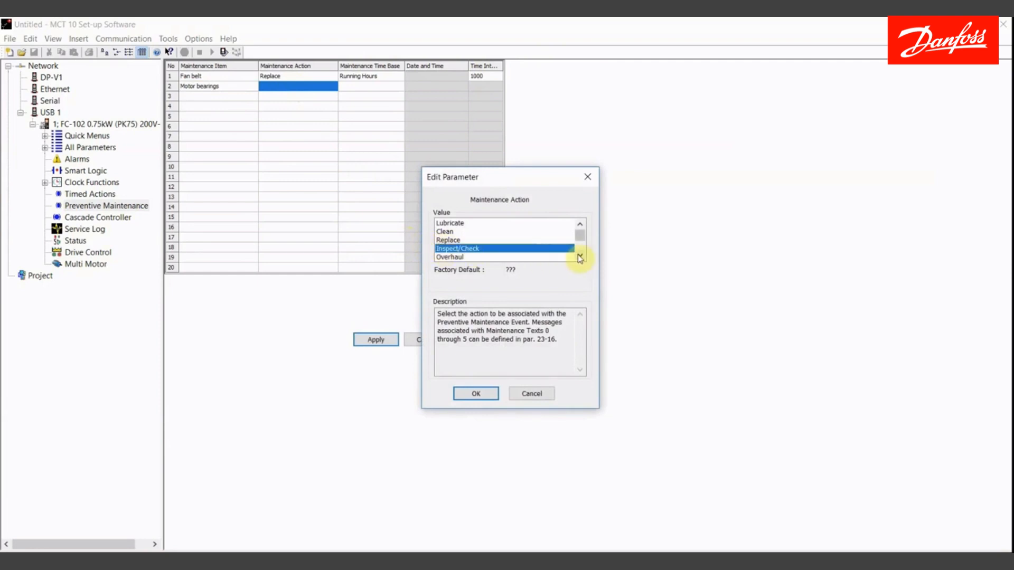
pyautogui.click(579, 255)
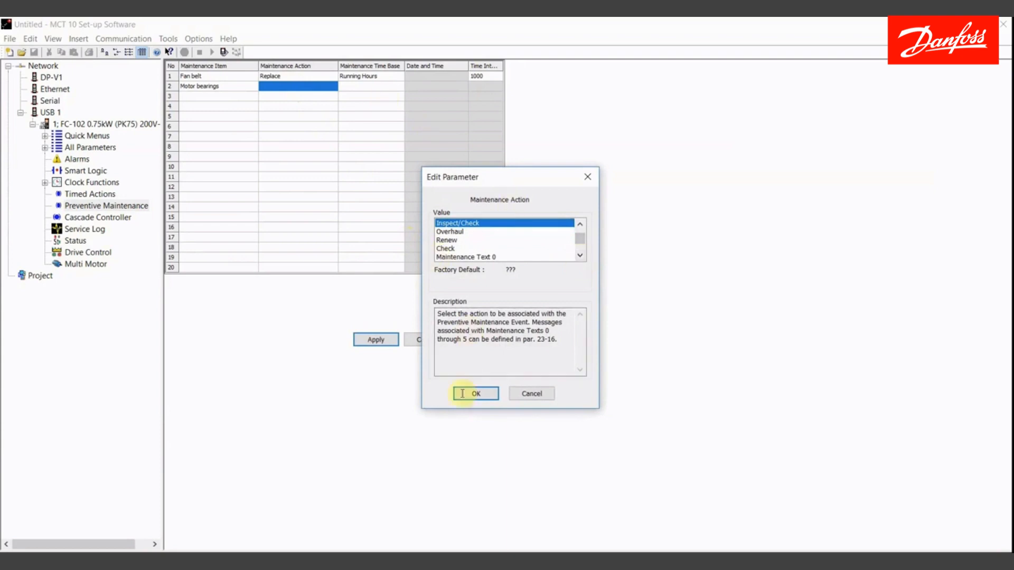
pyautogui.click(475, 393)
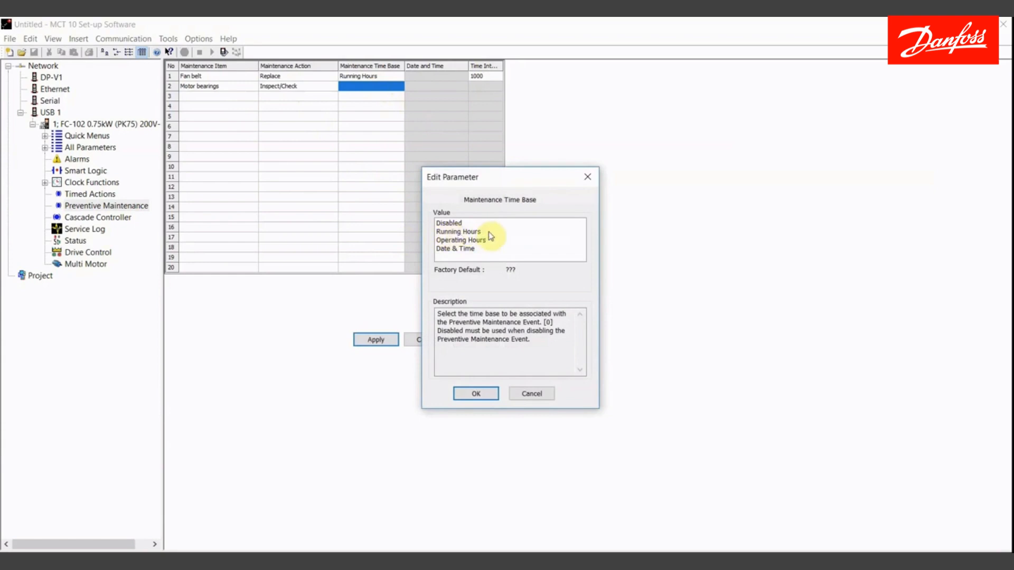
# Step: Set row 2's time base to Running Hours with a 2000 interval and apply it to the drive
pyautogui.click(475, 393)
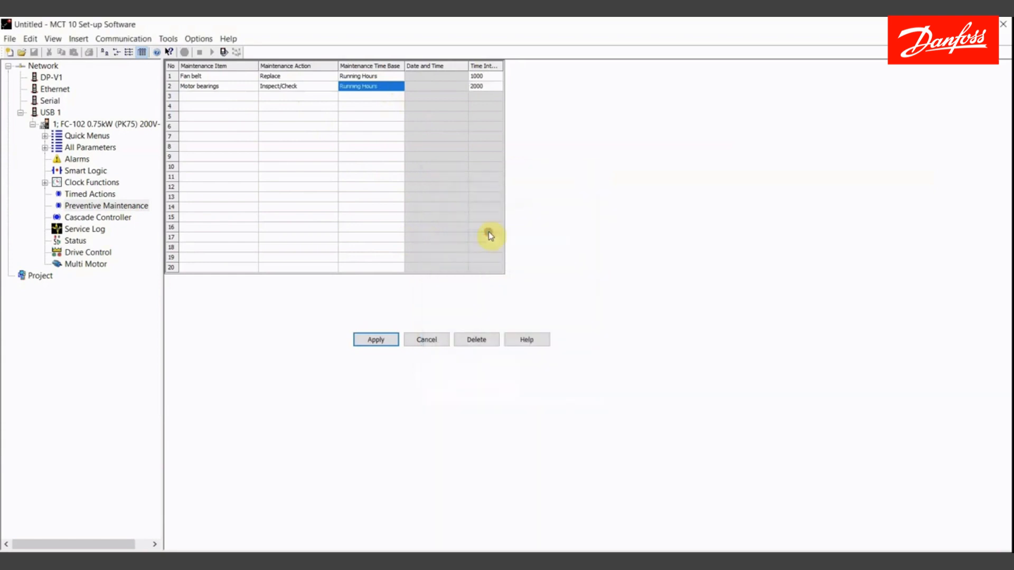
pyautogui.click(484, 87)
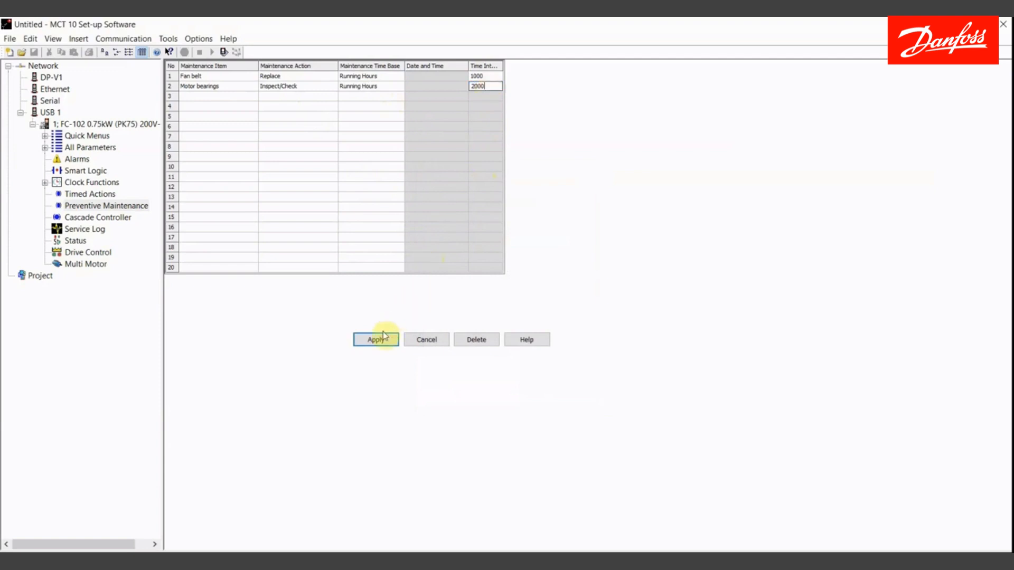
pyautogui.click(375, 339)
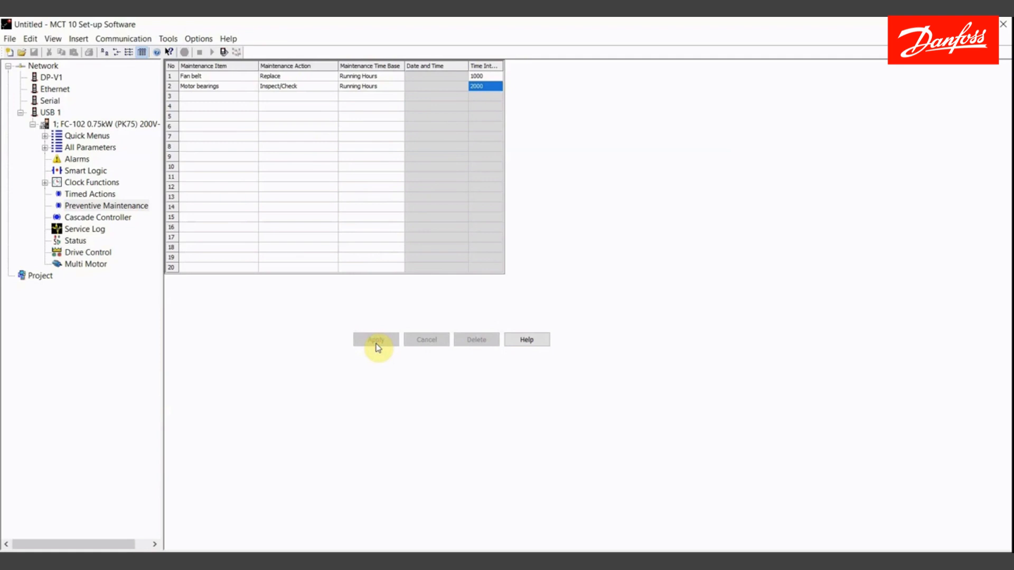
pyautogui.click(376, 340)
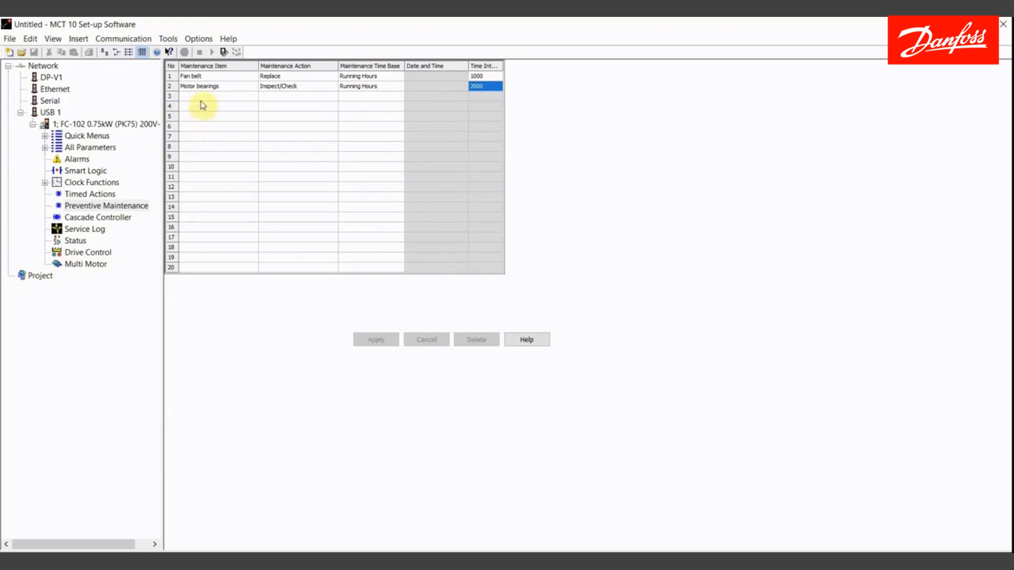
# Step: Set row 3's Maintenance Item to Maintenance Text 0 via the Edit Parameter dialog
pyautogui.doubleClick(216, 95)
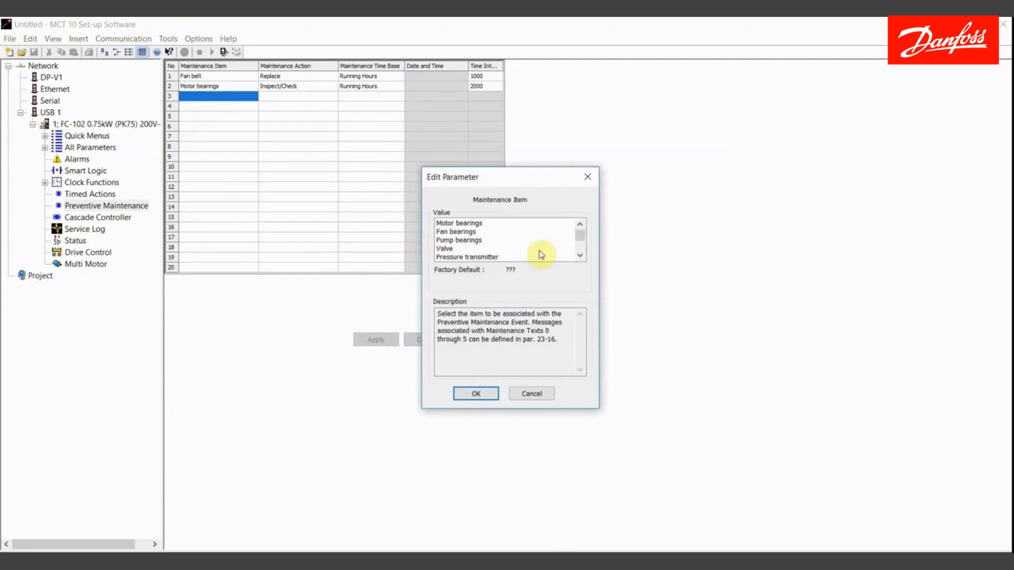
pyautogui.click(580, 254)
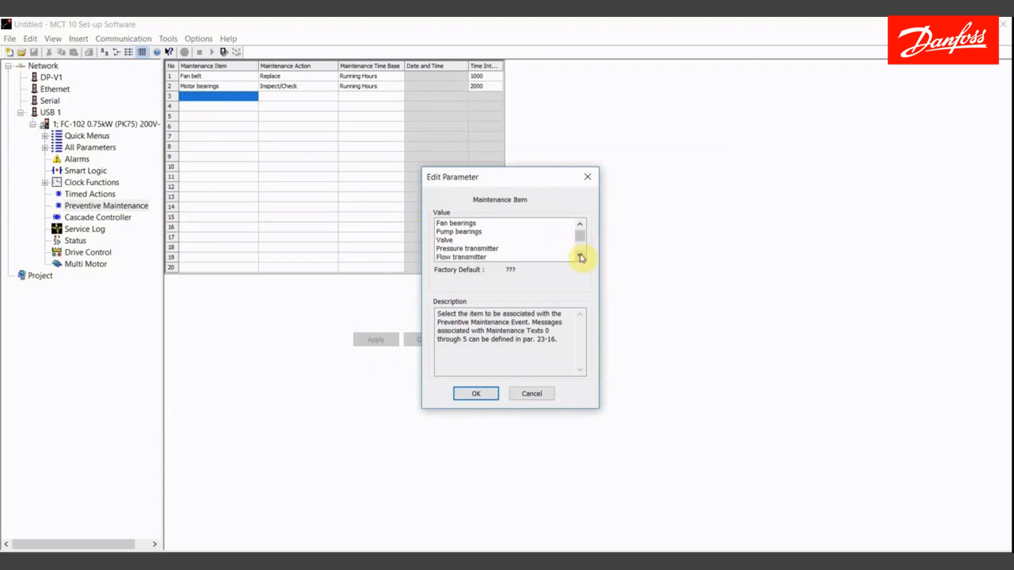
pyautogui.click(578, 256)
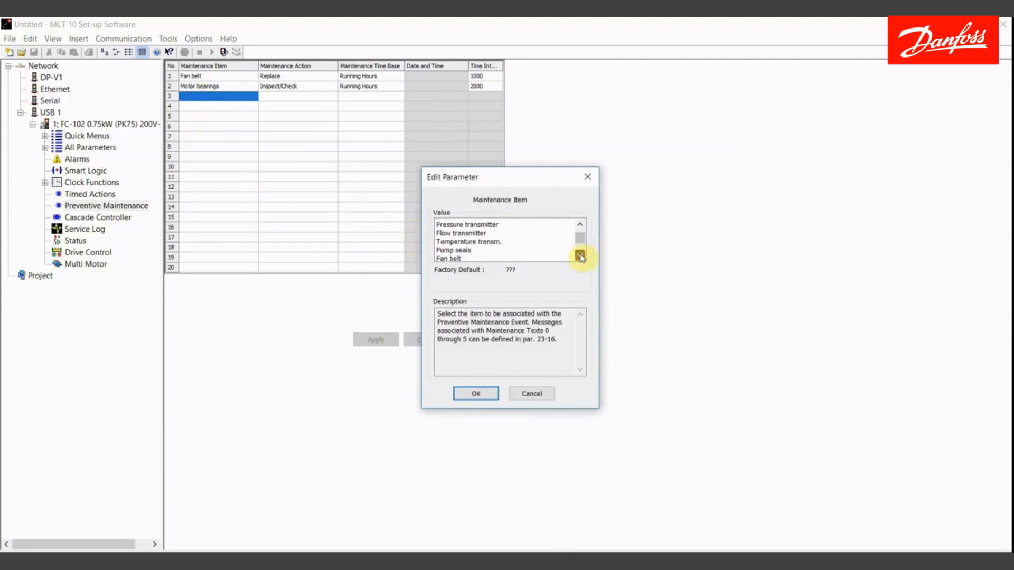
pyautogui.click(580, 257)
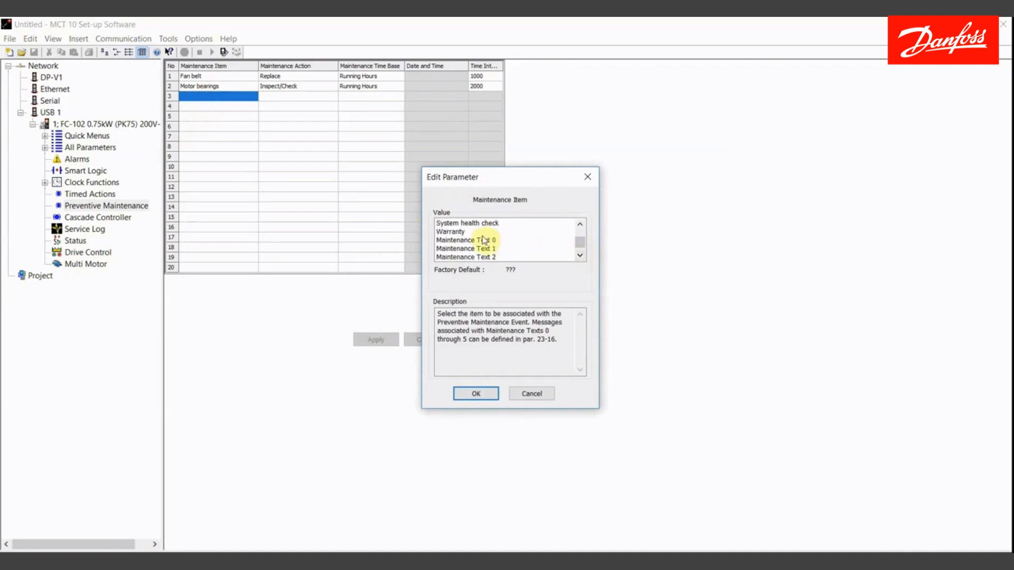
pyautogui.click(477, 240)
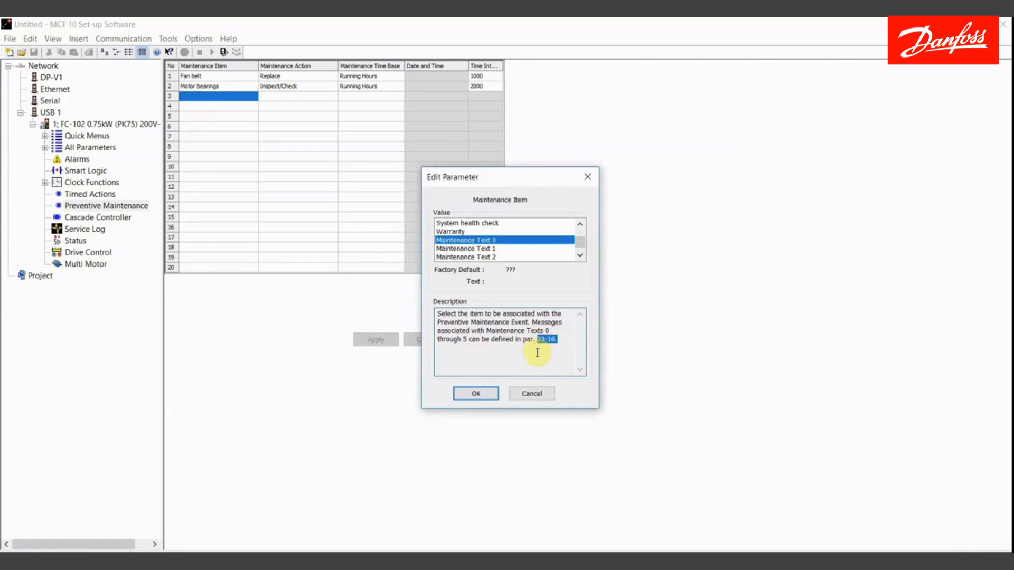
pyautogui.moveTo(513, 356)
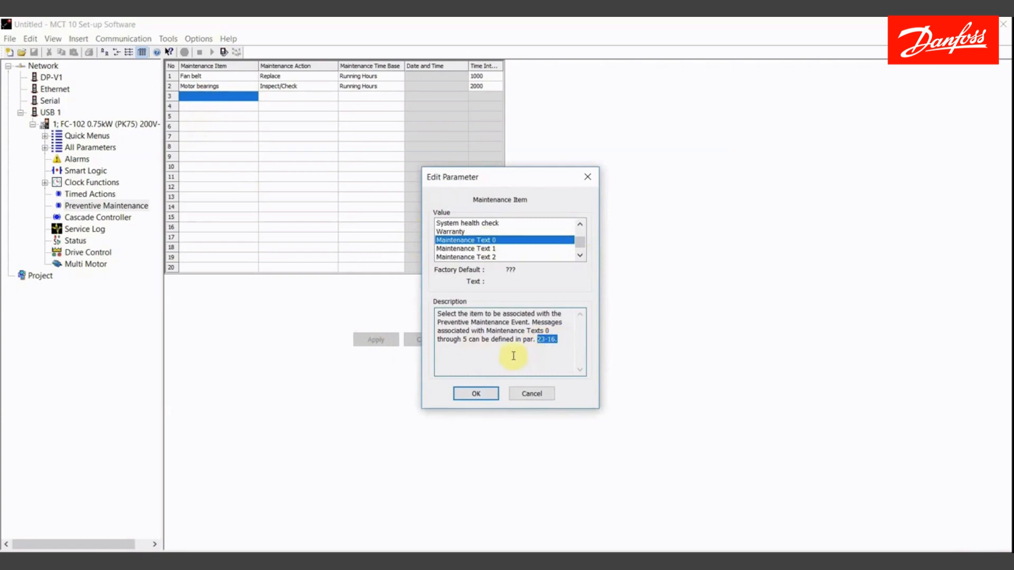
pyautogui.click(475, 392)
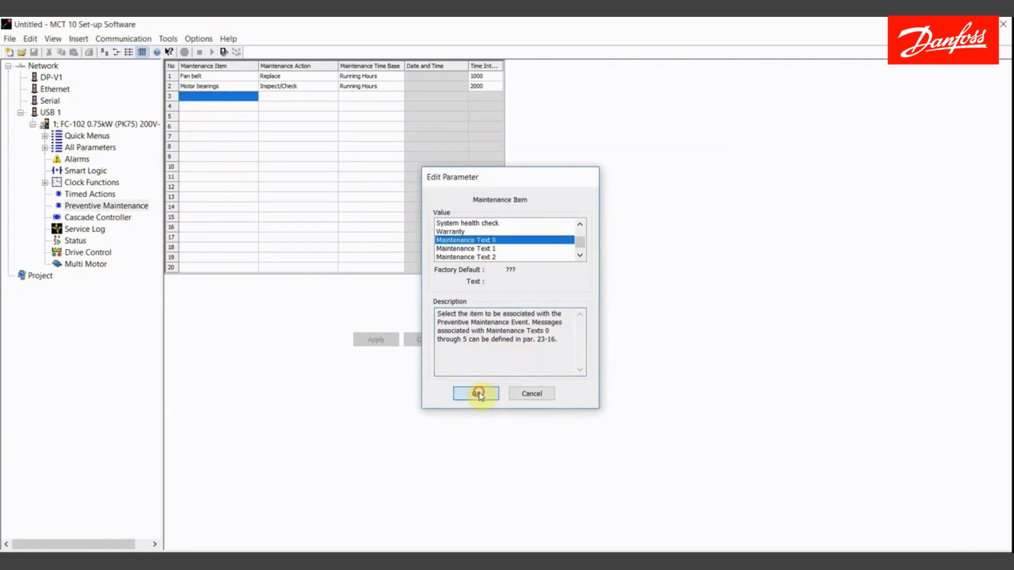
pyautogui.click(475, 393)
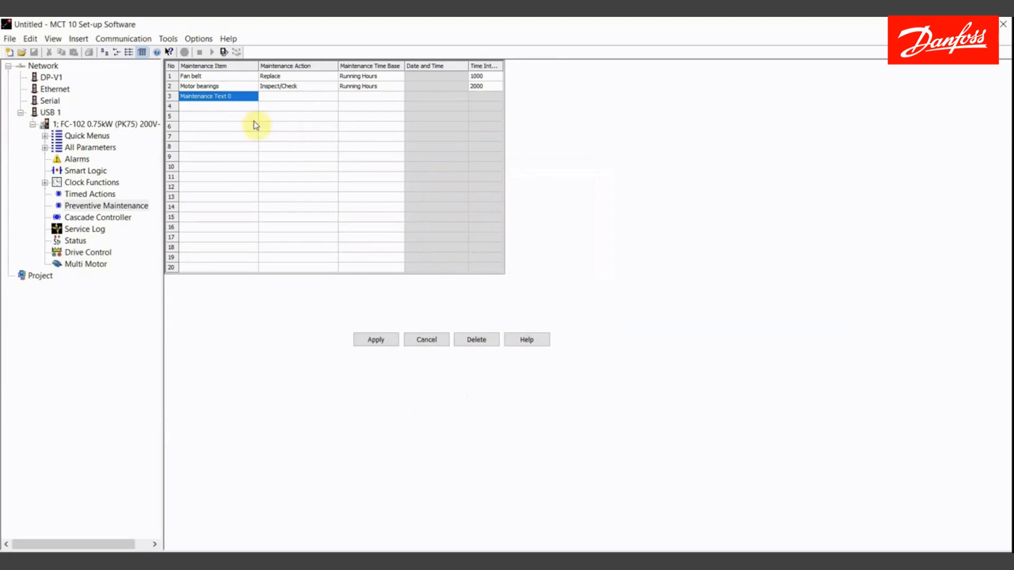
pyautogui.moveTo(212, 100)
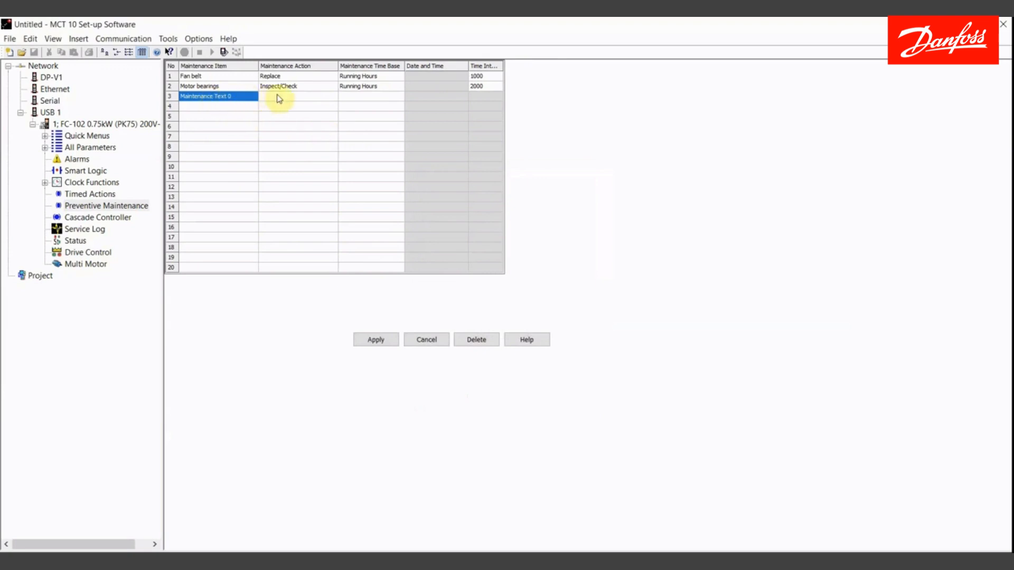
# Step: Set row 3's action to Clean and its time base to Date & Time
pyautogui.doubleClick(298, 96)
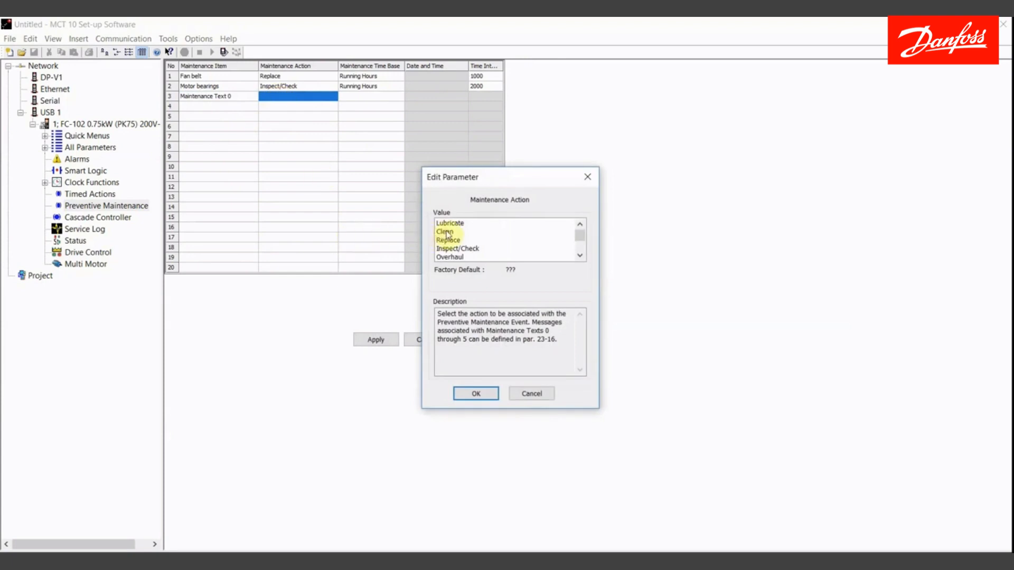
pyautogui.click(475, 393)
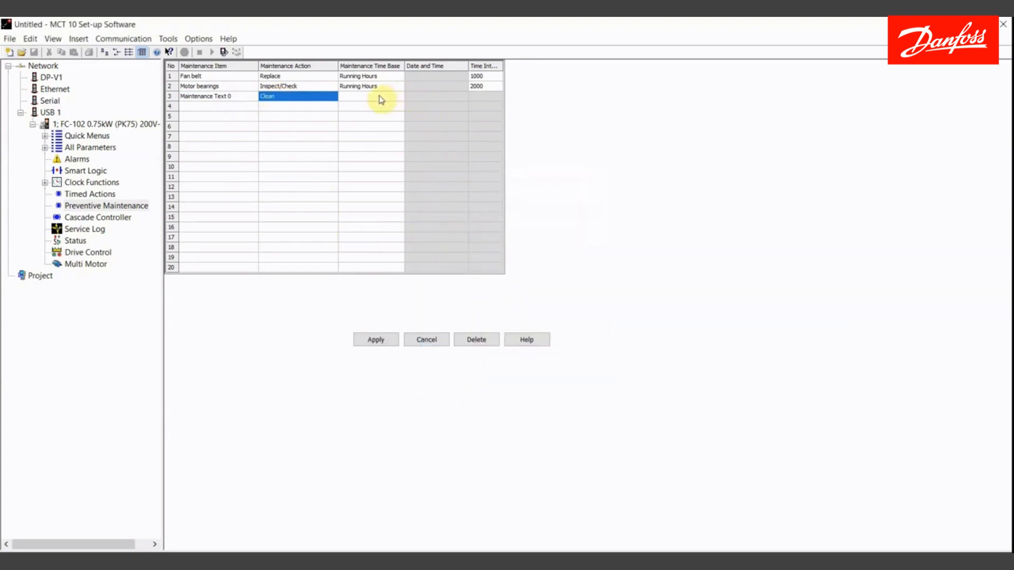
pyautogui.doubleClick(370, 96)
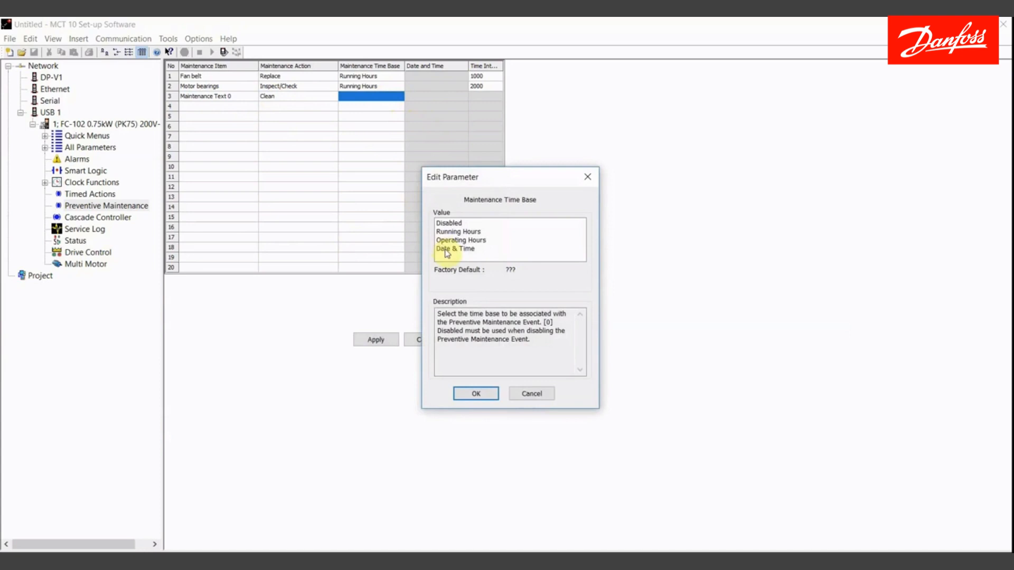
pyautogui.click(475, 393)
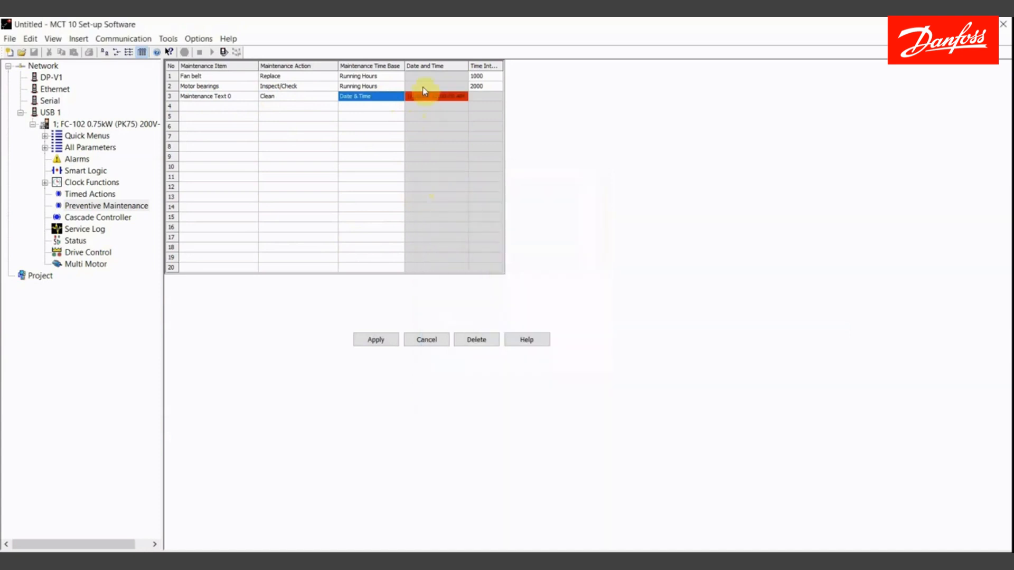
# Step: Set row 3's due date to 3/23/2006 5:00 PM and apply the schedule to the drive
pyautogui.doubleClick(435, 96)
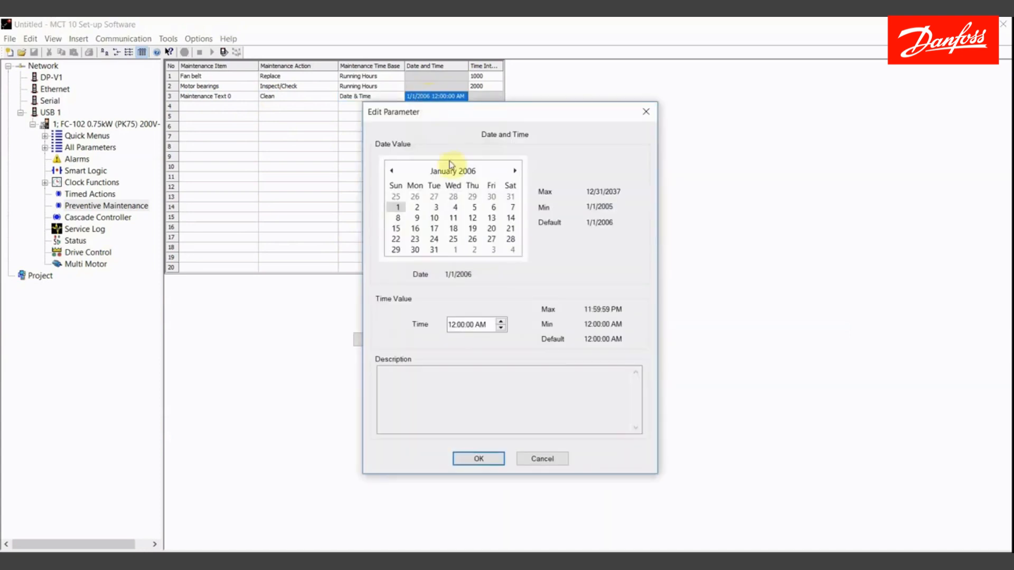
pyautogui.click(516, 171)
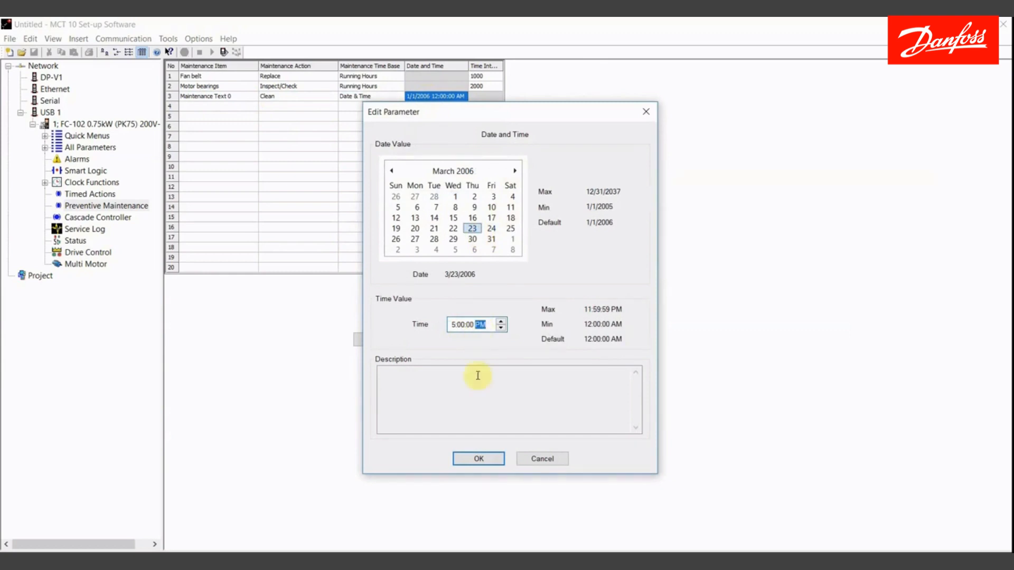
pyautogui.click(477, 458)
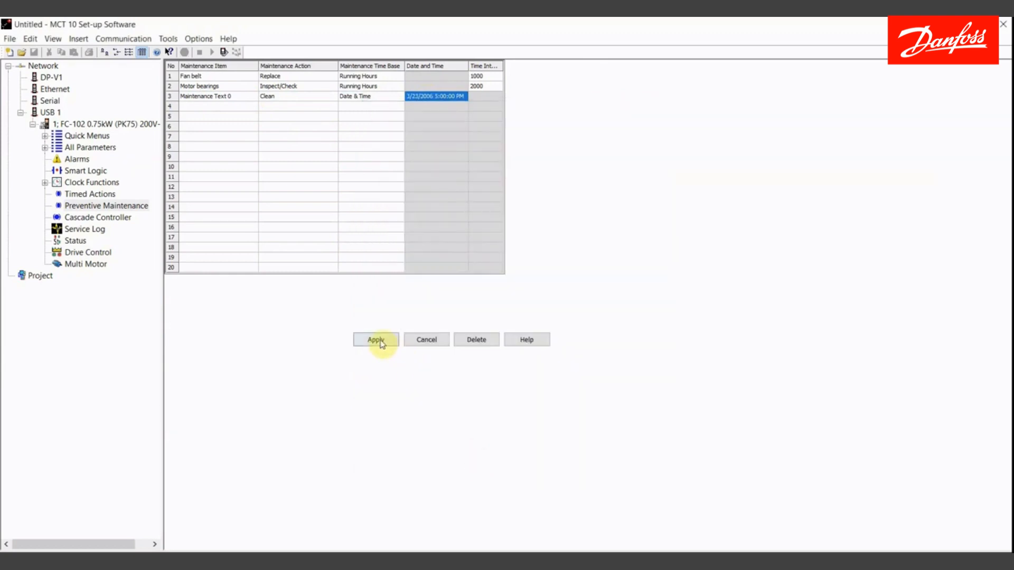
pyautogui.click(374, 340)
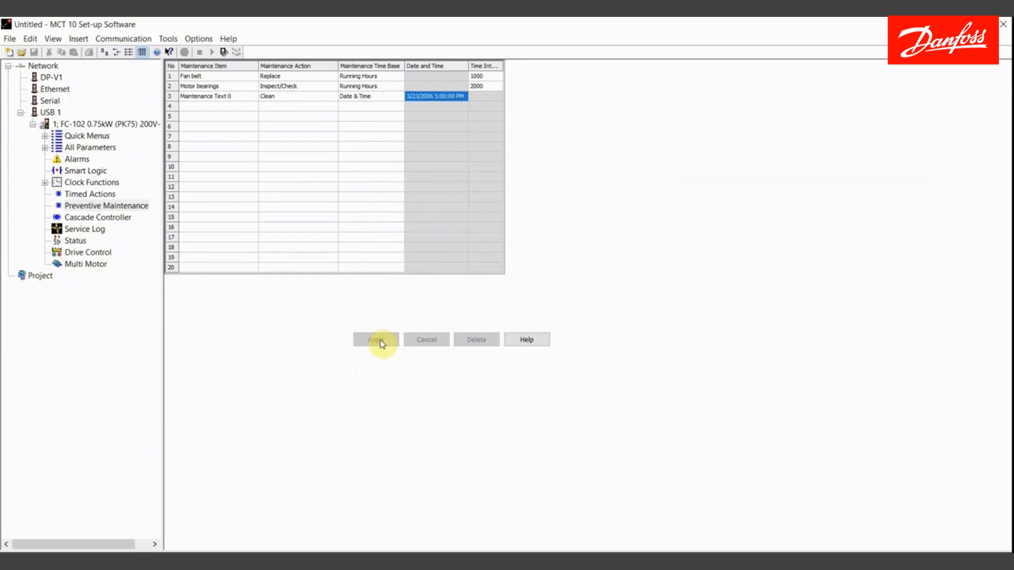
pyautogui.moveTo(316, 337)
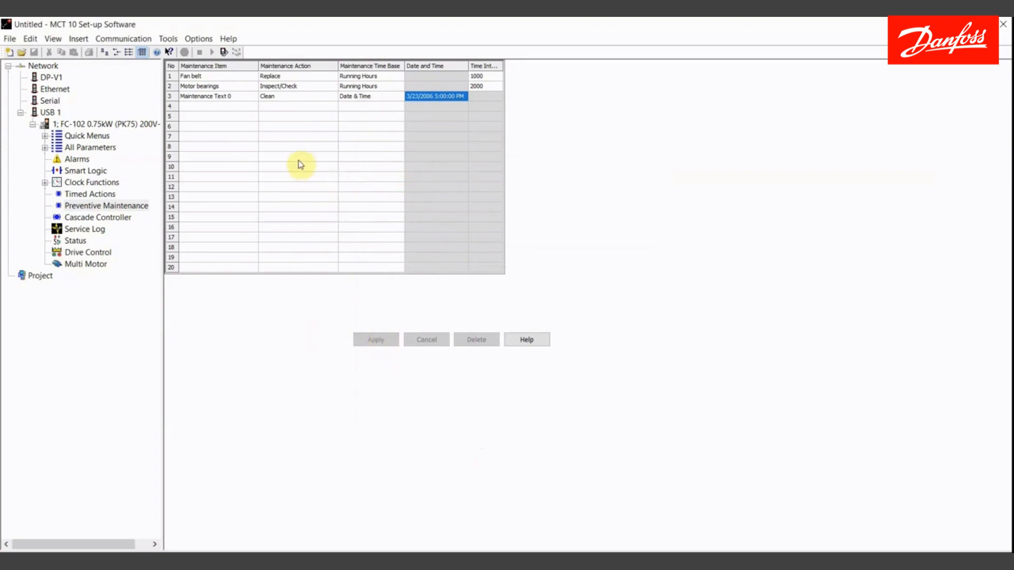
pyautogui.moveTo(240, 99)
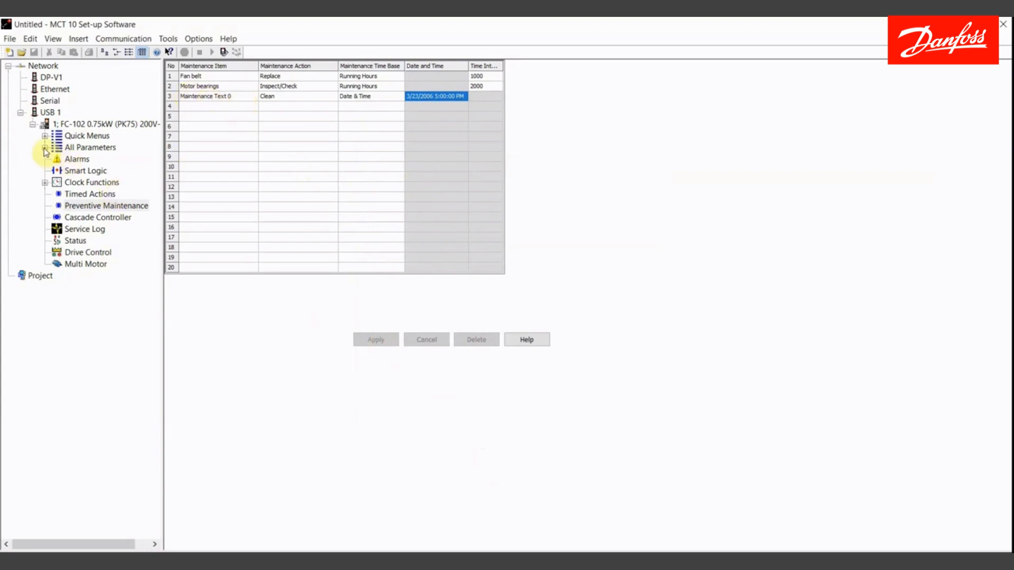
# Step: Under All Parameters > 23-** Time-based Functions, show the 23-1* Maintenance Reset parameters
pyautogui.click(46, 147)
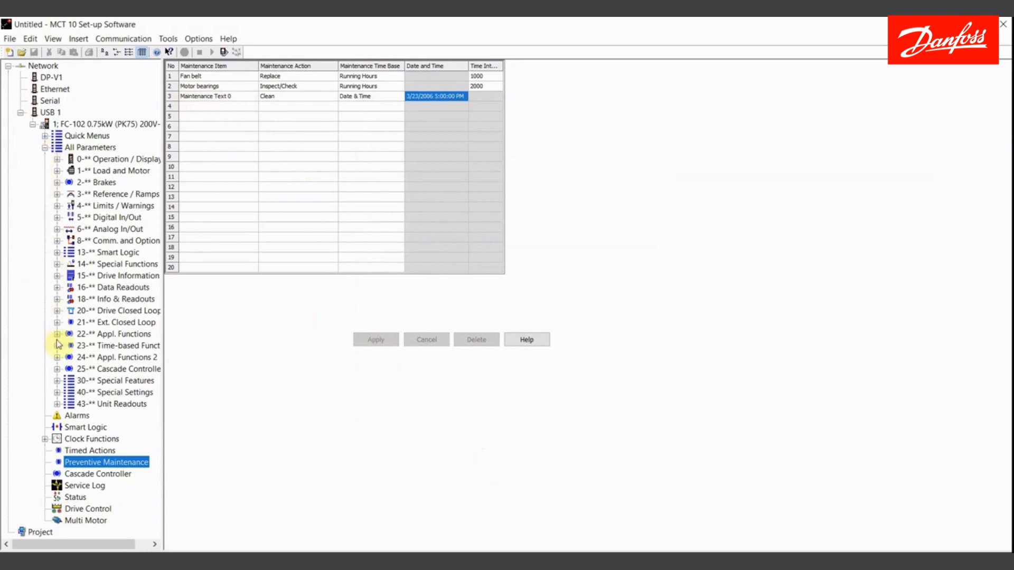
pyautogui.click(57, 346)
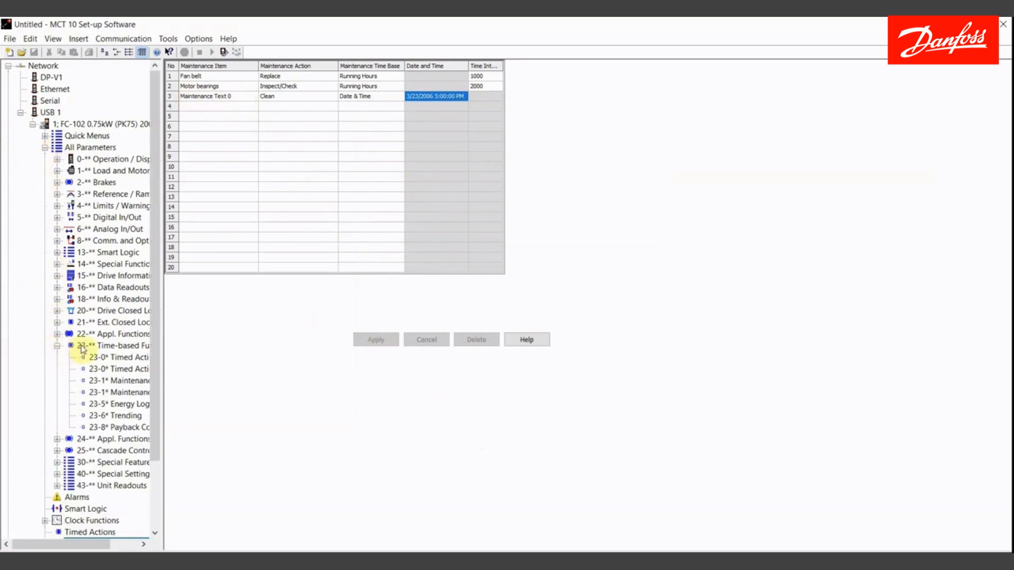
pyautogui.click(121, 380)
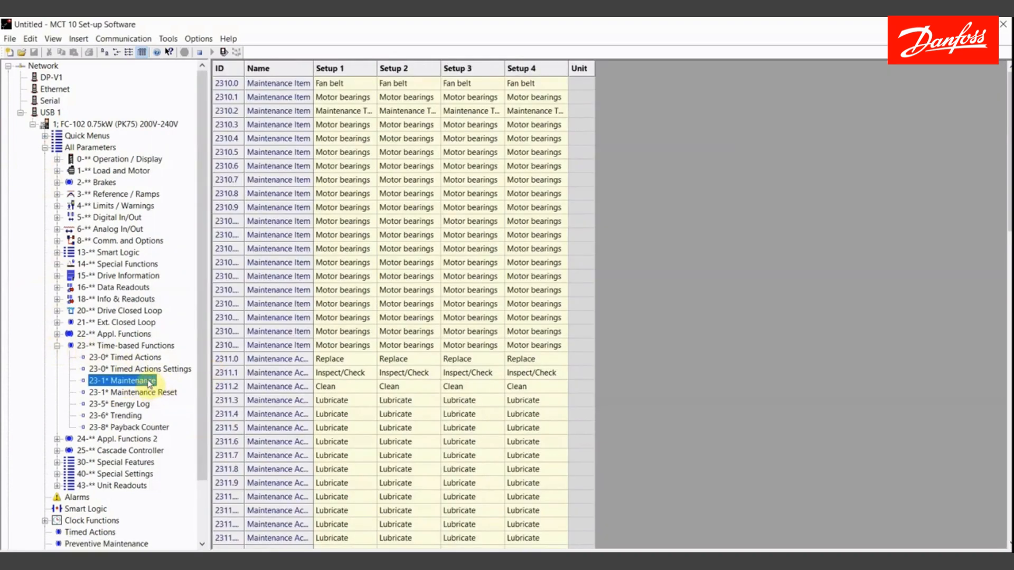
pyautogui.click(132, 392)
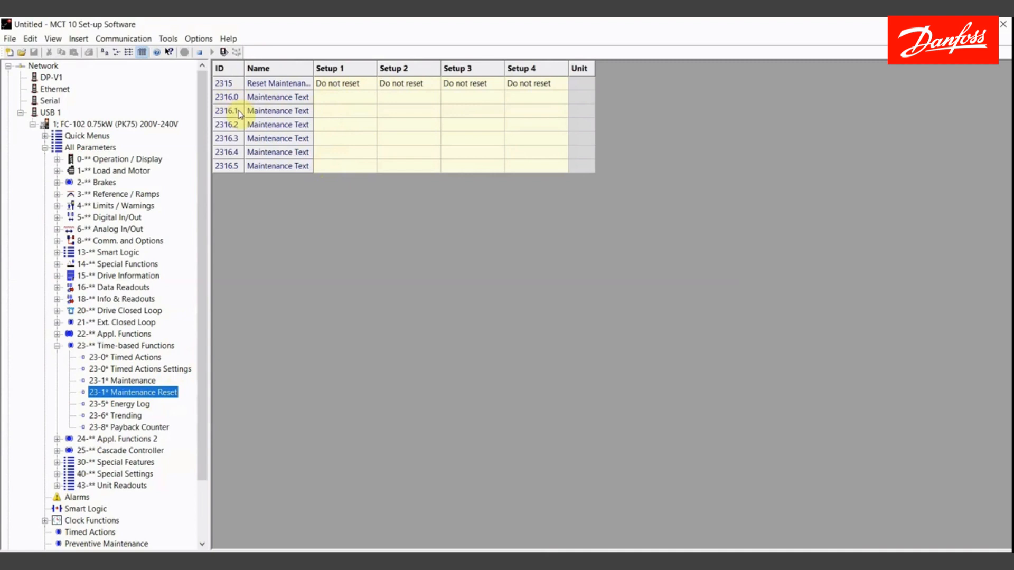
pyautogui.moveTo(256, 104)
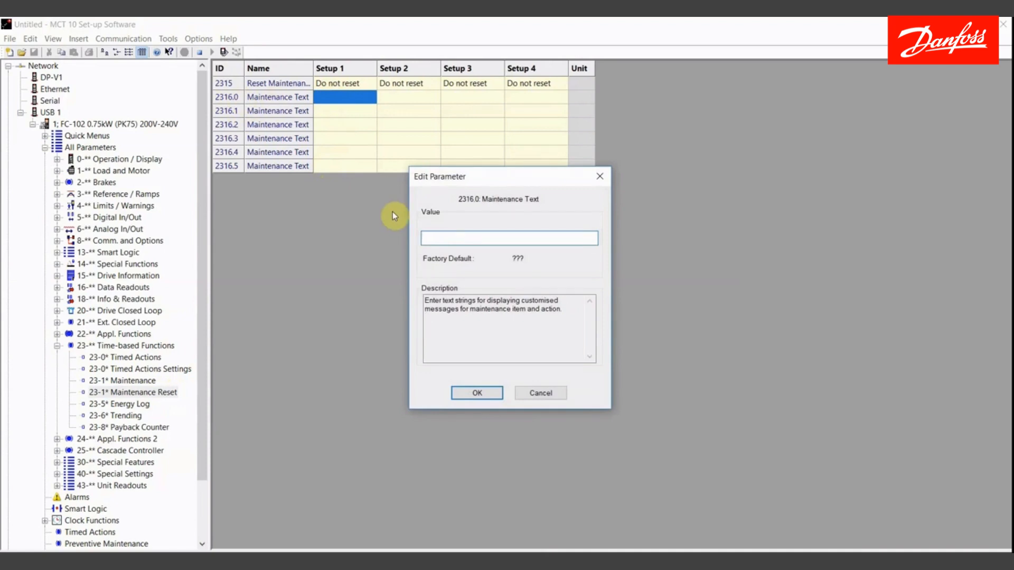
# Step: Set maintenance text 2316.0 Setup 1 to 'Drive Heatsink' and confirm it, then collapse the 23-** group
pyautogui.click(509, 238)
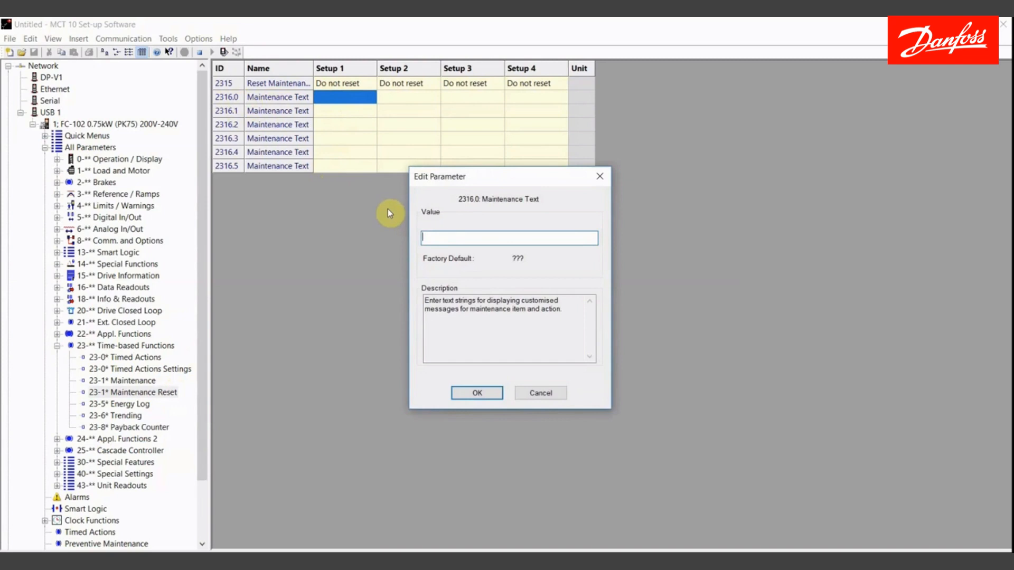
pyautogui.write('Drive')
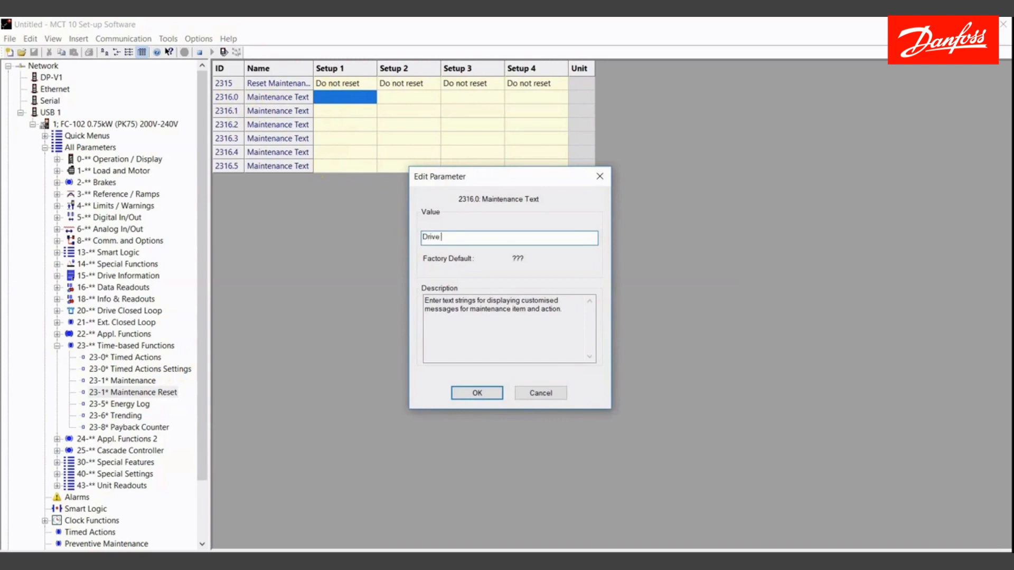
pyautogui.write('Heats')
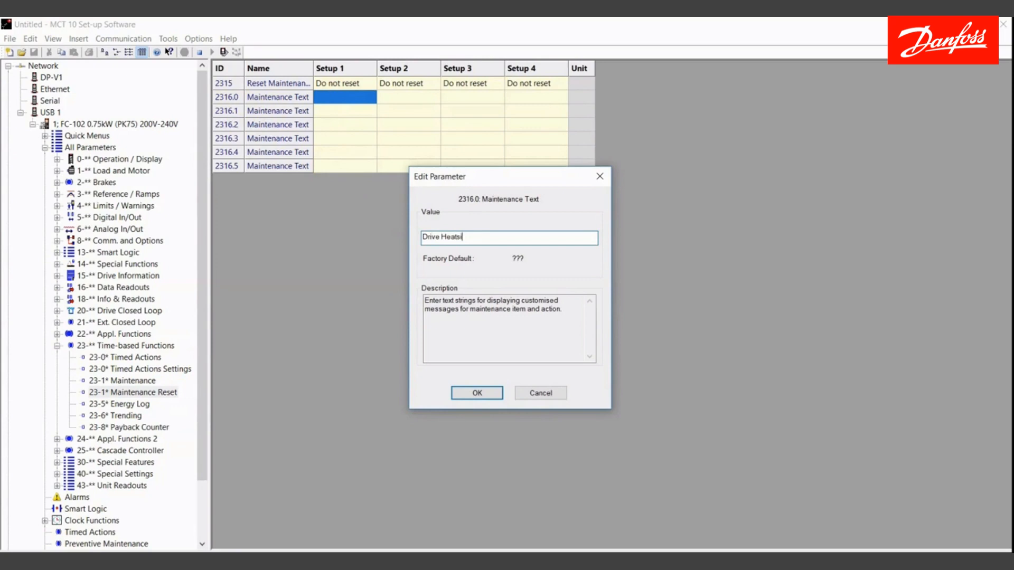
pyautogui.write('ink')
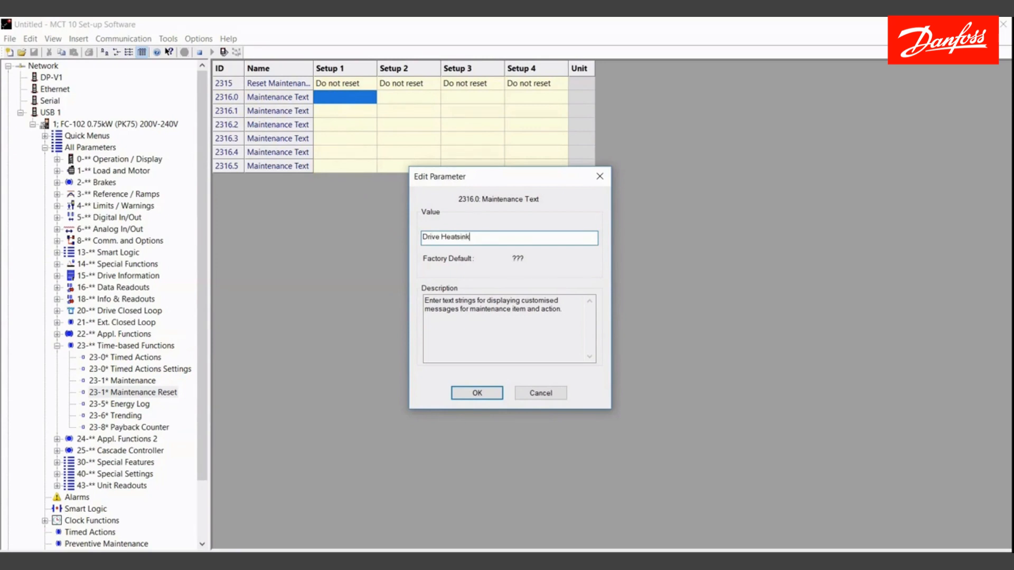
pyautogui.click(476, 391)
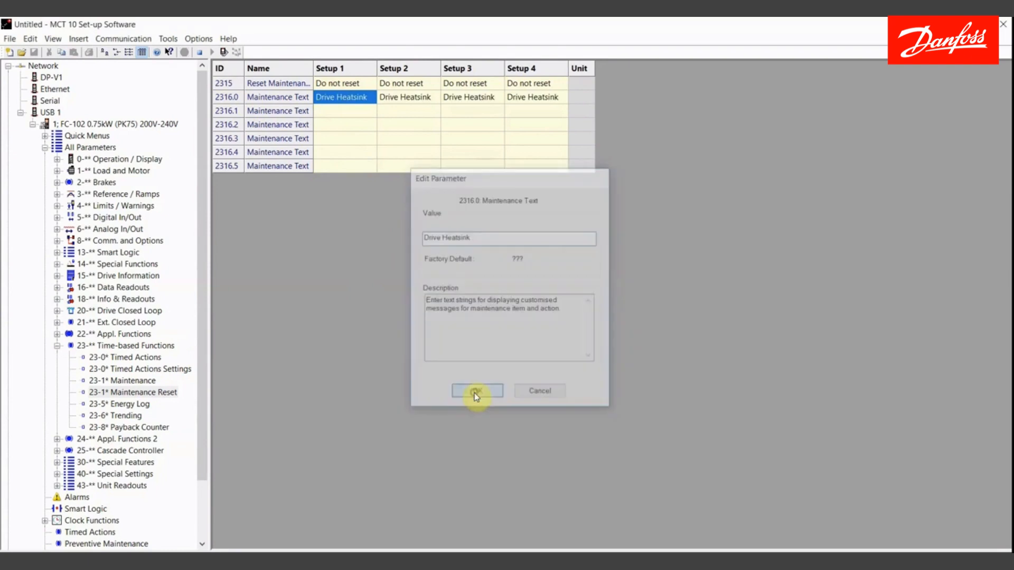
pyautogui.click(476, 390)
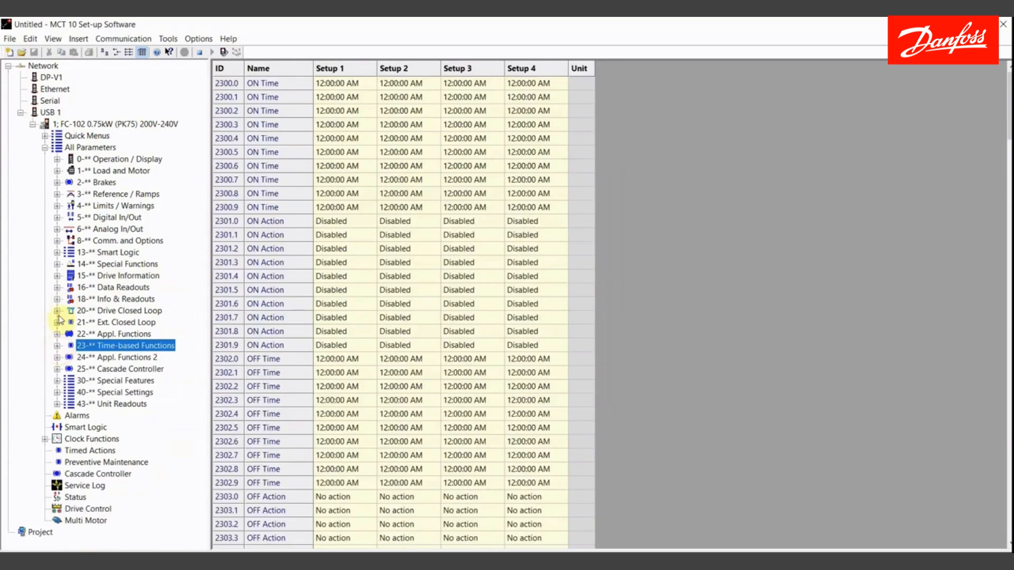
# Step: Collapse and reopen All Parameters, then return to the Preventive Maintenance table showing the Clean row
pyautogui.click(46, 147)
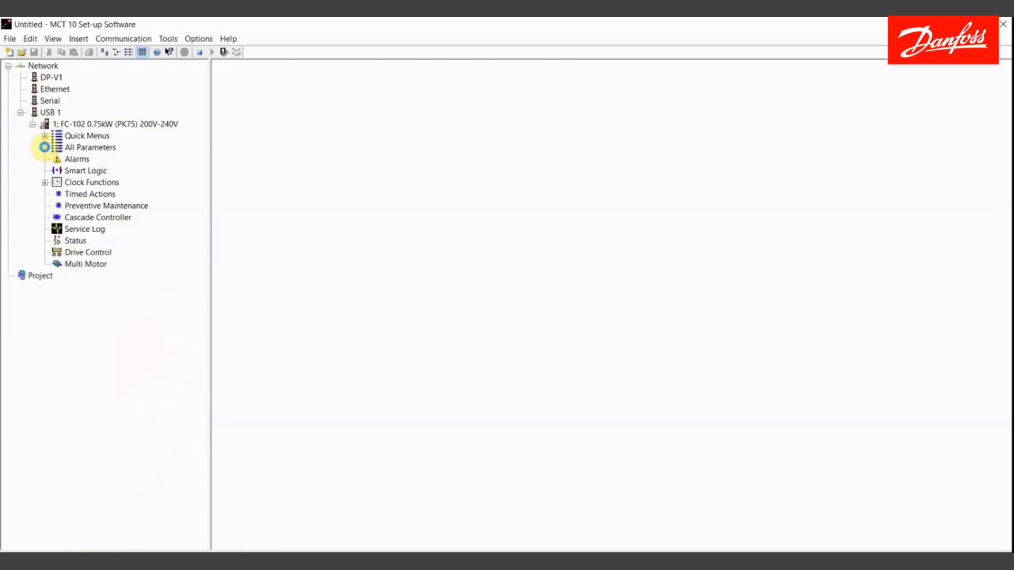
pyautogui.click(92, 147)
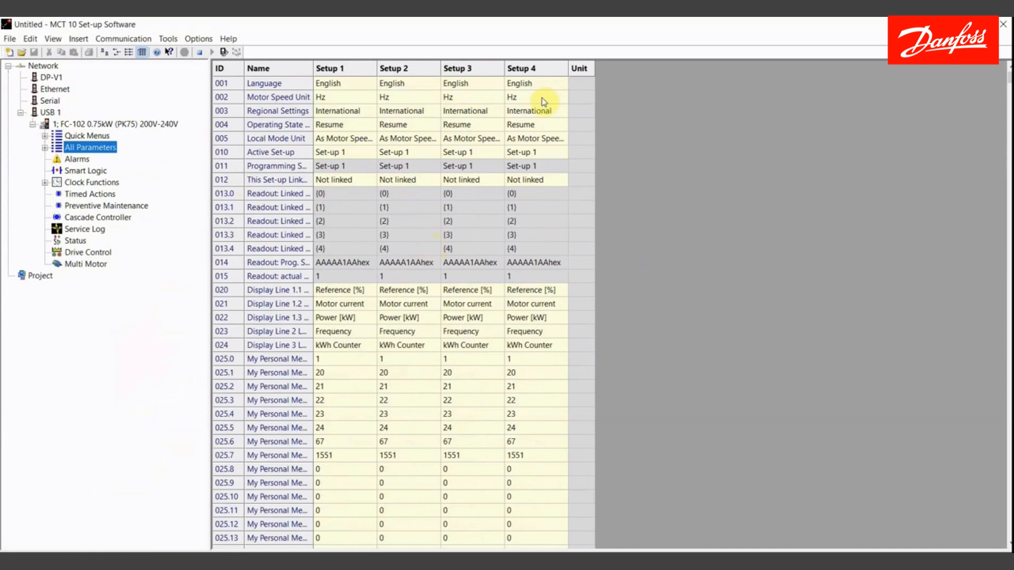
pyautogui.moveTo(109, 207)
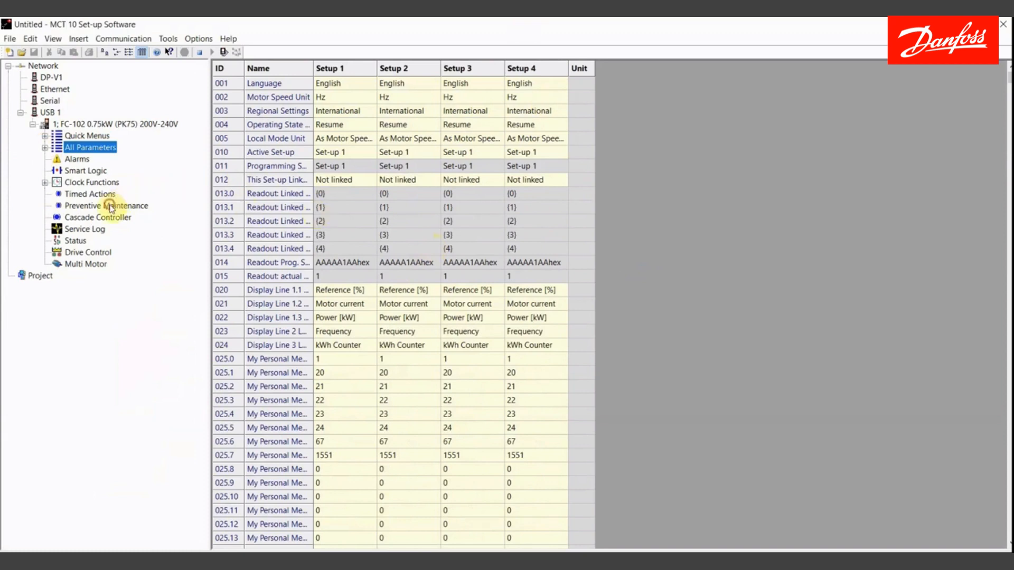
pyautogui.click(106, 205)
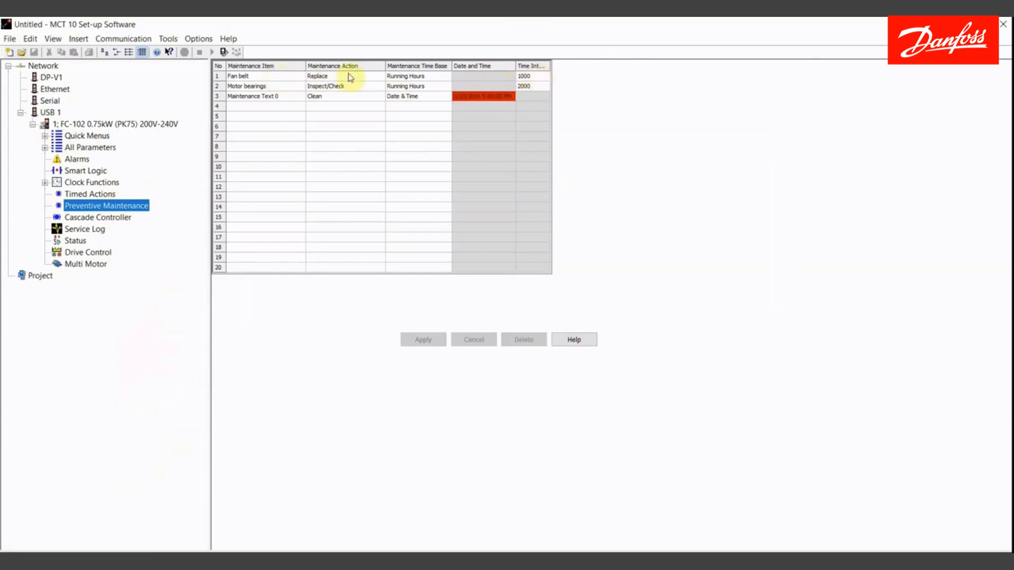
pyautogui.moveTo(344, 84)
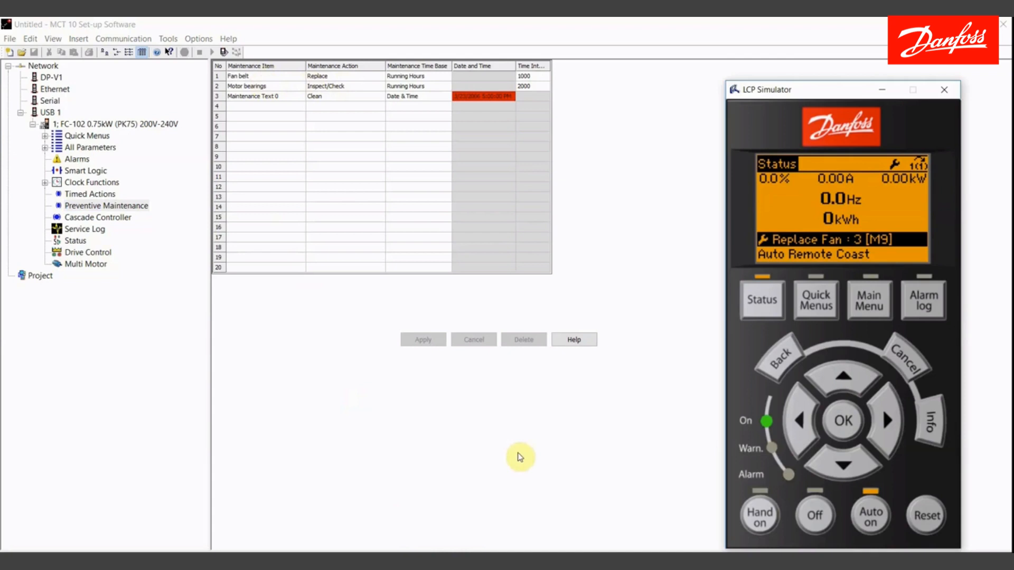
pyautogui.moveTo(785, 260)
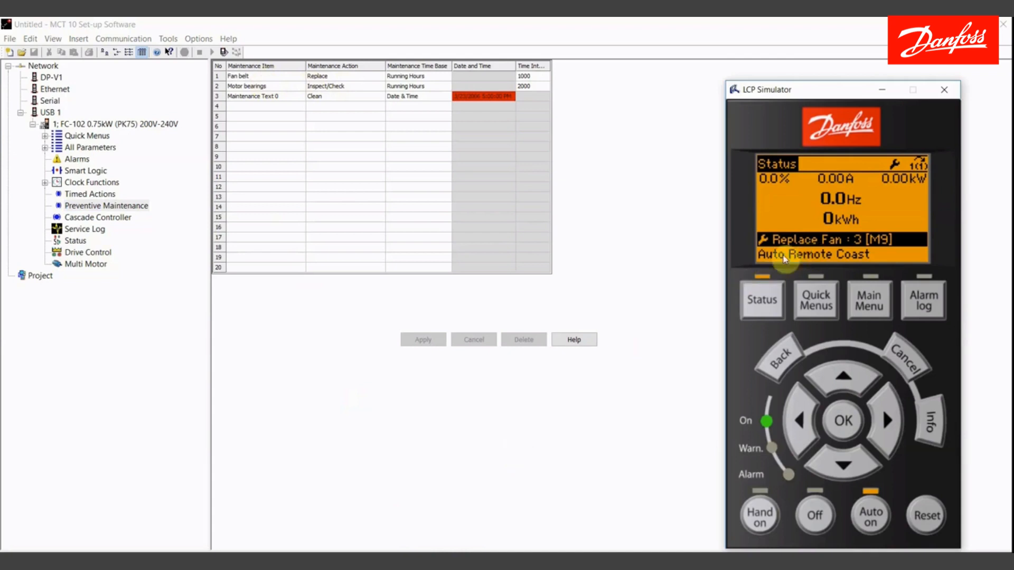
pyautogui.moveTo(673, 225)
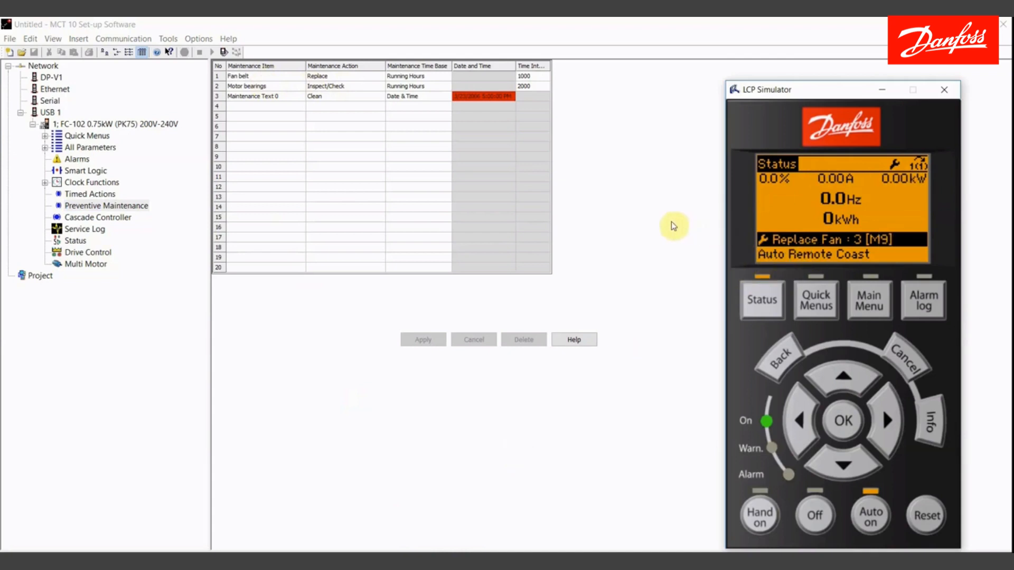
pyautogui.moveTo(740, 240)
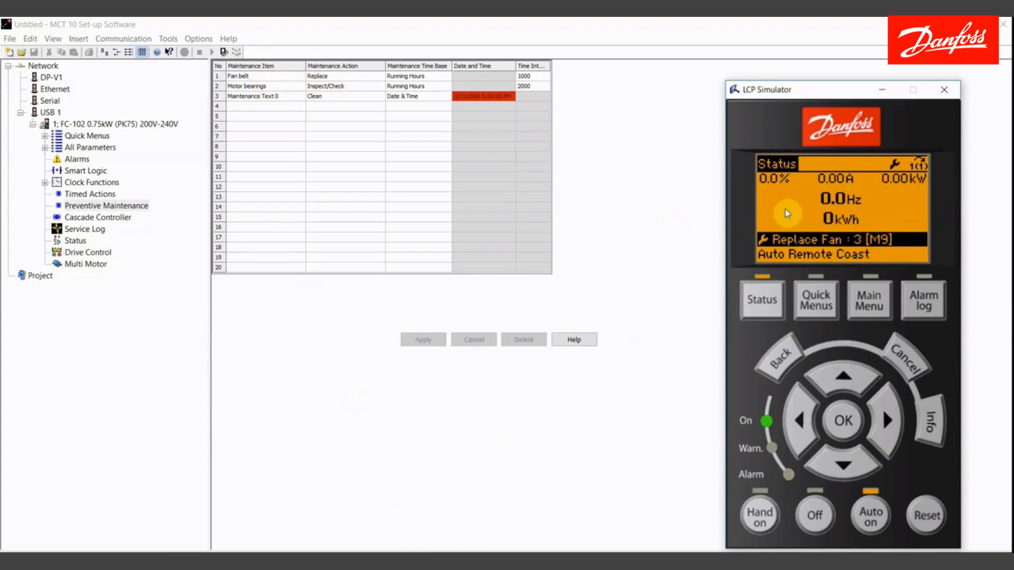
pyautogui.moveTo(798, 247)
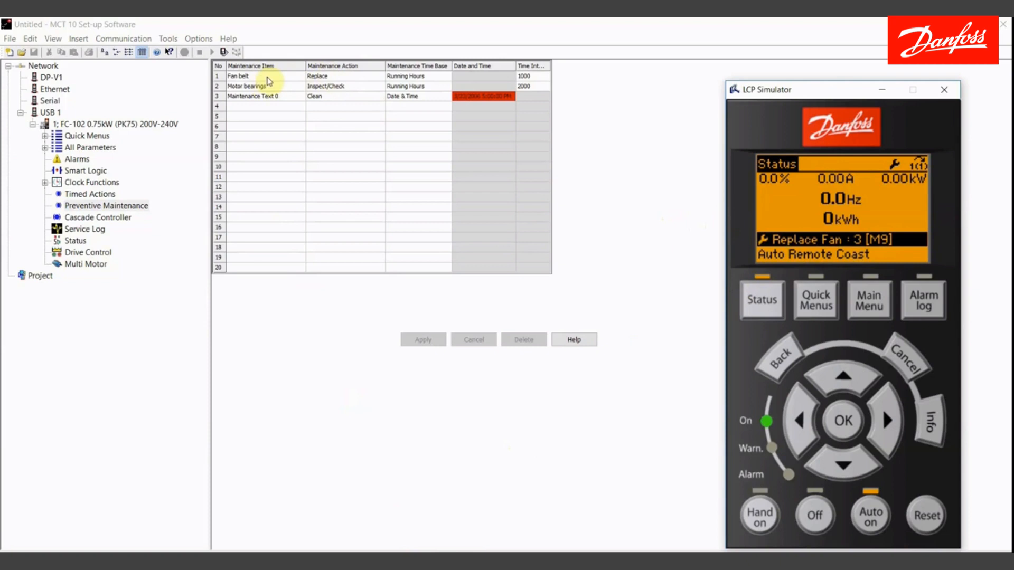
pyautogui.moveTo(783, 210)
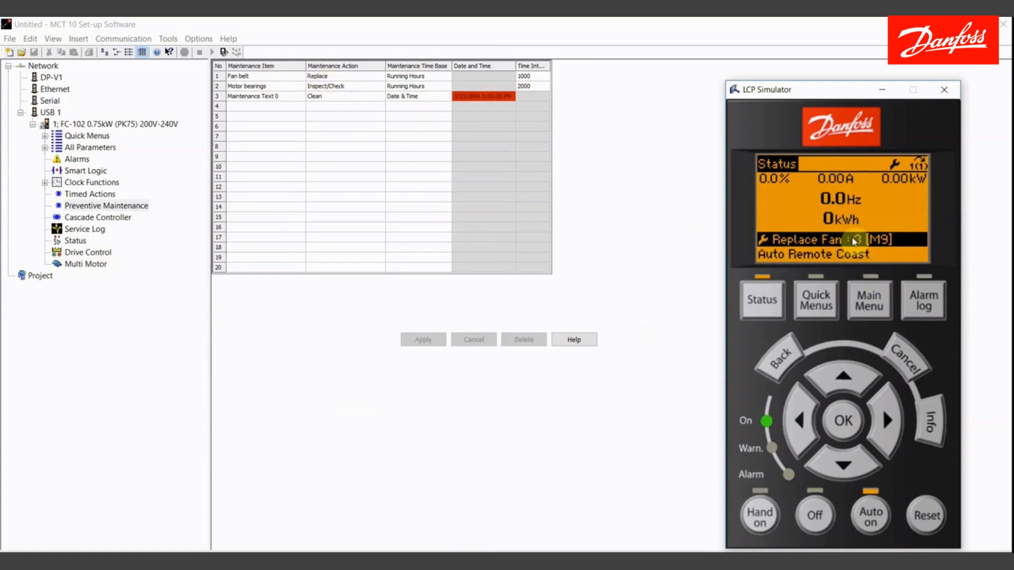
pyautogui.click(869, 300)
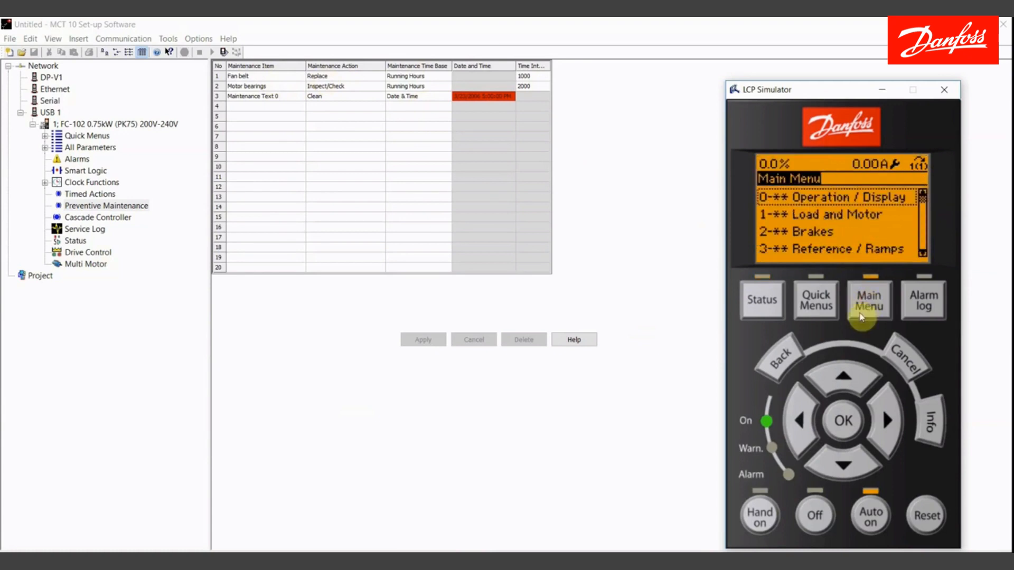
pyautogui.click(842, 378)
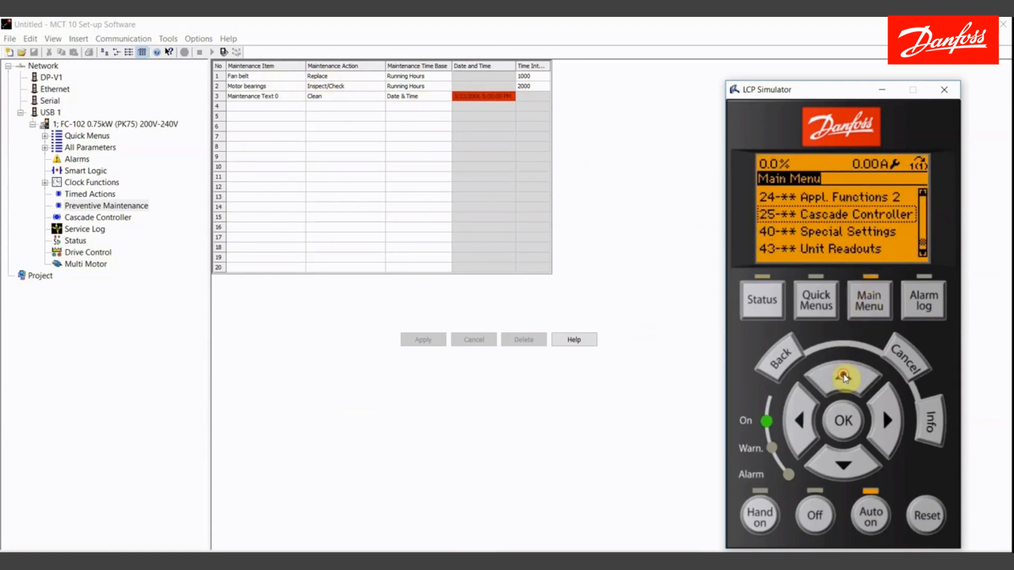
pyautogui.click(845, 468)
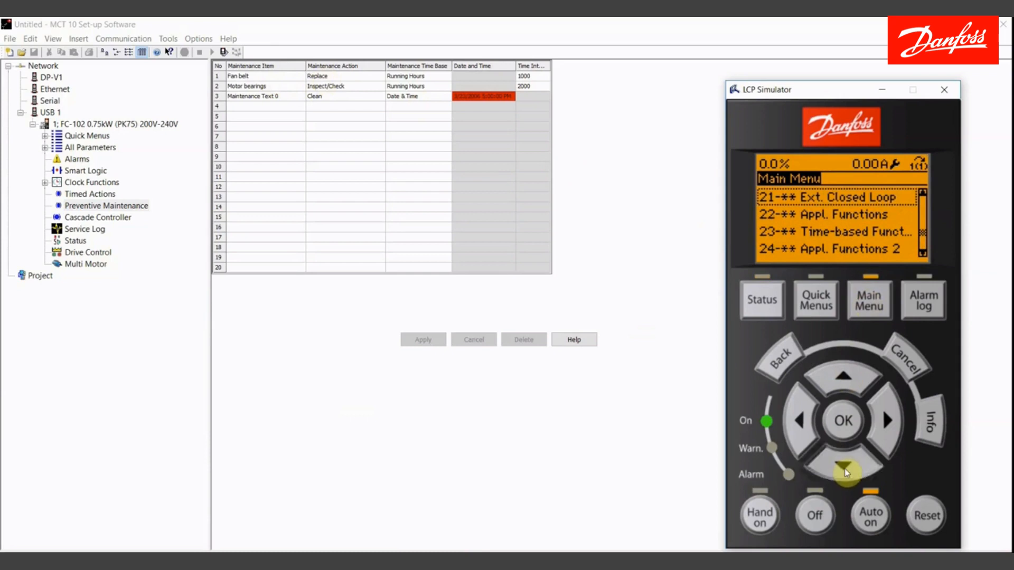
pyautogui.click(842, 422)
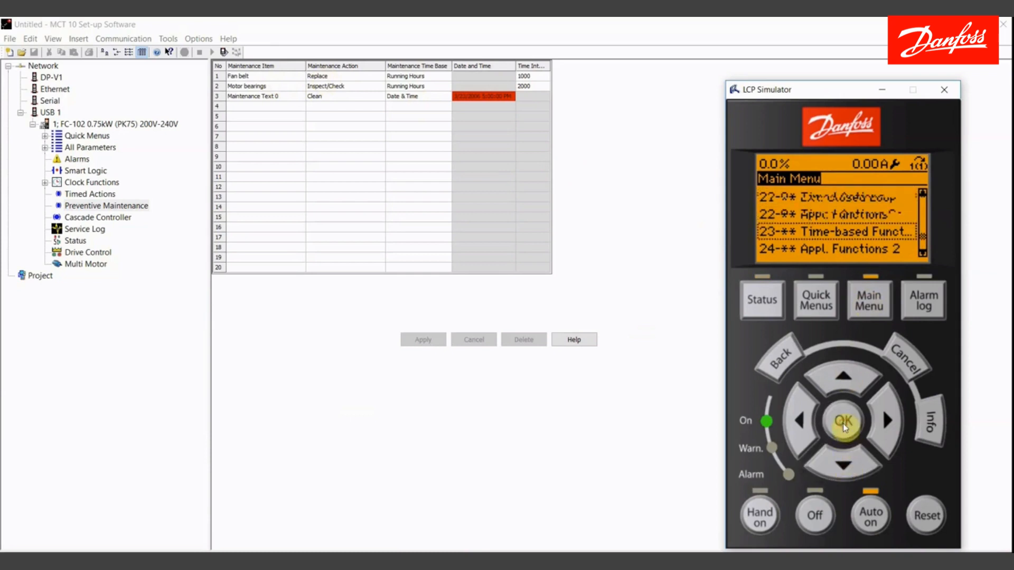
pyautogui.click(844, 421)
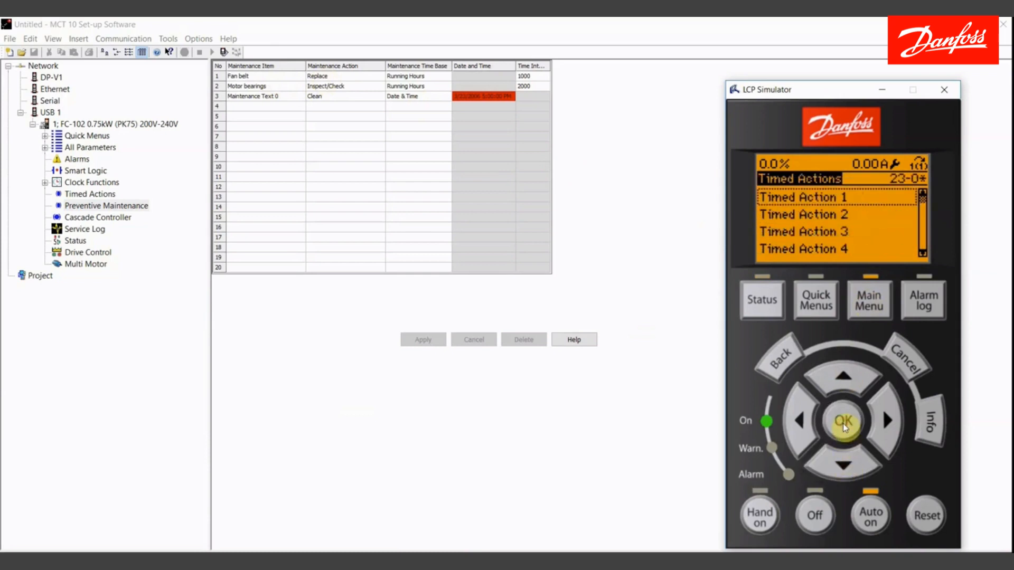
pyautogui.click(843, 420)
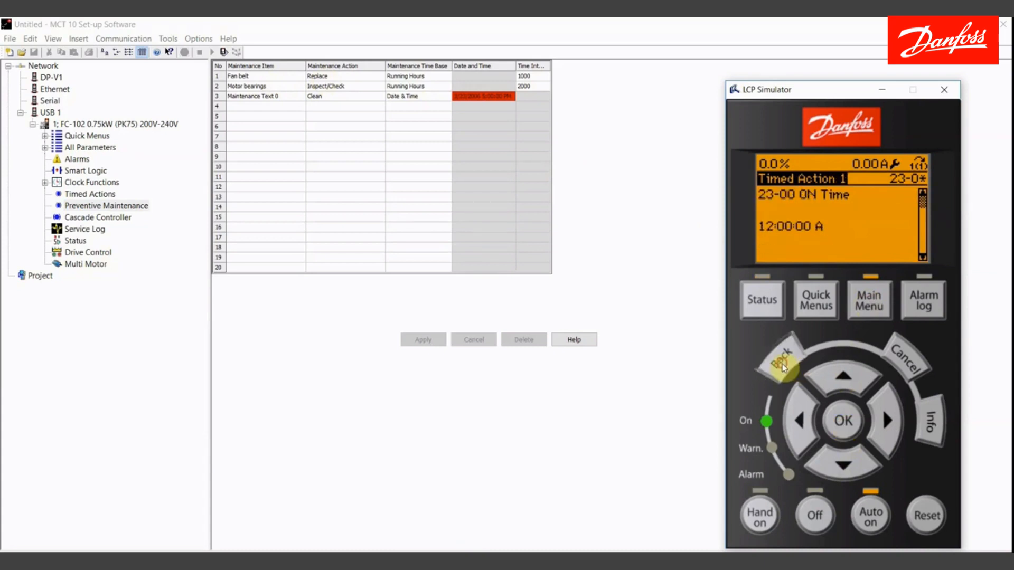
pyautogui.click(780, 361)
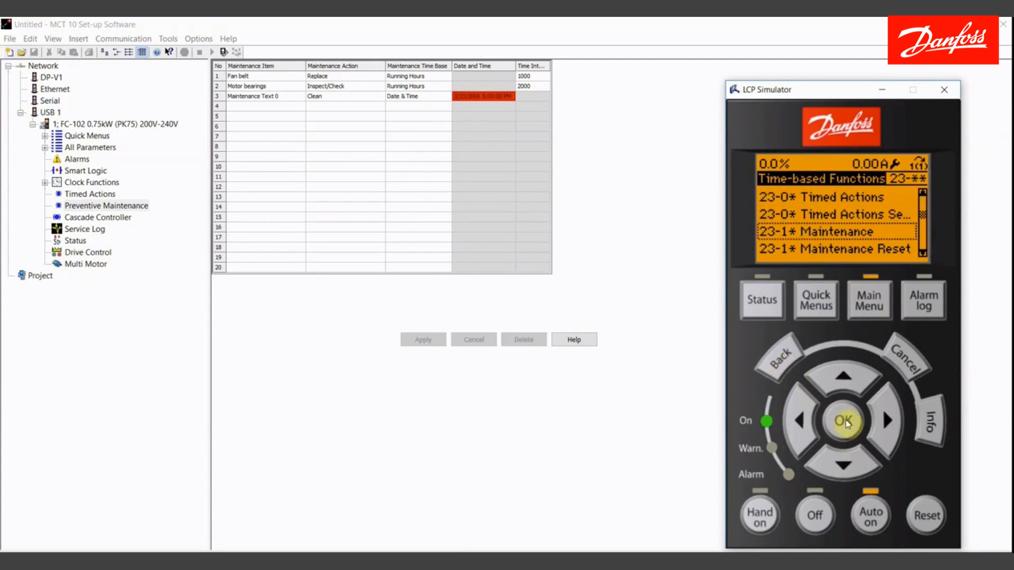
pyautogui.click(843, 422)
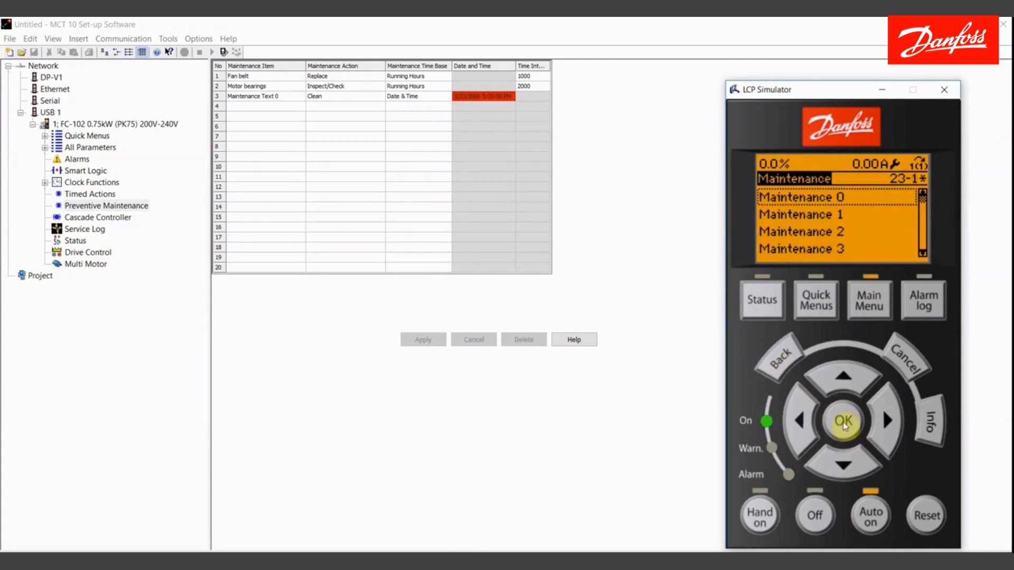
pyautogui.click(842, 420)
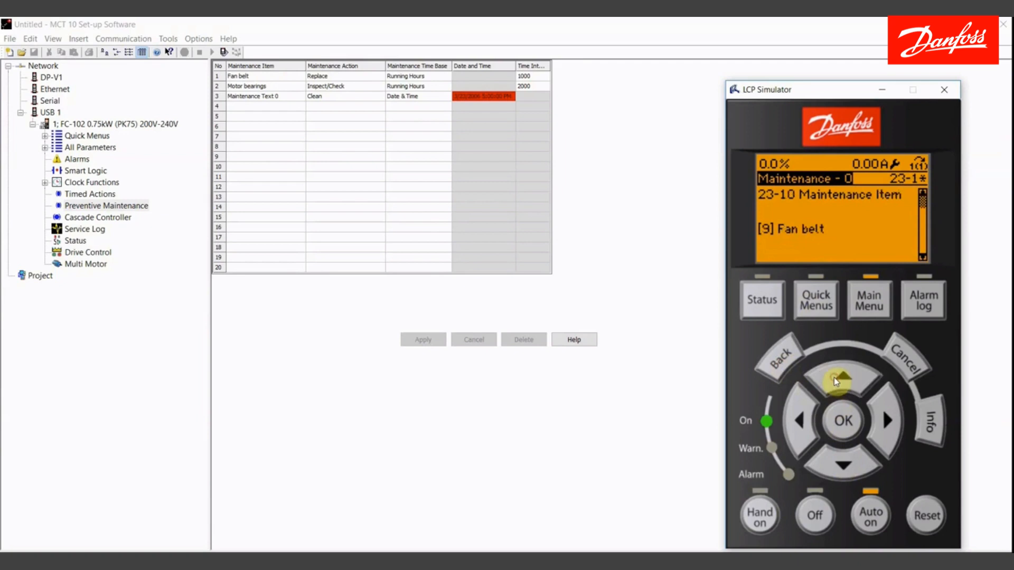
pyautogui.click(777, 367)
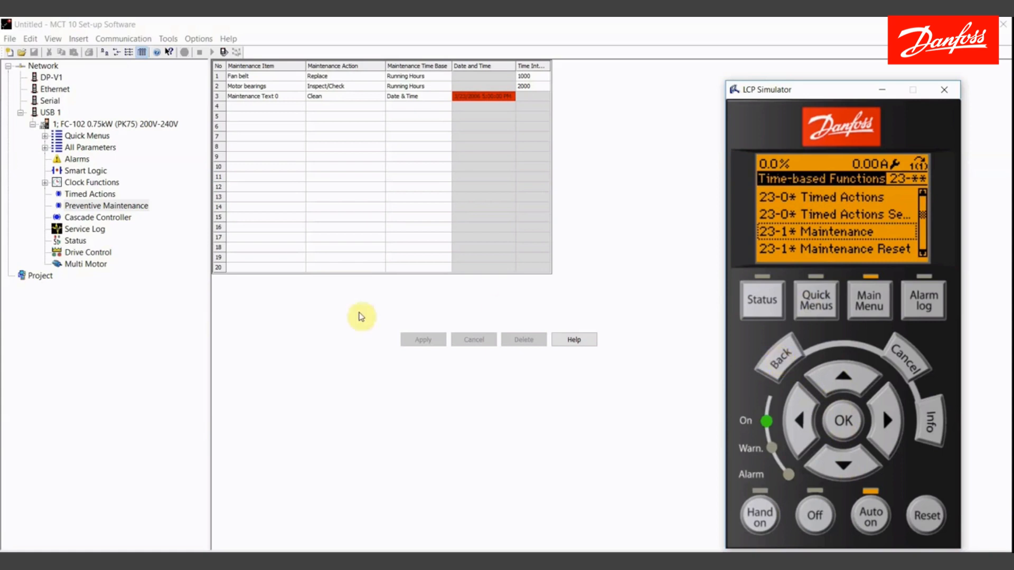
pyautogui.click(761, 300)
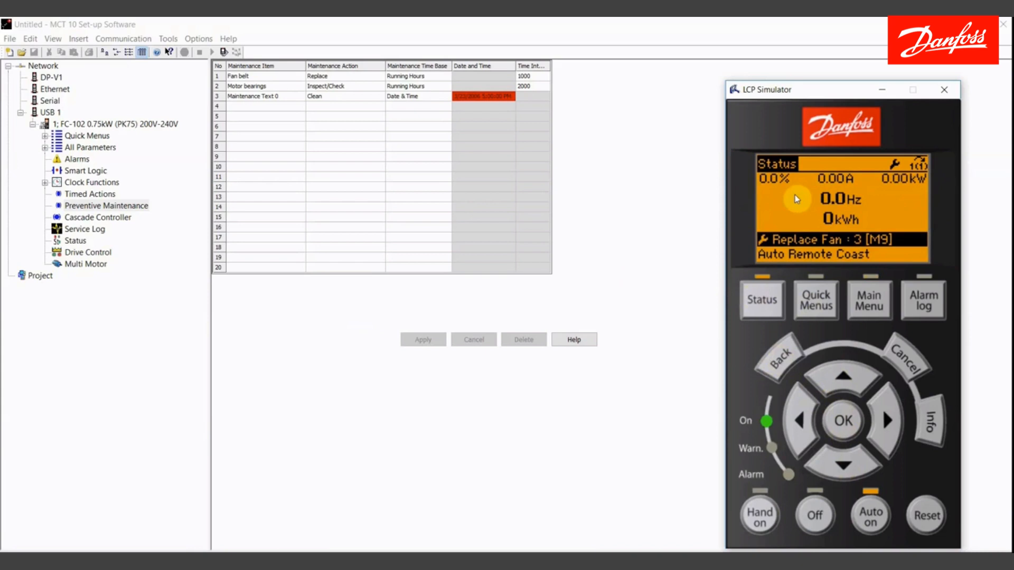
pyautogui.moveTo(785, 204)
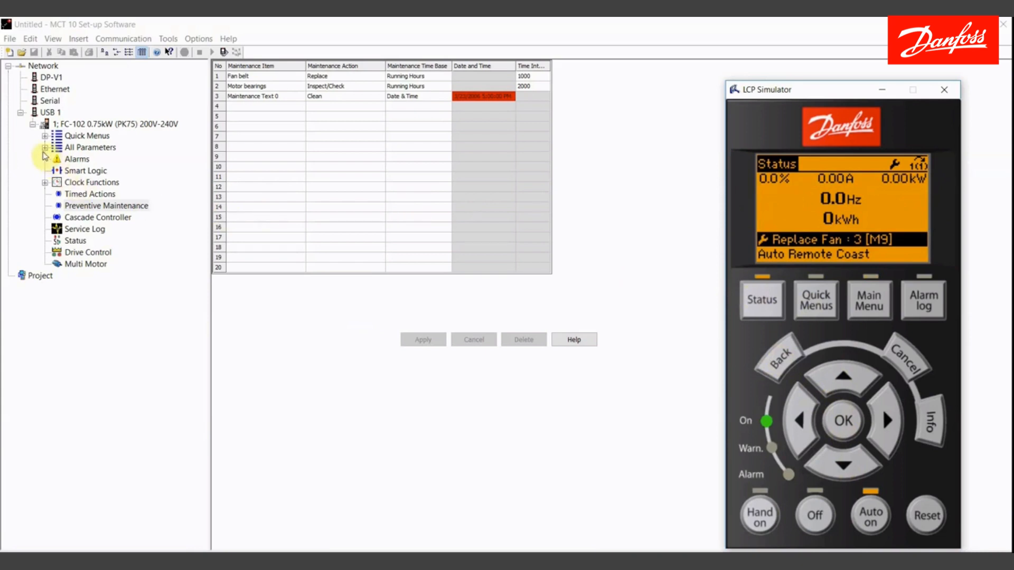
# Step: Set Reset Maintenance Word 2315 Setup 1 to 'Do reset' so the Replace Fan warning clears
pyautogui.click(47, 147)
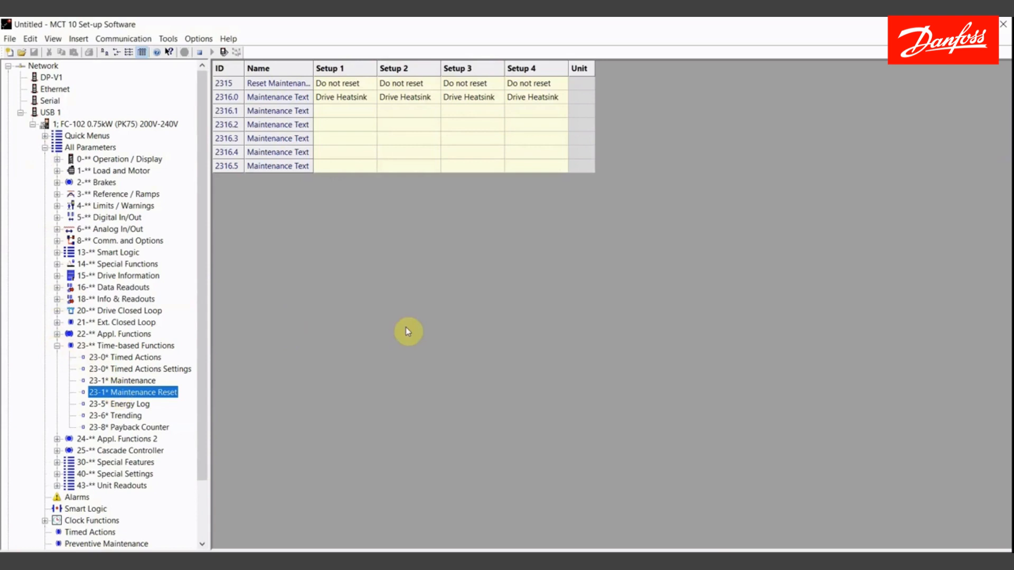
pyautogui.doubleClick(340, 83)
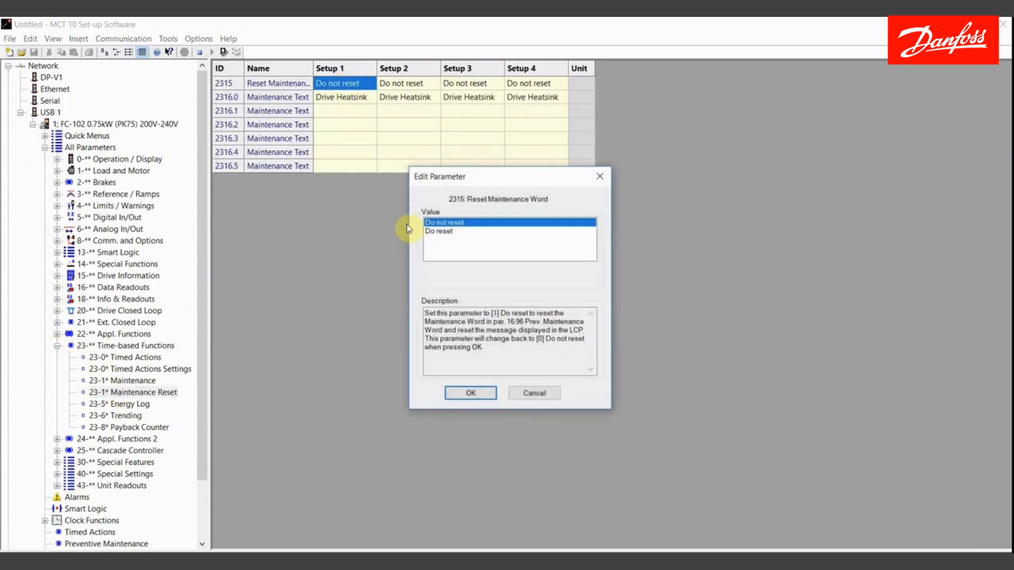
pyautogui.click(471, 393)
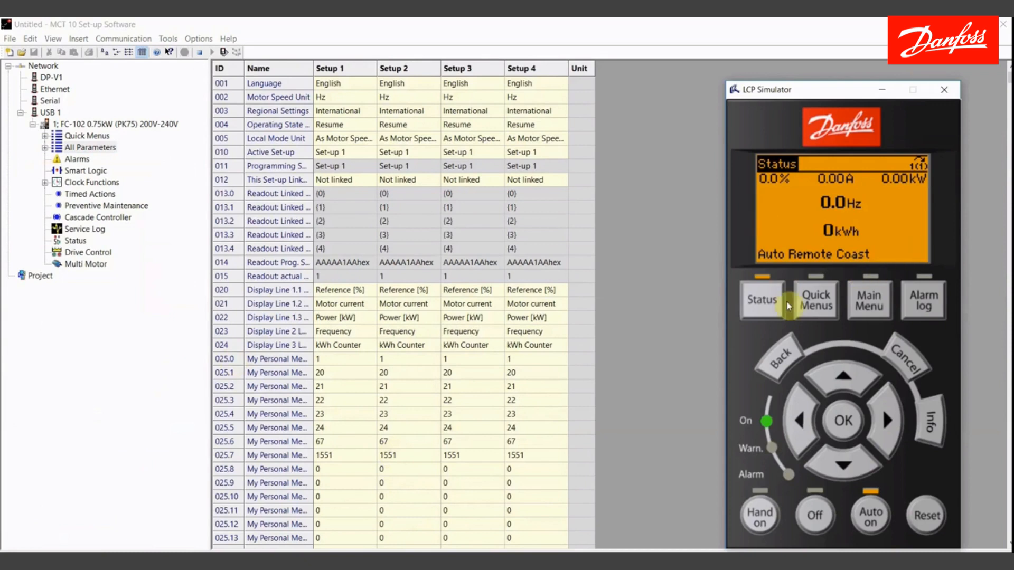
pyautogui.moveTo(741, 237)
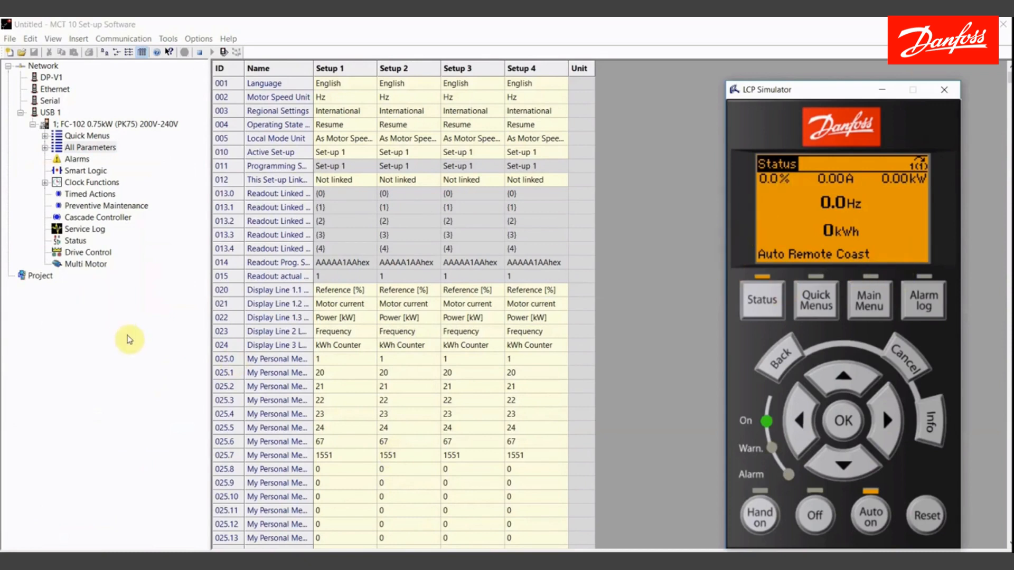
pyautogui.moveTo(808, 223)
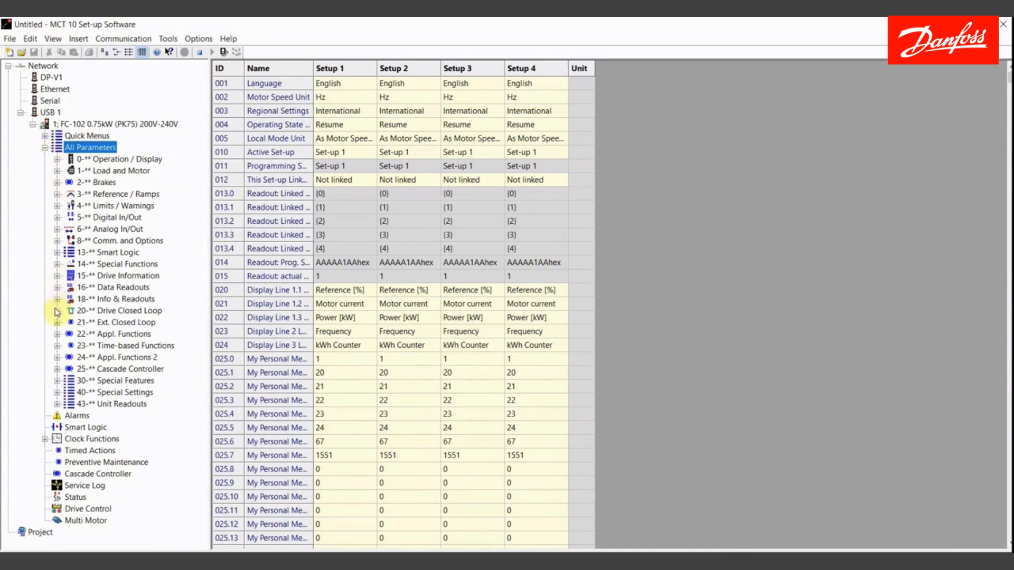
pyautogui.moveTo(57, 311)
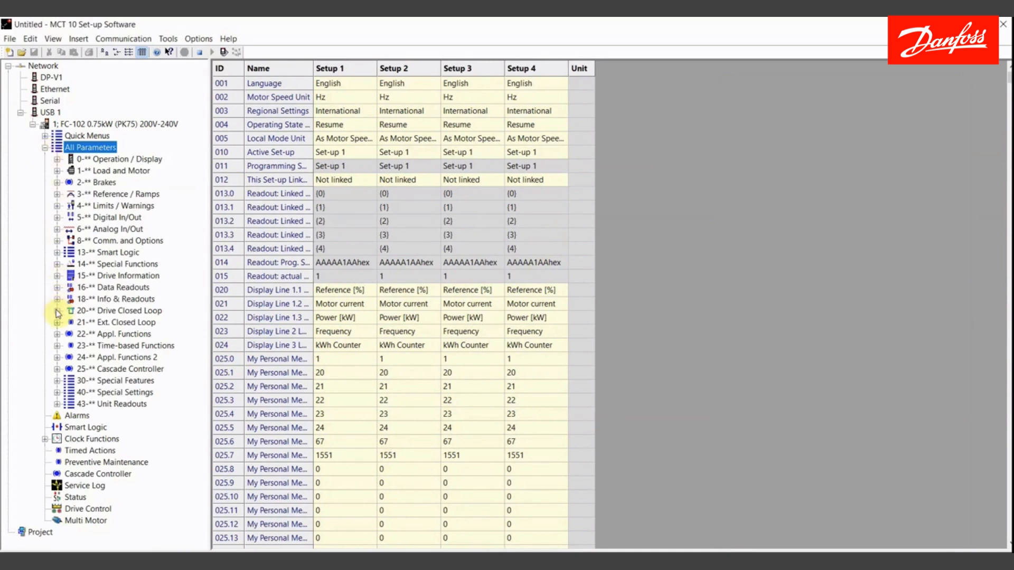
# Step: Under 5-4* Relays, change relay function 540.0 Setup 1 from Alarm to Prev. Maintenance
pyautogui.click(57, 218)
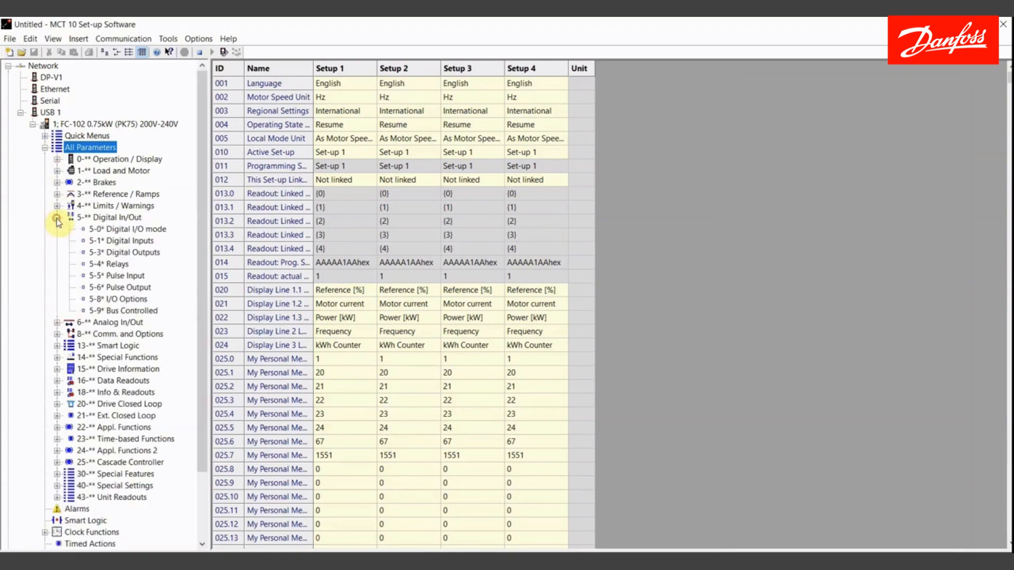
pyautogui.click(108, 263)
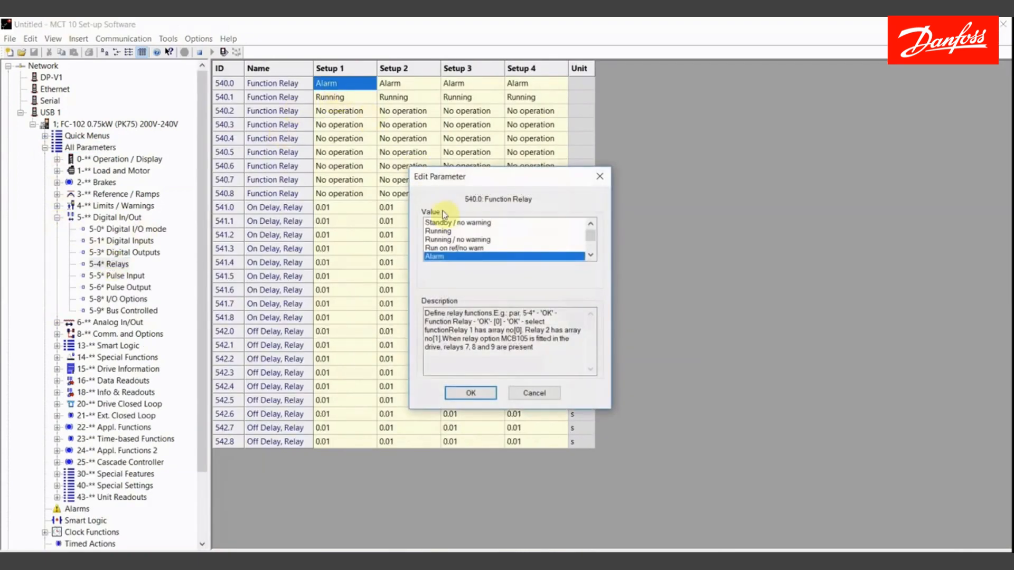
pyautogui.scroll(-3)
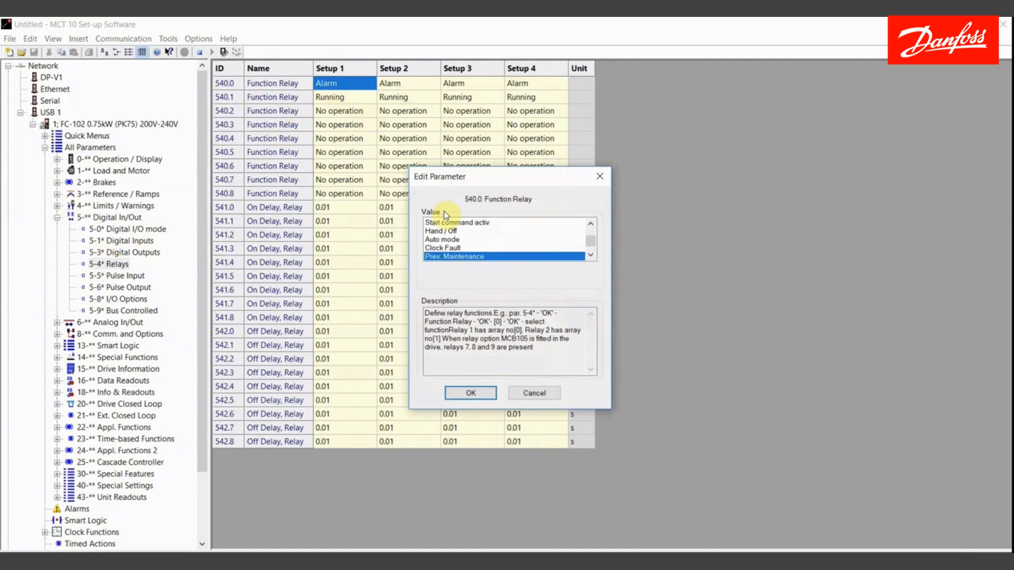
pyautogui.click(470, 393)
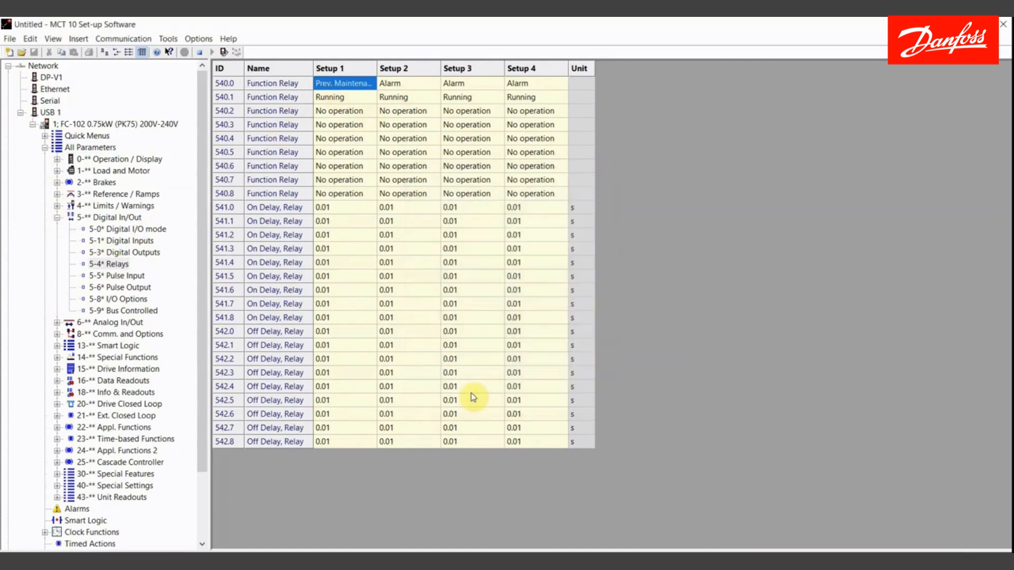
pyautogui.moveTo(518, 473)
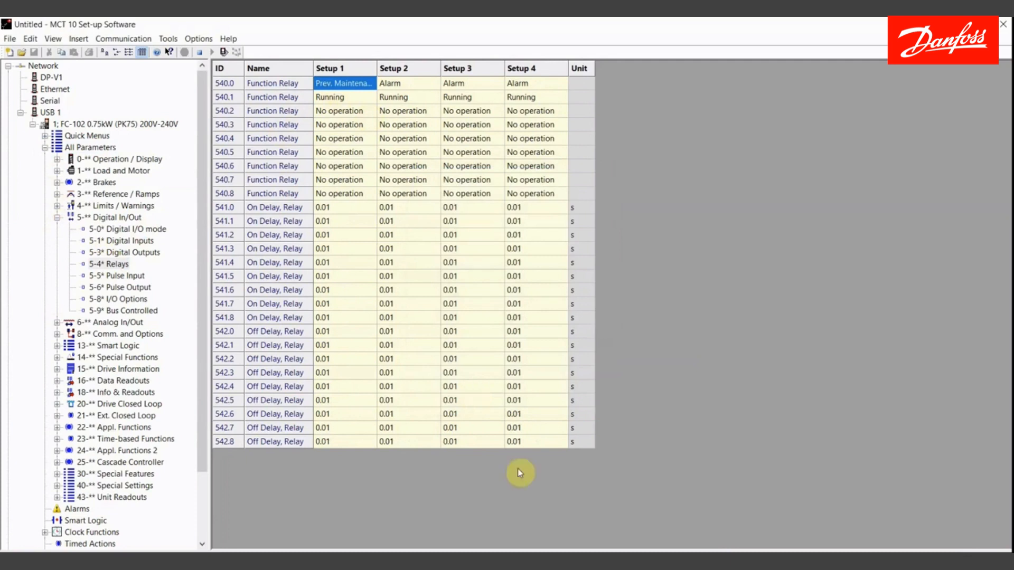
pyautogui.moveTo(545, 493)
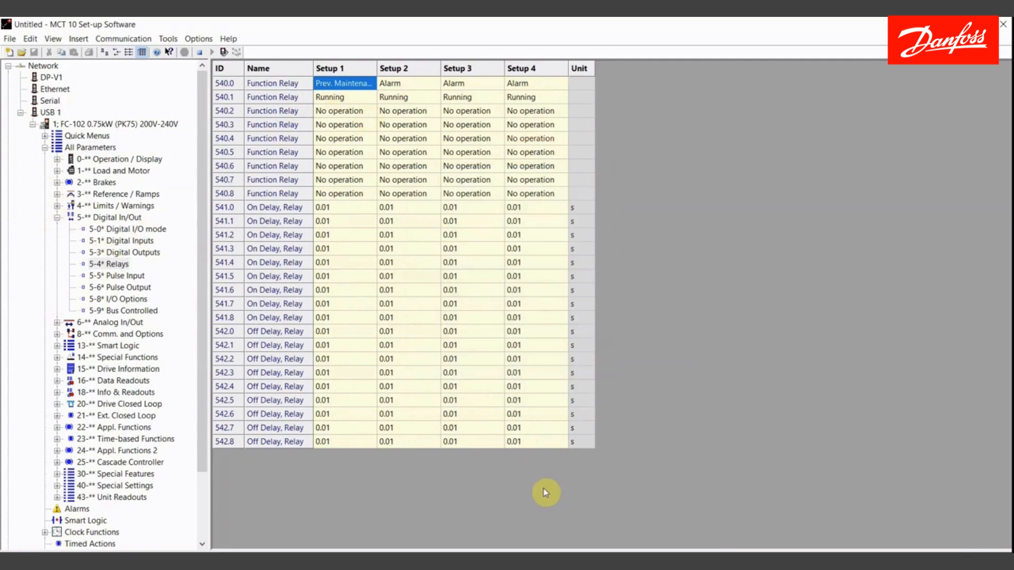
pyautogui.moveTo(483, 512)
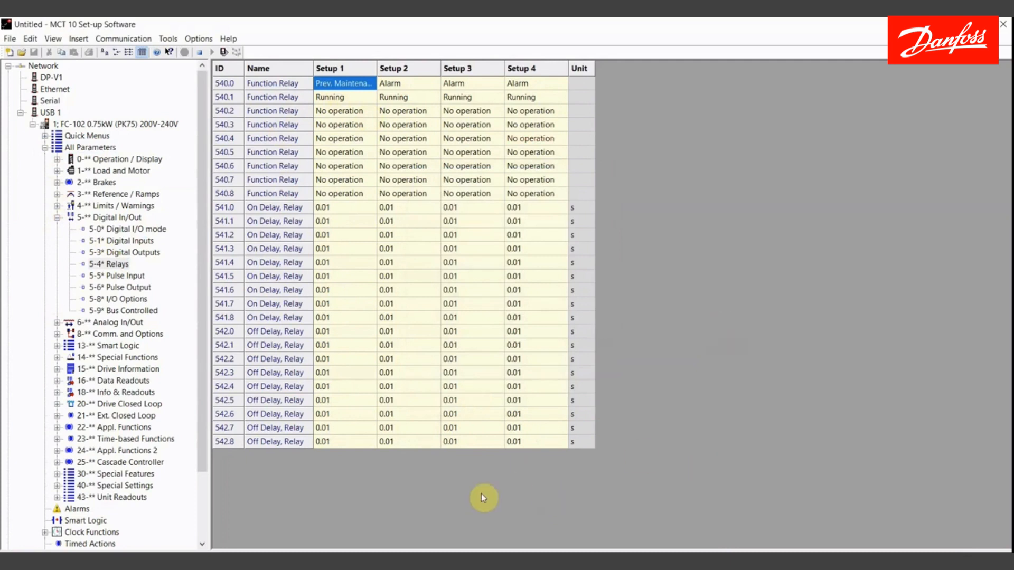